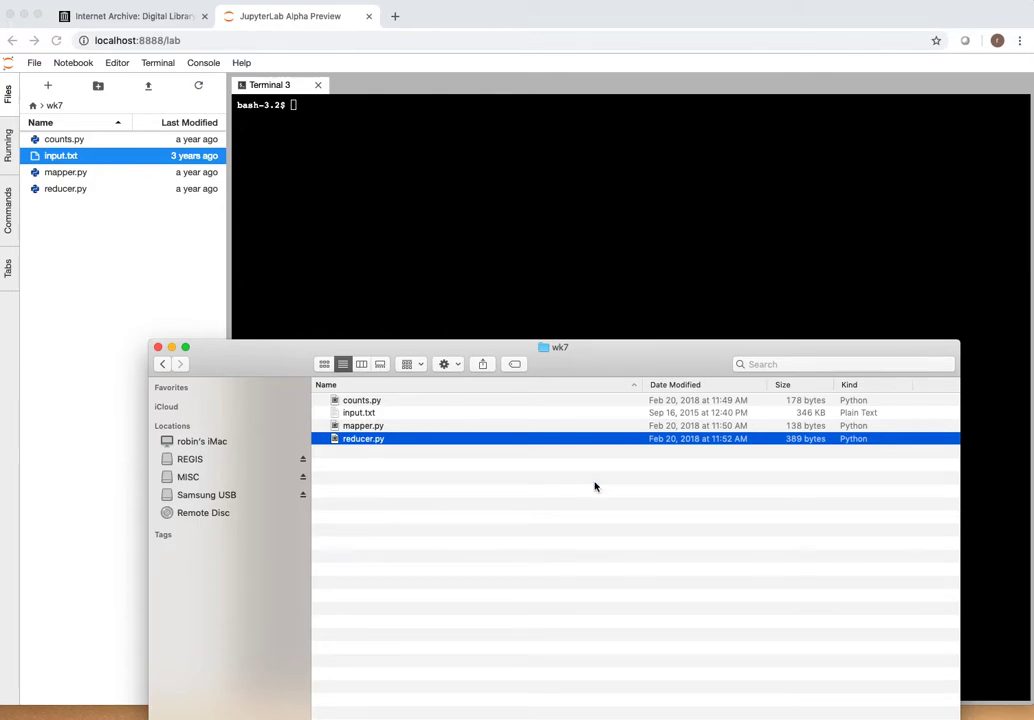
mouse_move(504, 496)
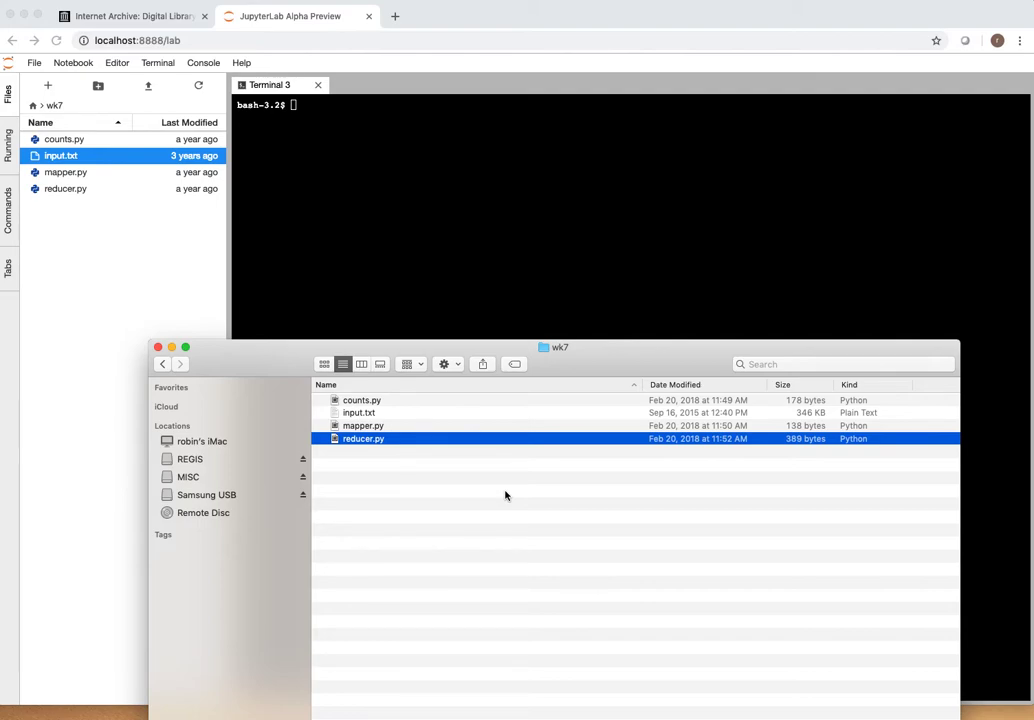
mouse_move(494, 452)
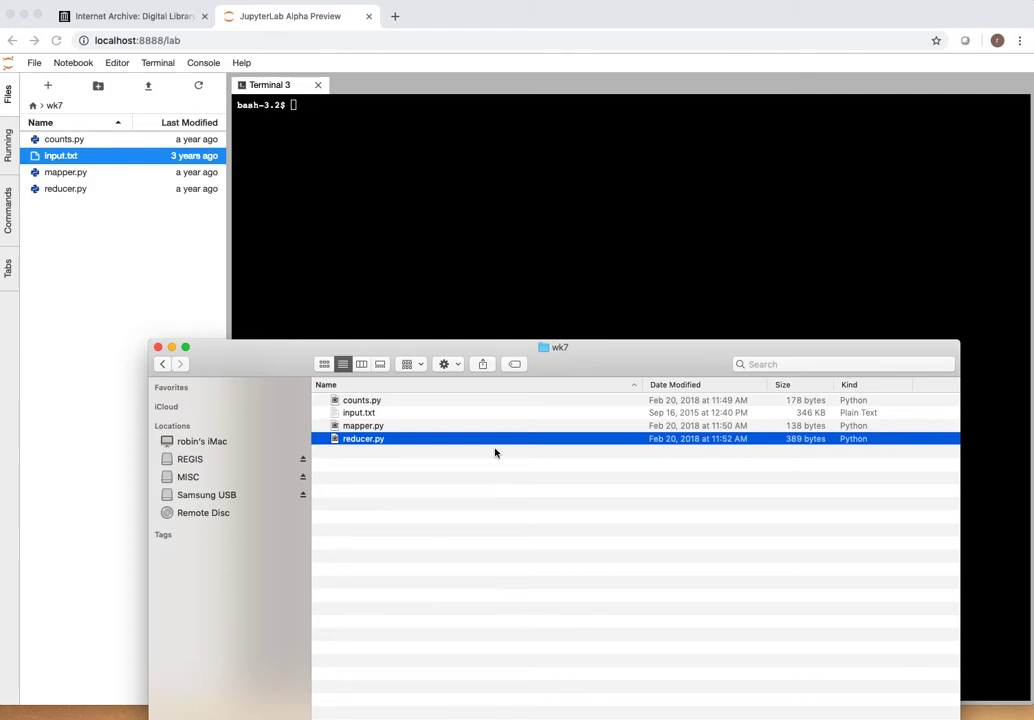
Step: Browse counts.py, reducer.py and input.txt in the wk7 folder listing
left_click(362, 400)
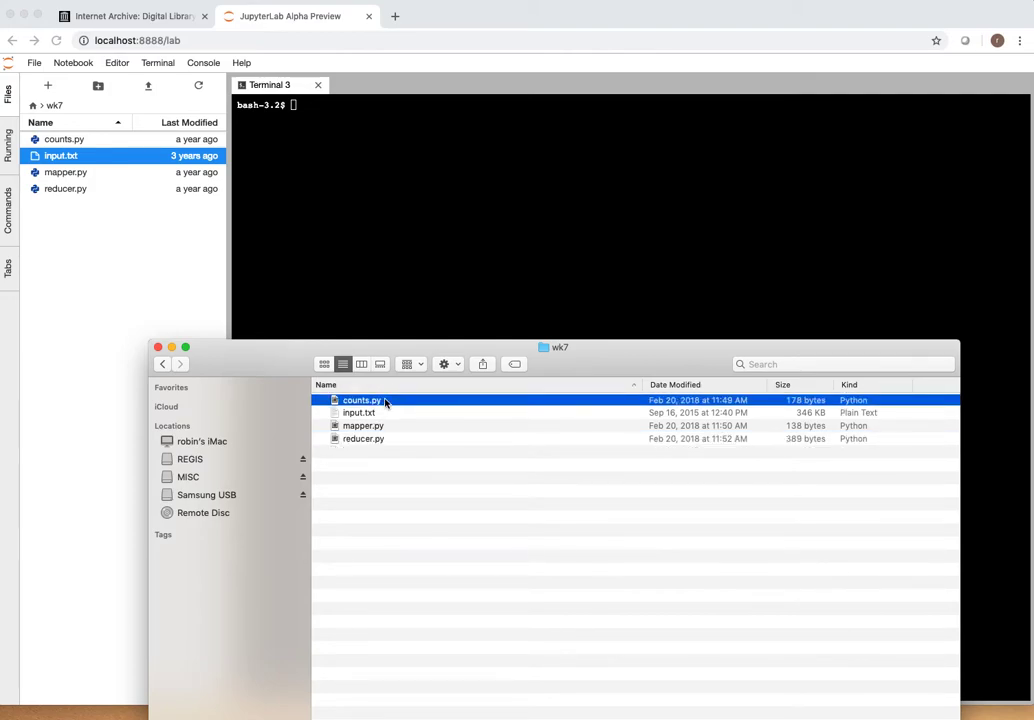
mouse_move(372, 428)
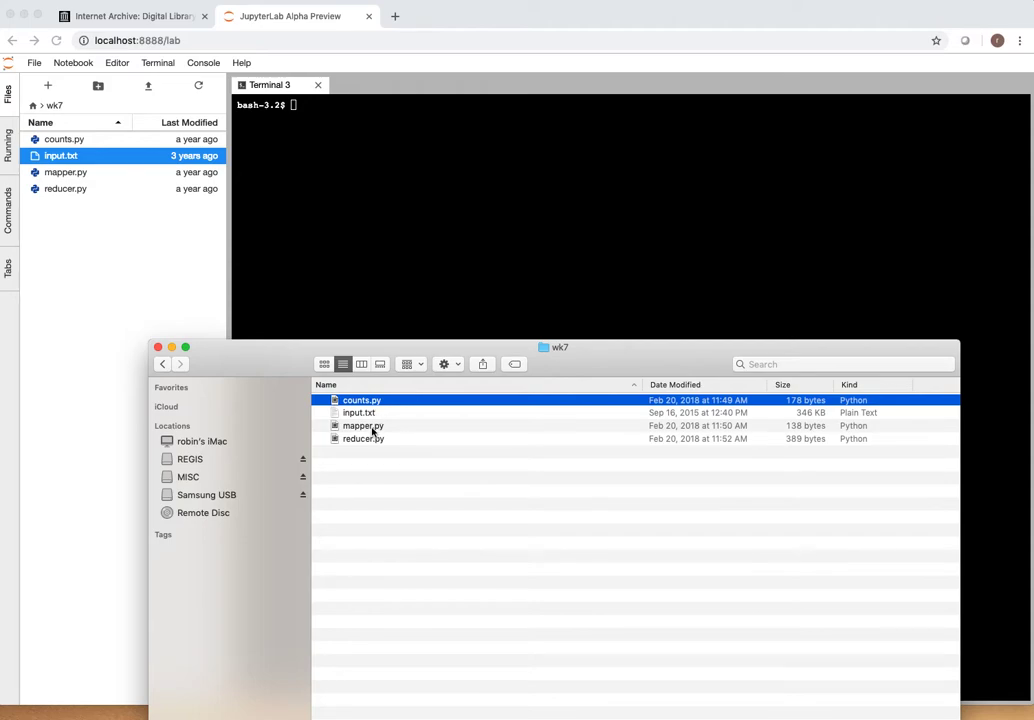
left_click(364, 440)
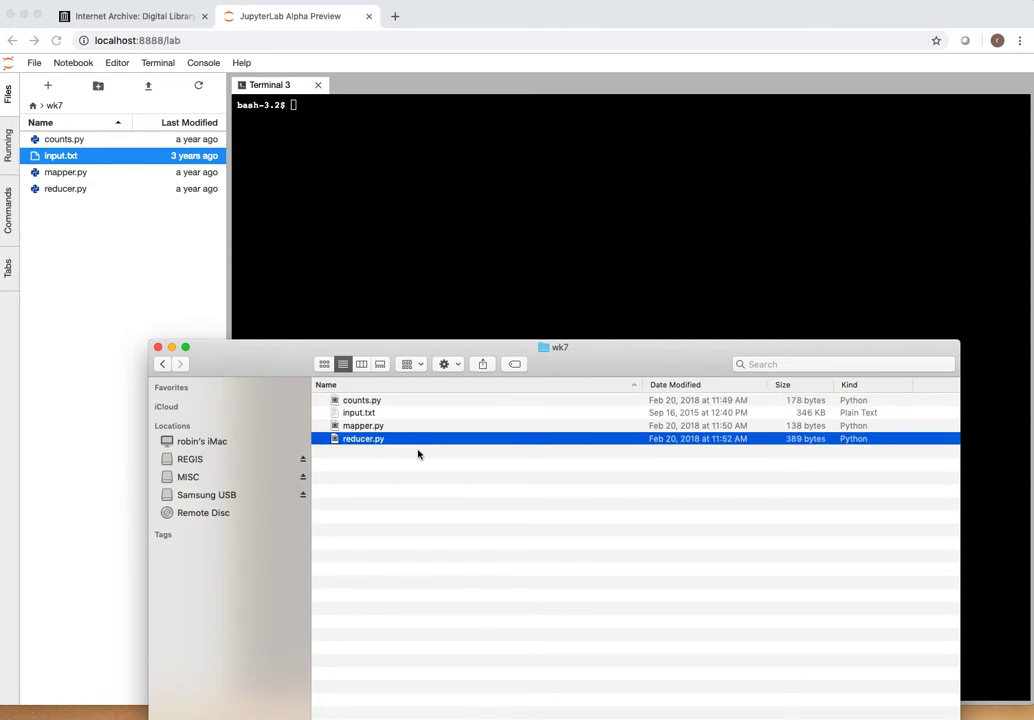
left_click(358, 412)
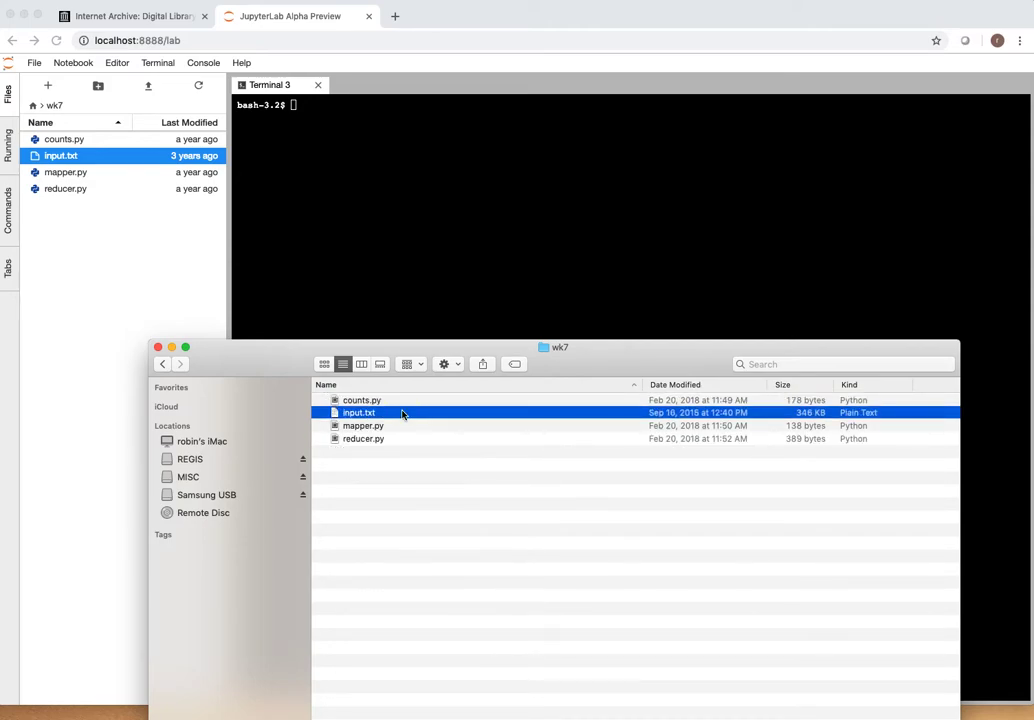
mouse_move(404, 428)
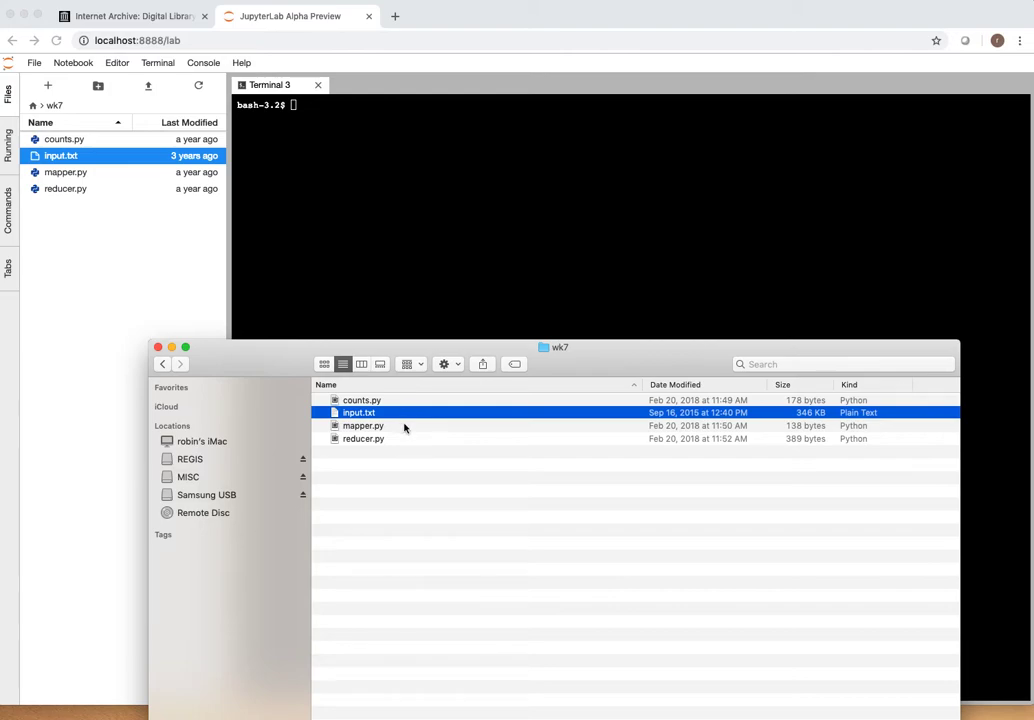
left_click(362, 400)
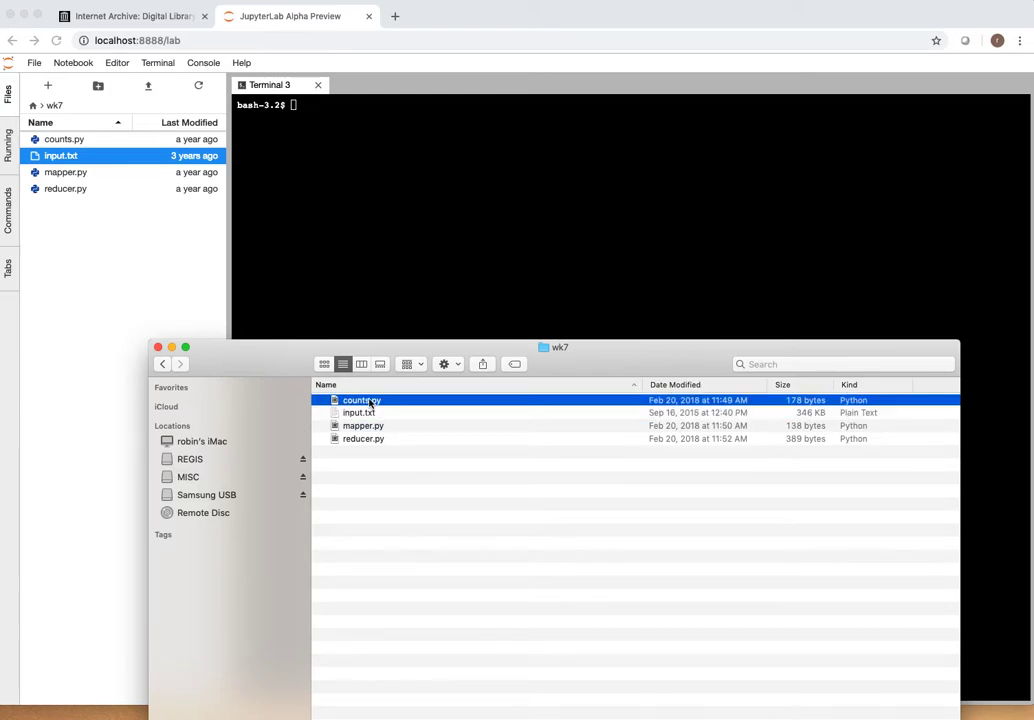
left_click(364, 440)
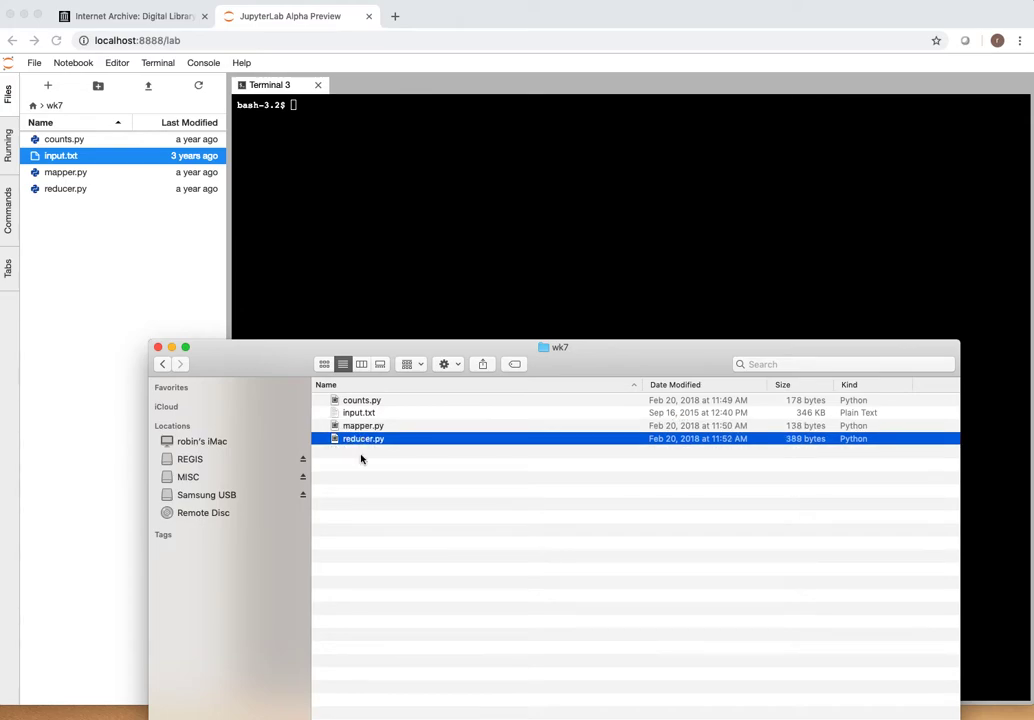
mouse_move(362, 486)
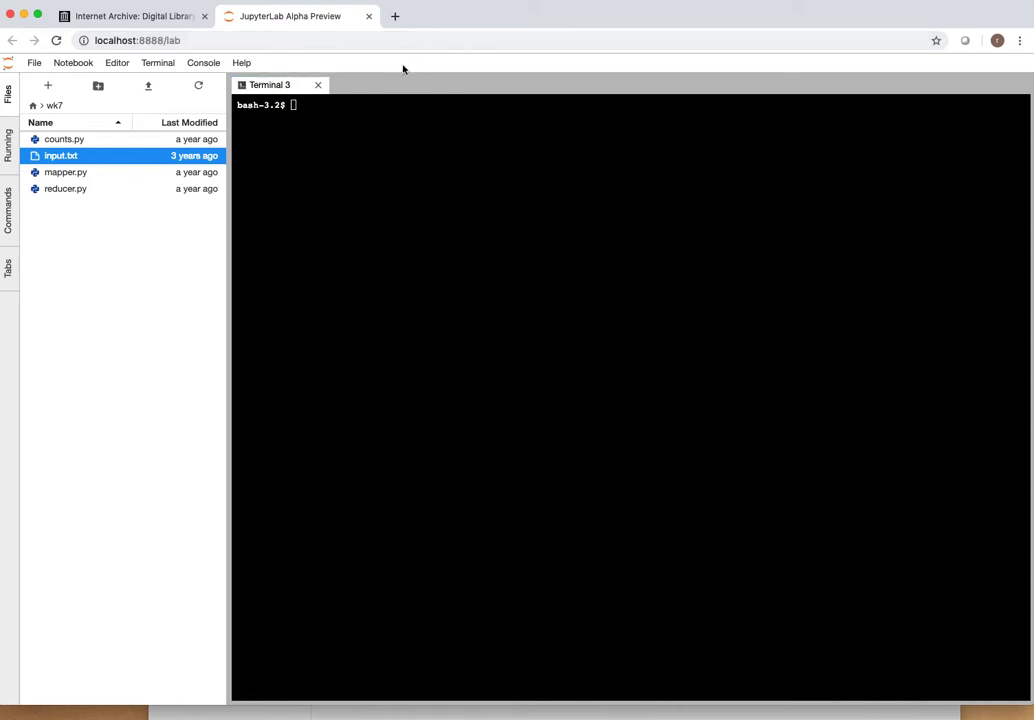
mouse_move(308, 108)
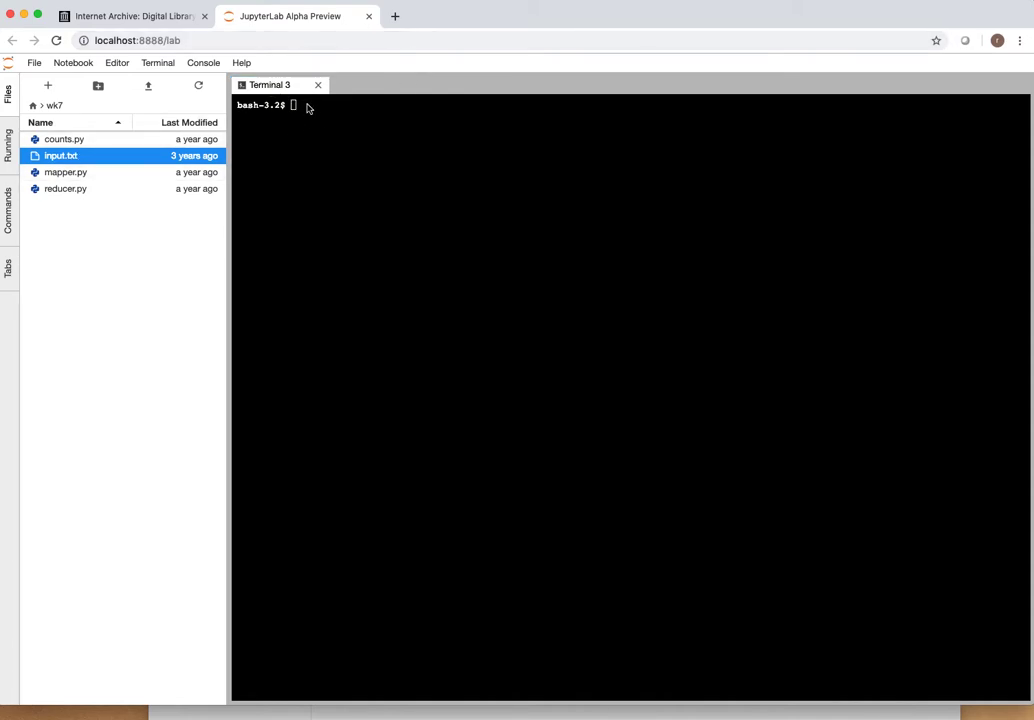
Step: Check the working directory, move into wk7 and list its four files
type("pwd")
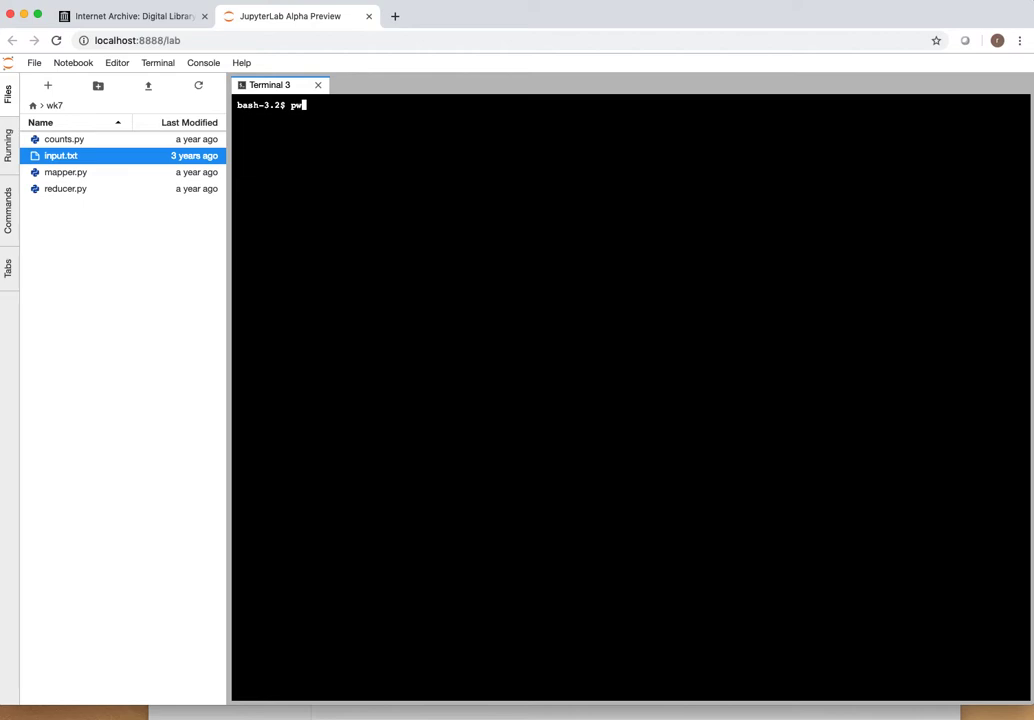
key("Return")
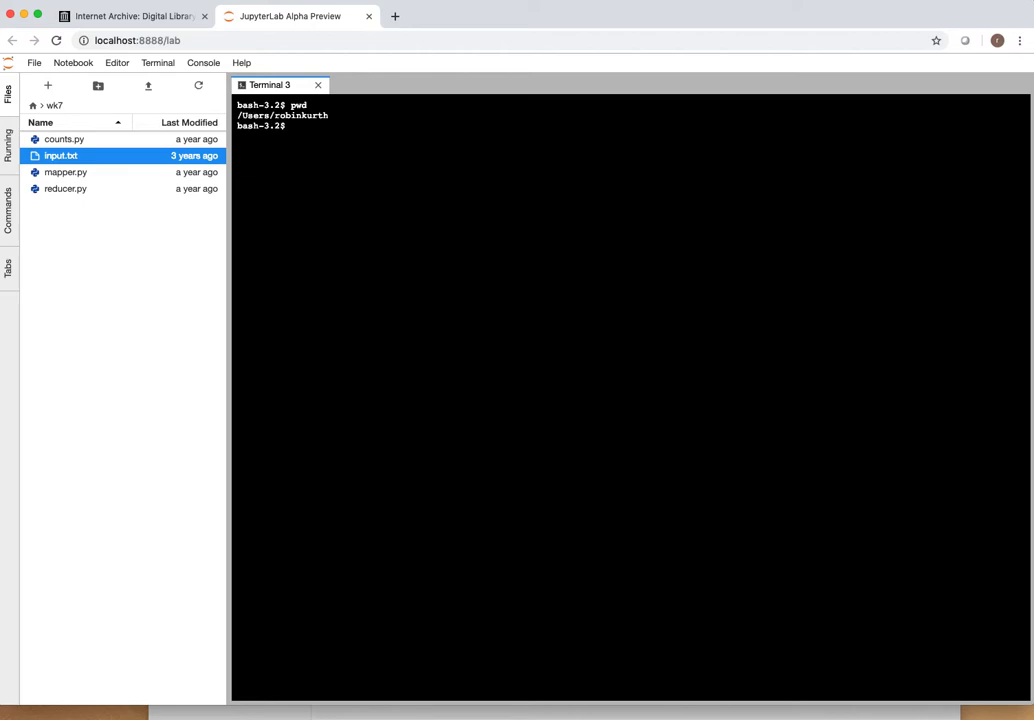
type("cd")
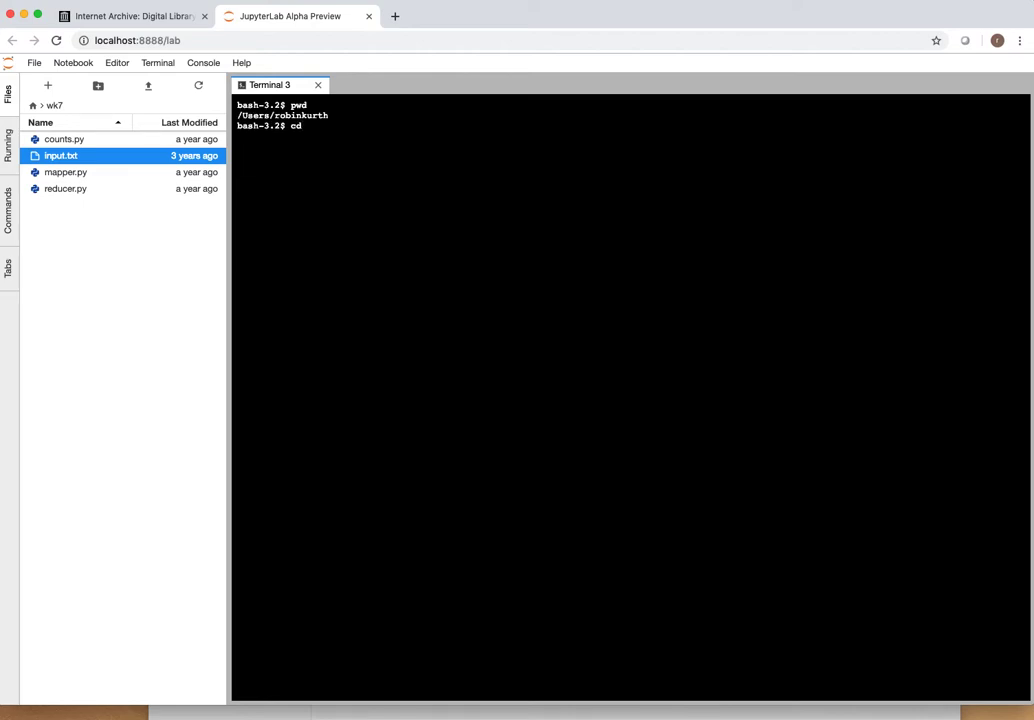
type("/Users/robinkurth/wk7")
type("ls")
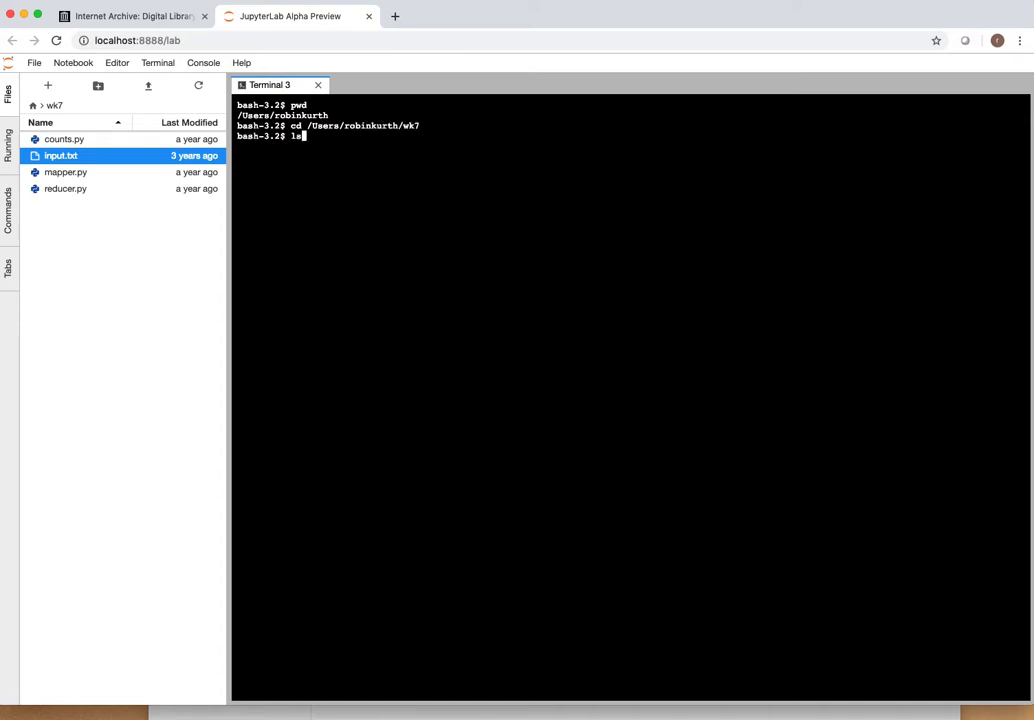
key("Return")
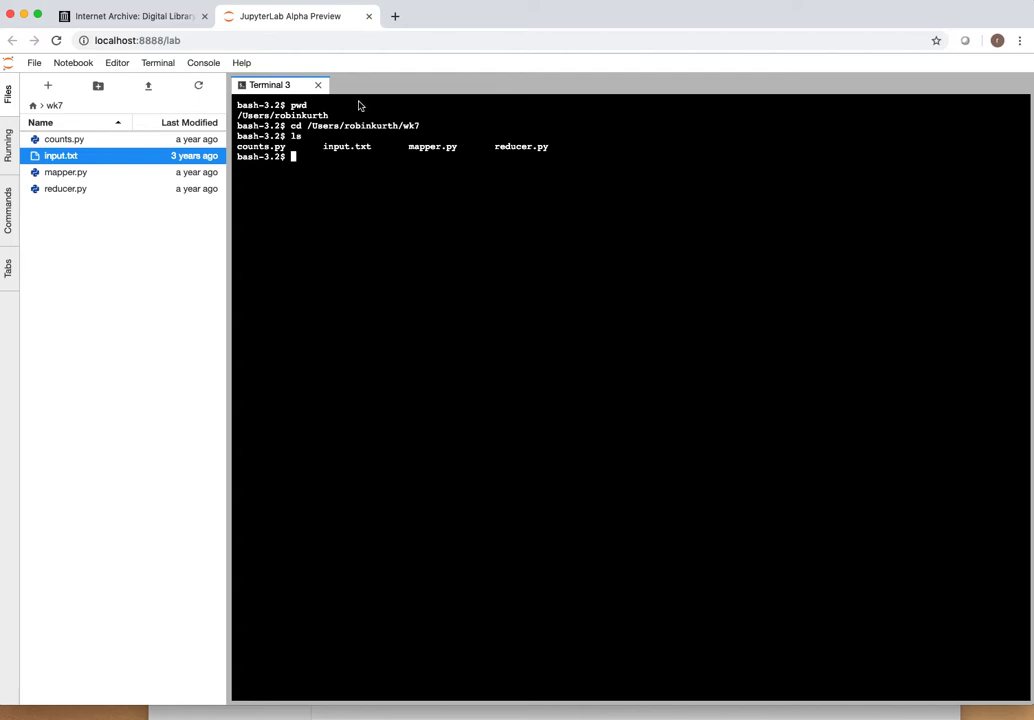
mouse_move(408, 156)
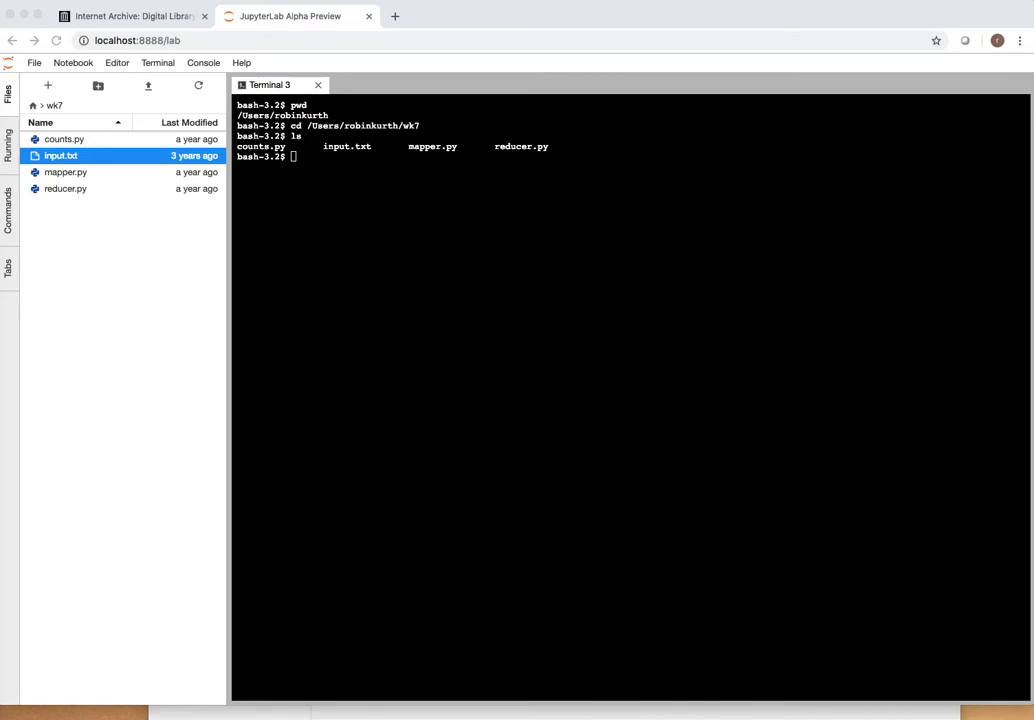
mouse_move(438, 14)
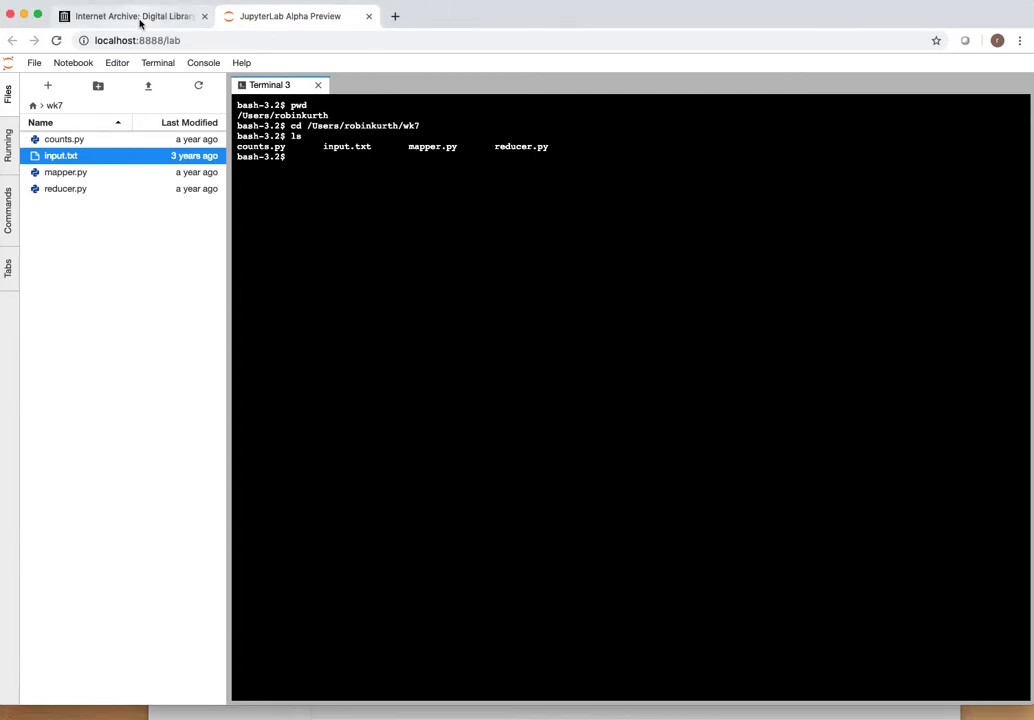
left_click(130, 16)
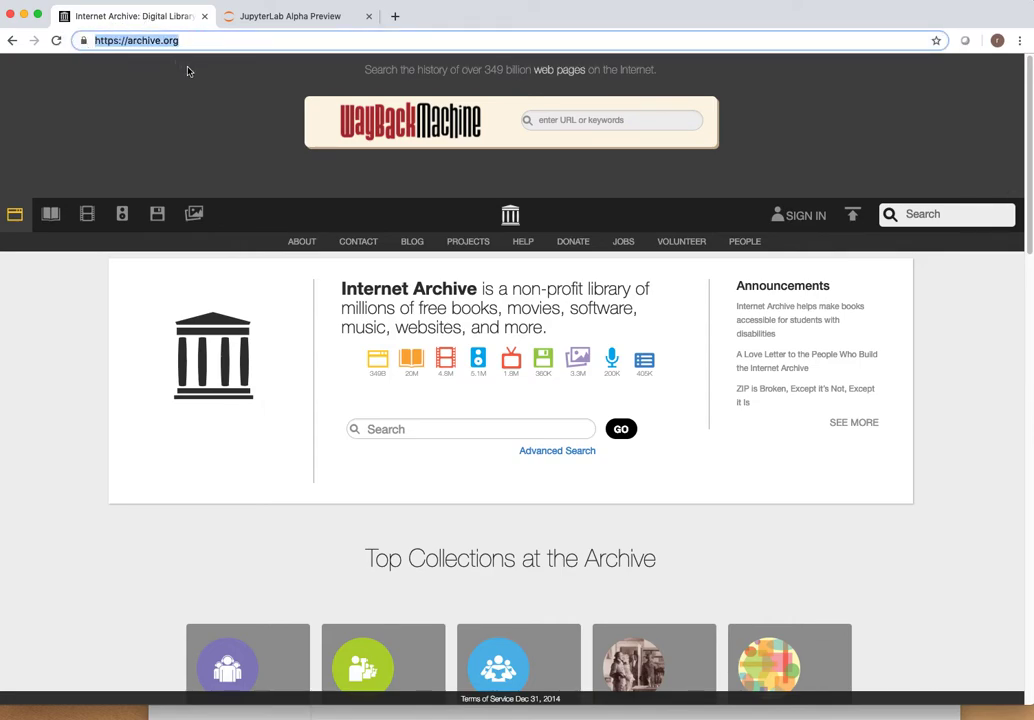
mouse_move(414, 420)
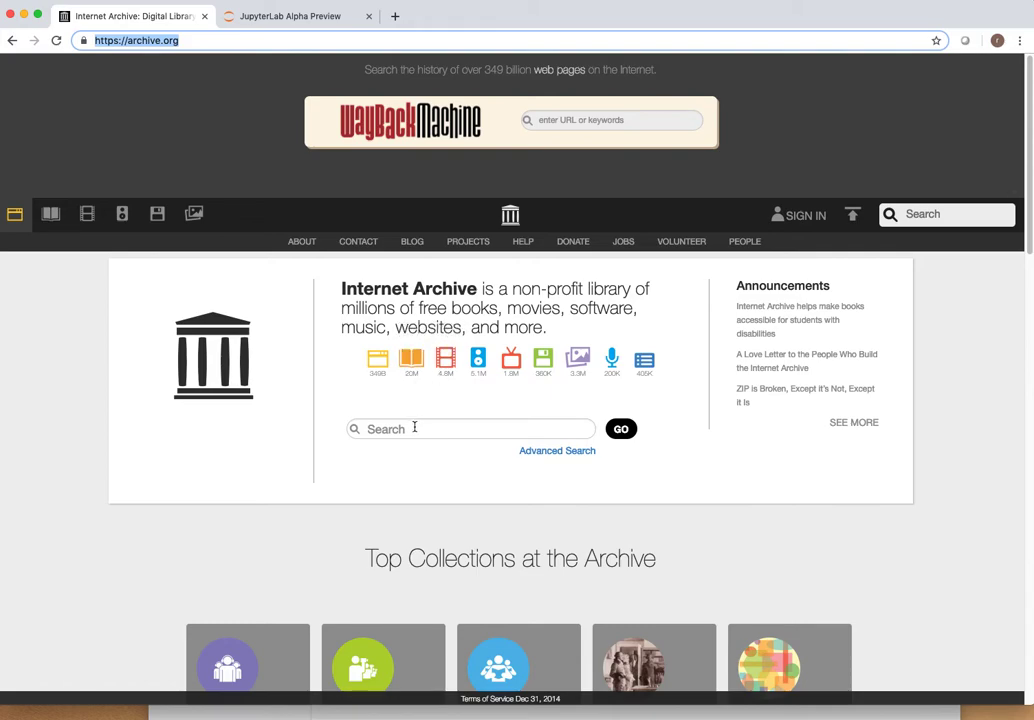
mouse_move(432, 436)
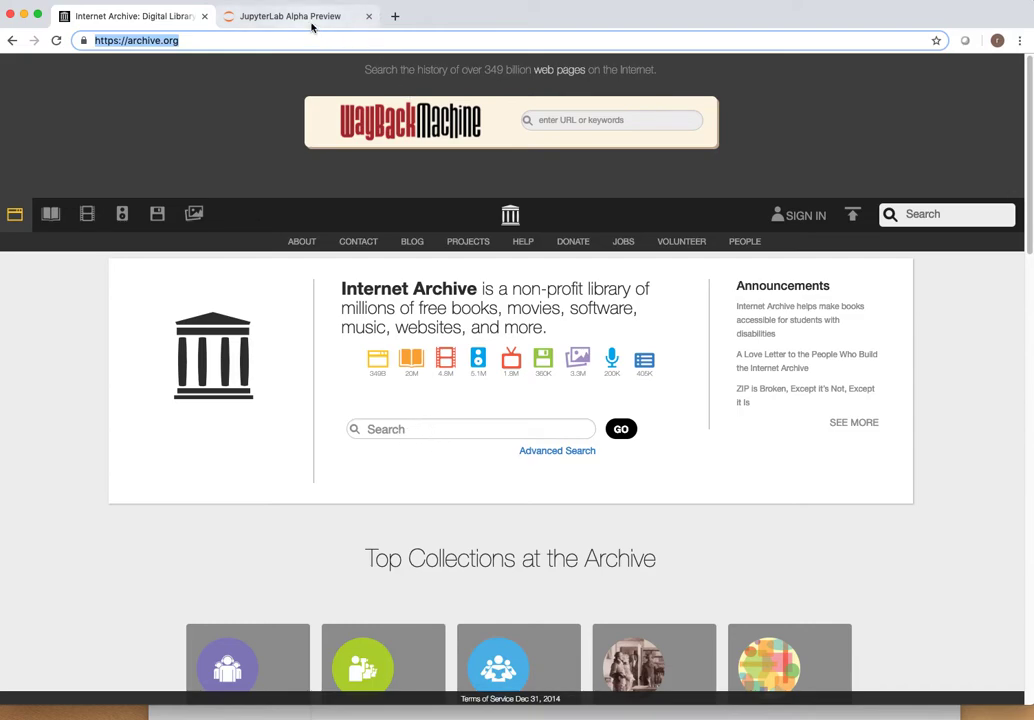
mouse_move(290, 16)
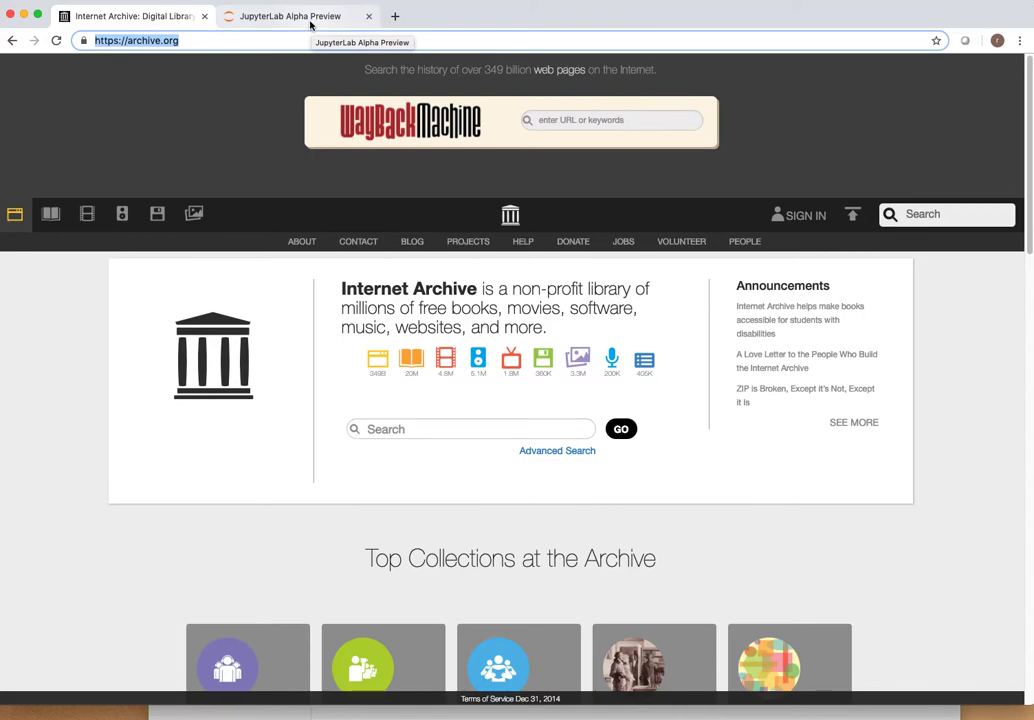
left_click(288, 16)
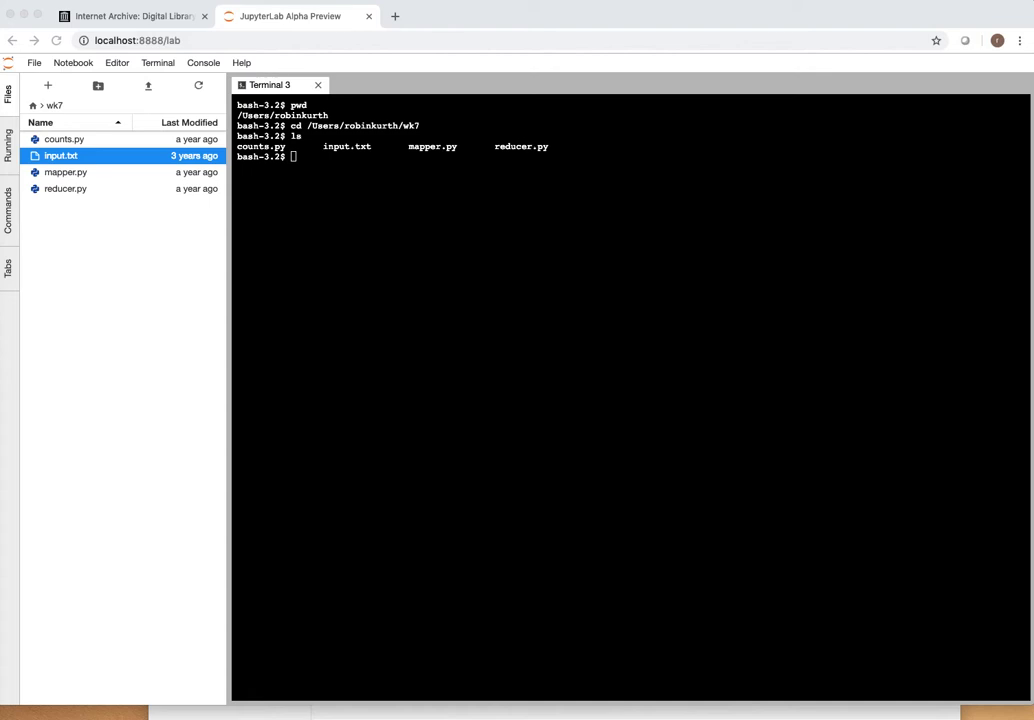
mouse_move(316, 132)
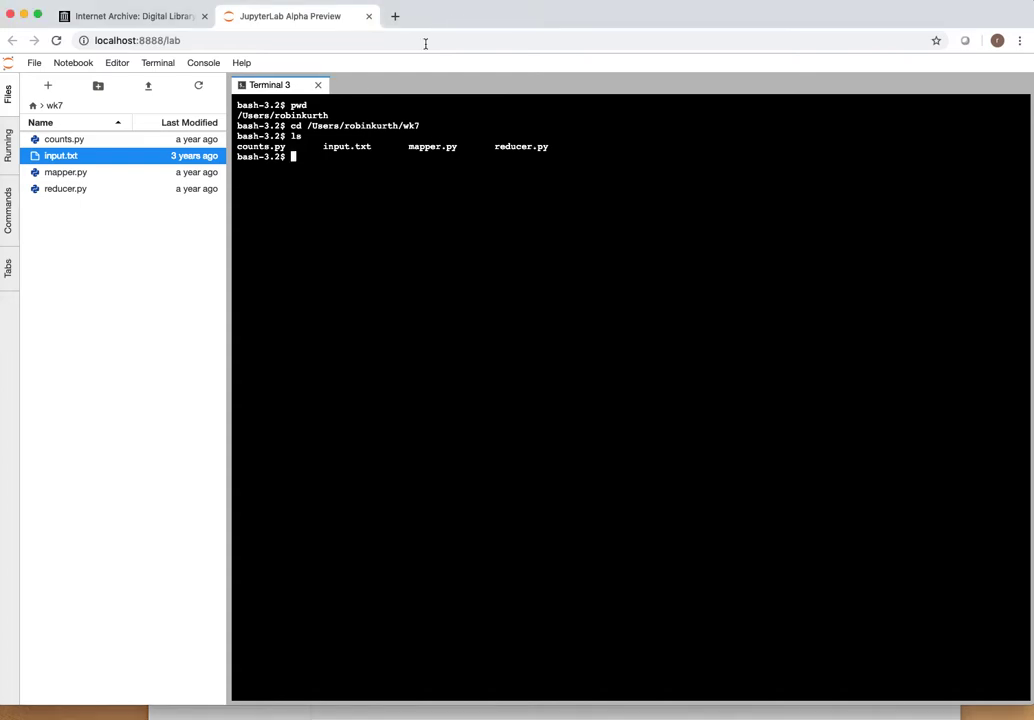
mouse_move(324, 168)
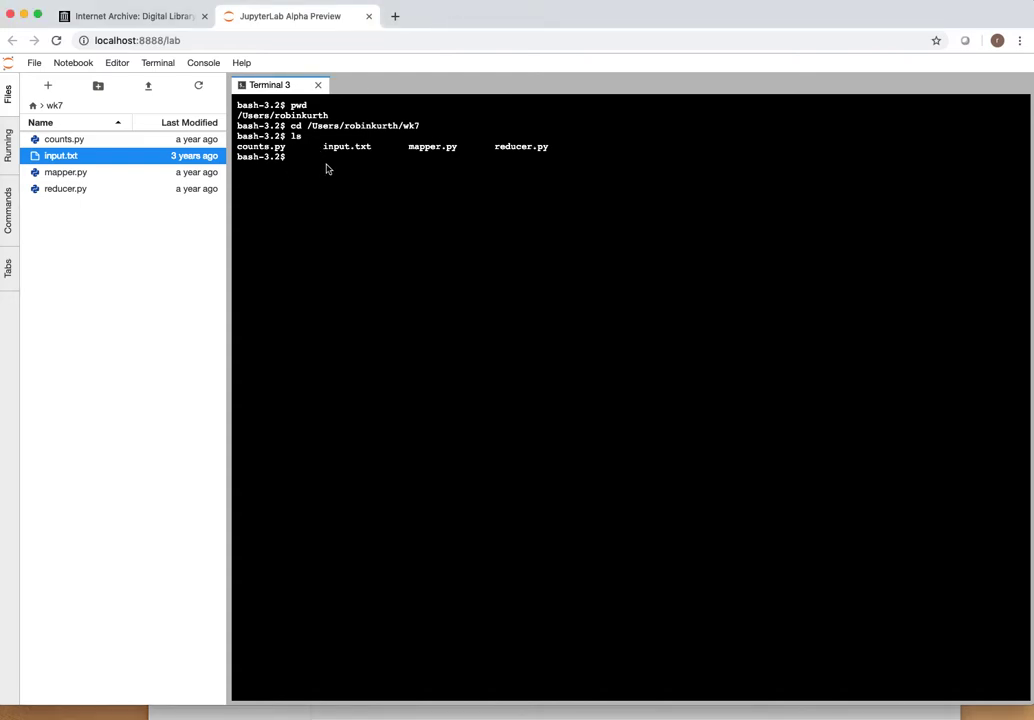
mouse_move(332, 170)
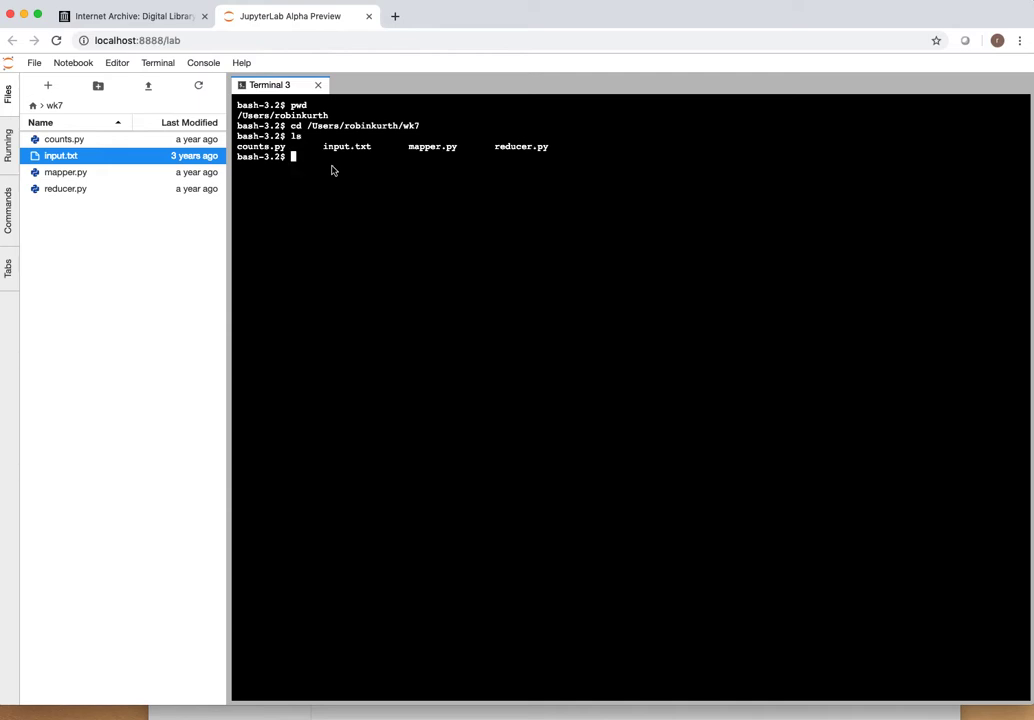
Step: Download animal-farm_djvu.txt from archive.org with curl into af.txt
type("curl https://archive.org/stream/animal-farm/animal-farm_djvu.txt")
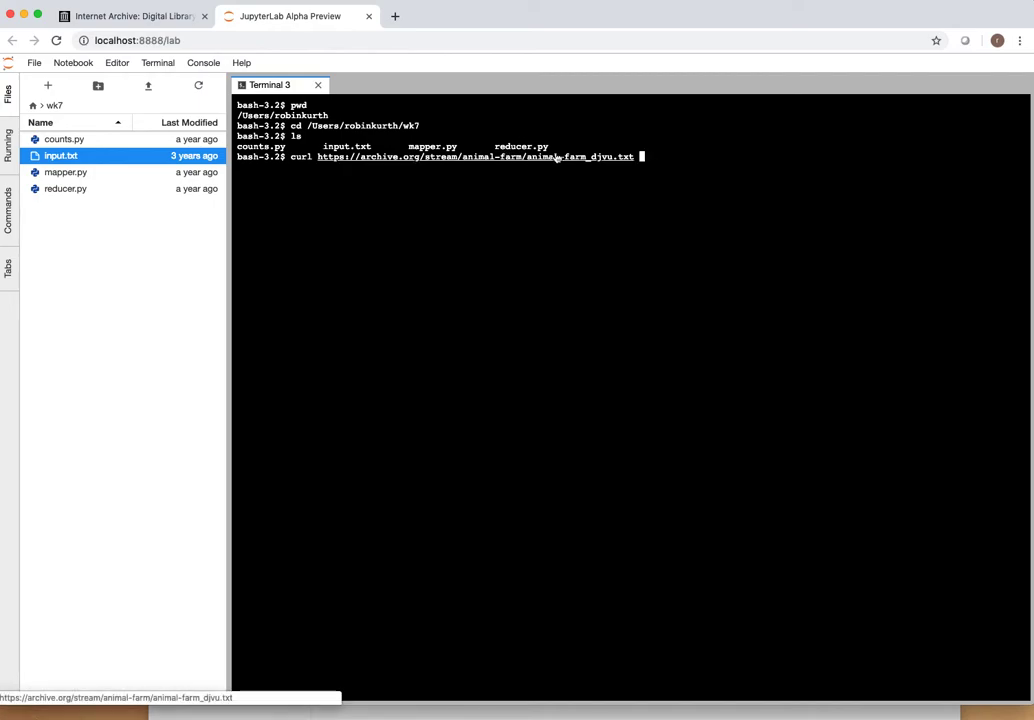
mouse_move(780, 140)
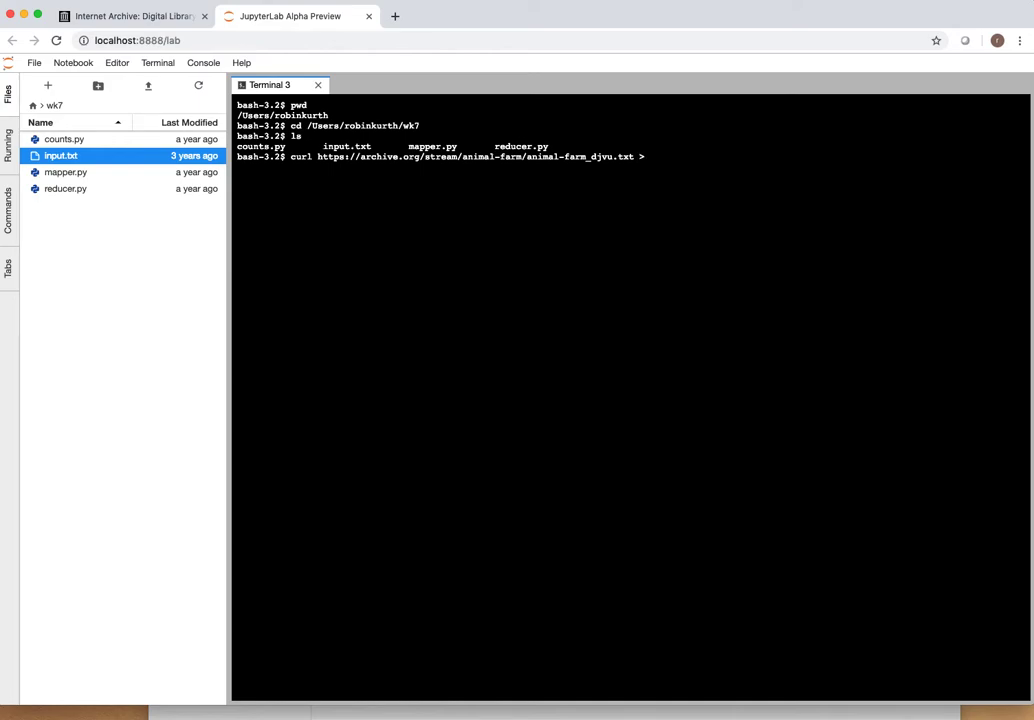
type("af.")
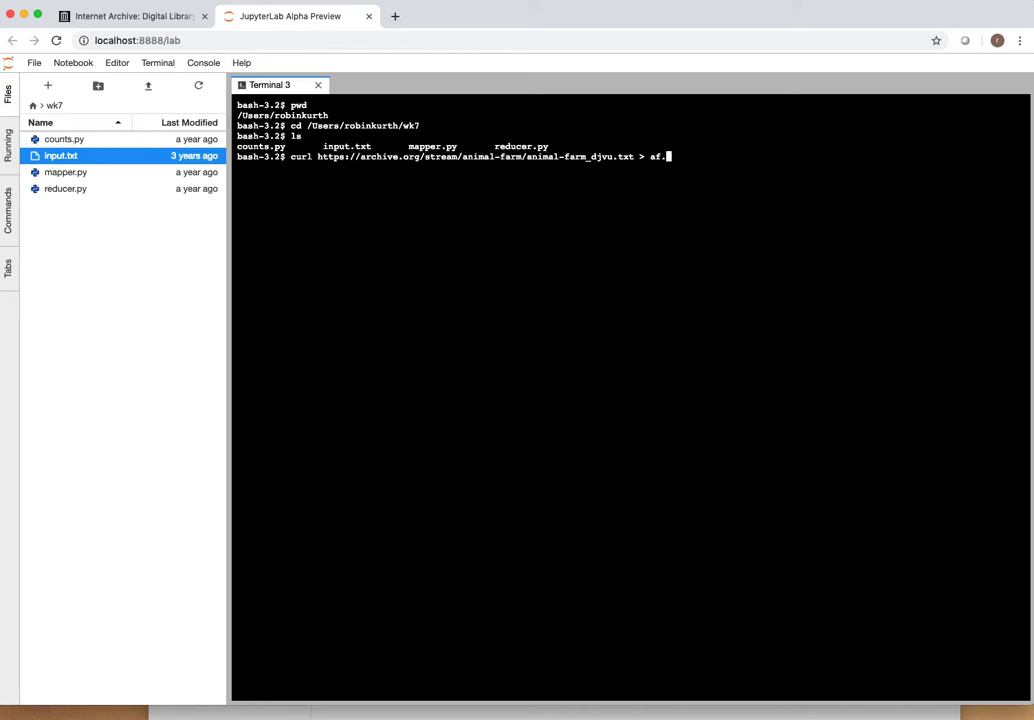
key("Return")
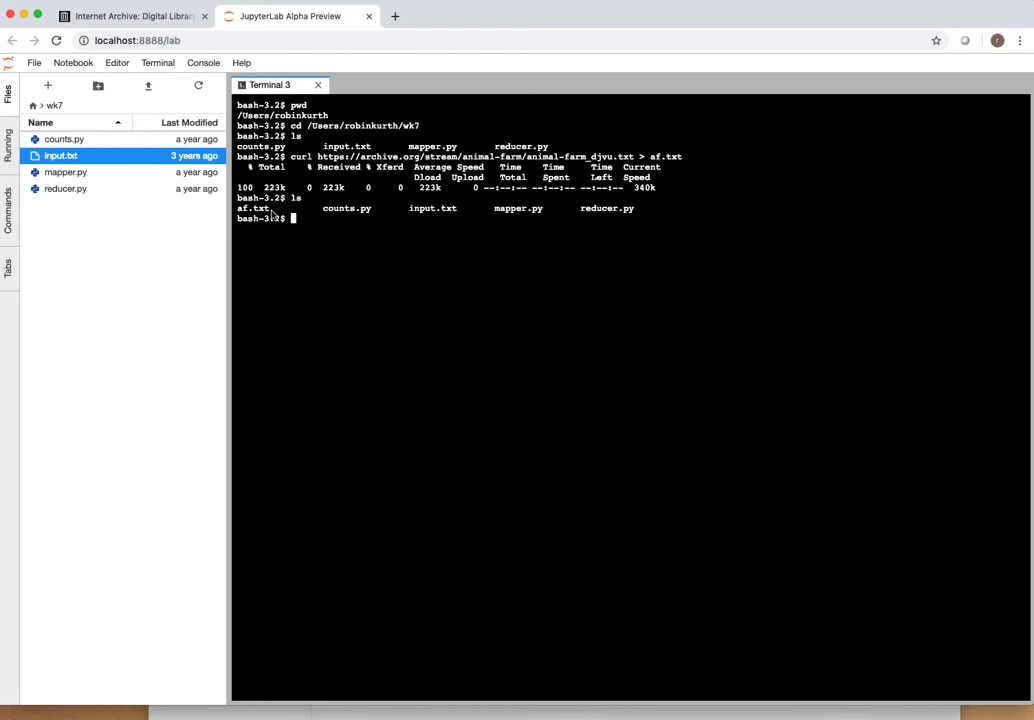
Step: Refresh the file list, open af.txt and scroll past the HTML header to the story text
left_click(198, 84)
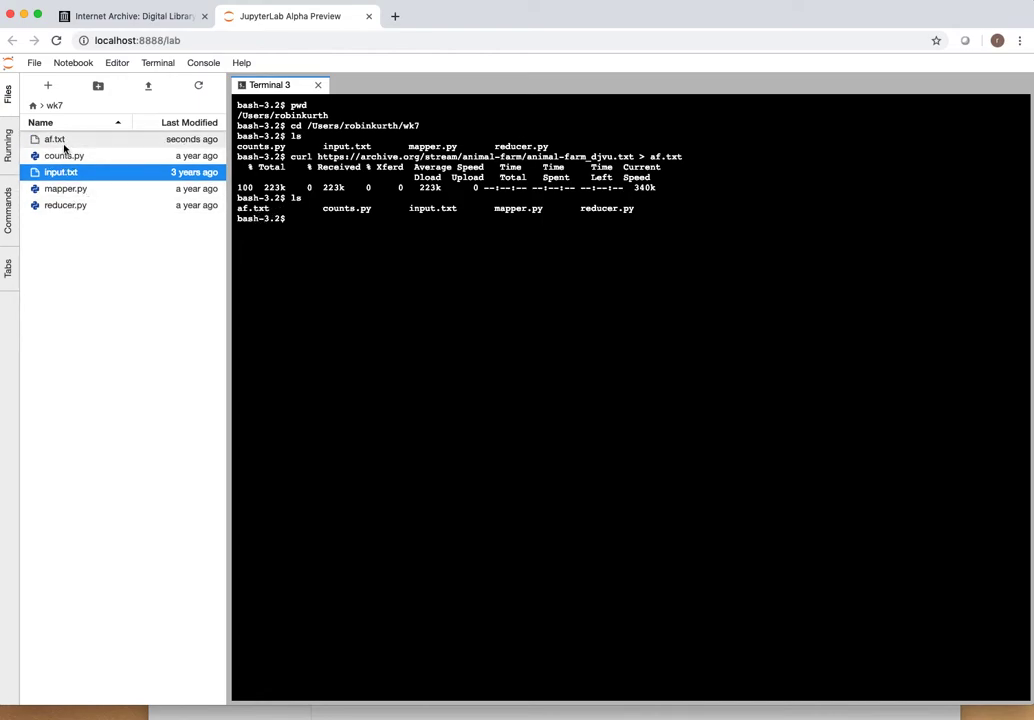
double_click(54, 140)
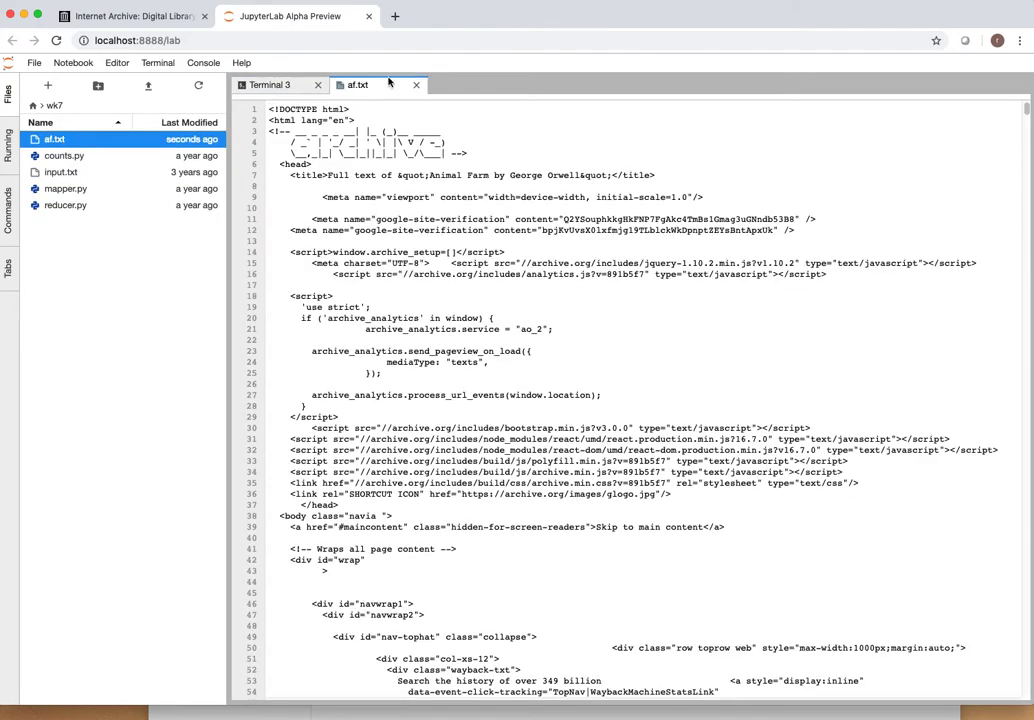
mouse_move(1024, 108)
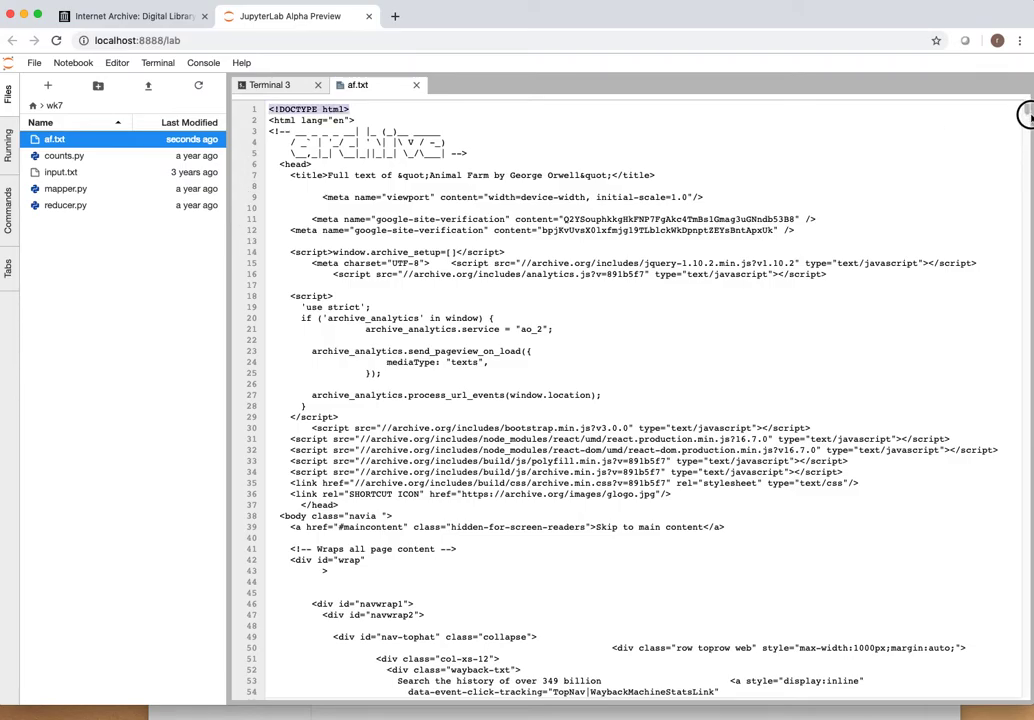
scroll("down", 3)
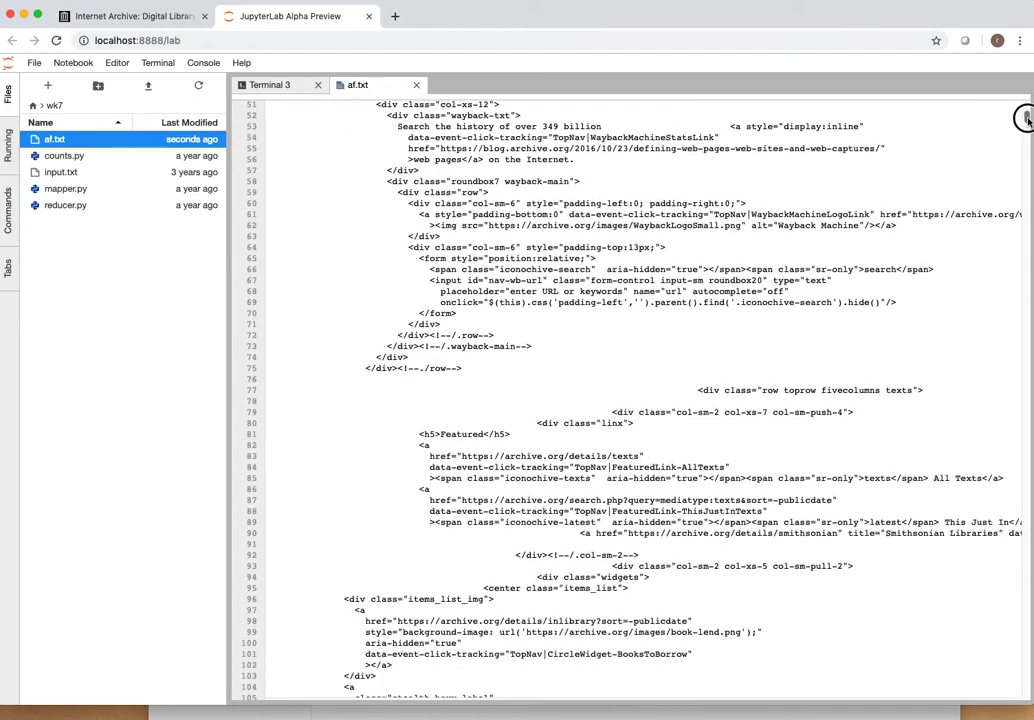
scroll("down", 3)
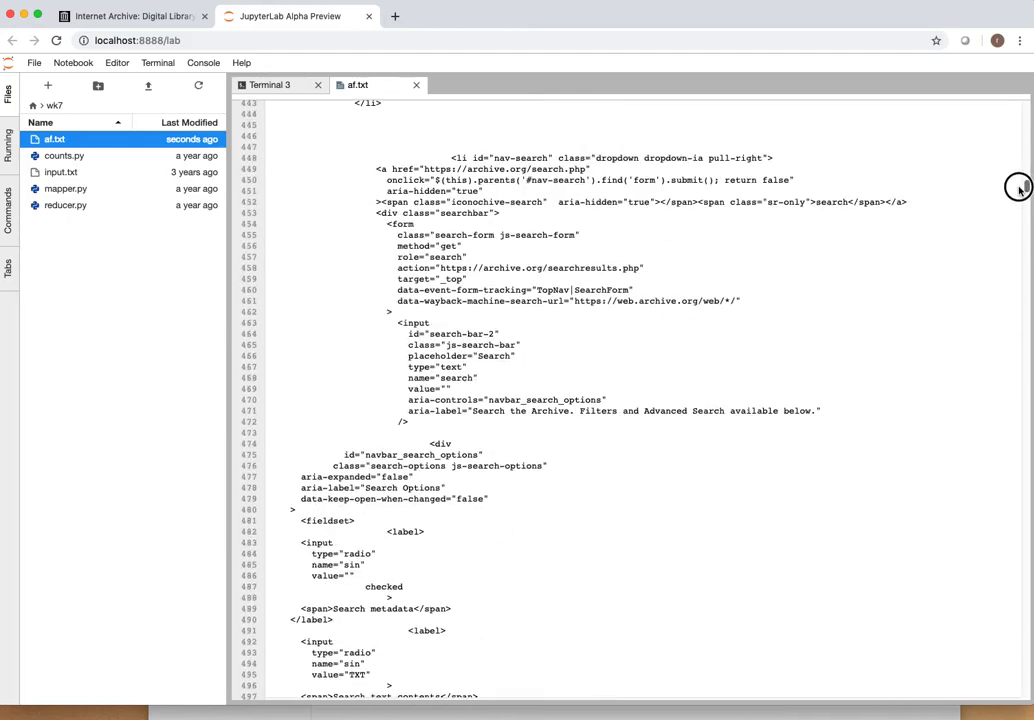
scroll("down", 3)
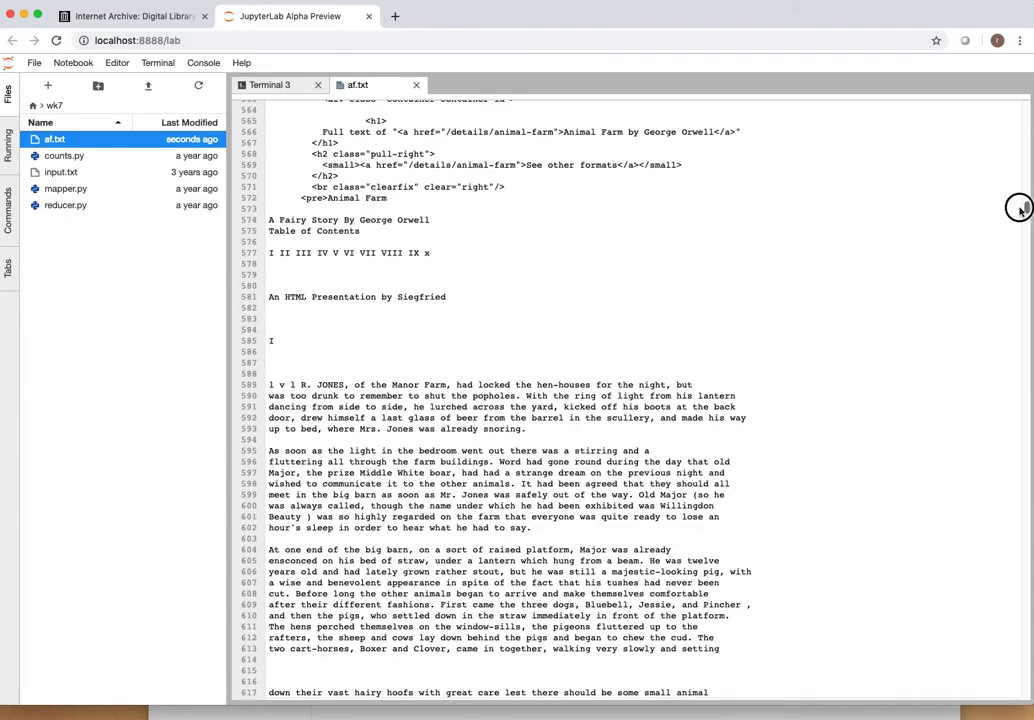
scroll("down", 3)
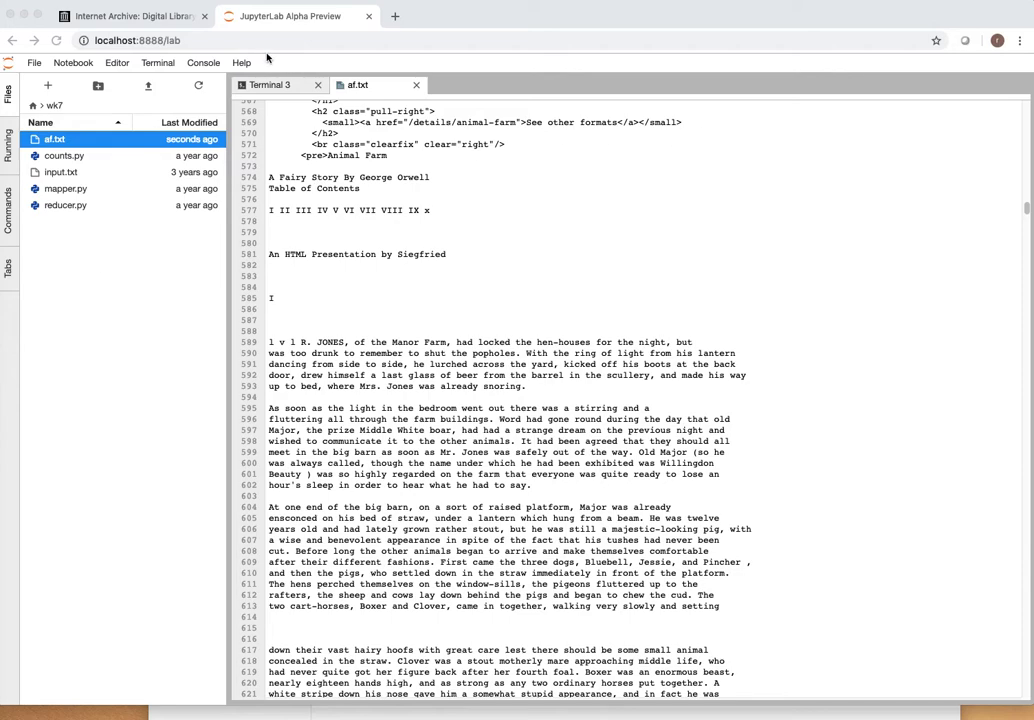
mouse_move(418, 88)
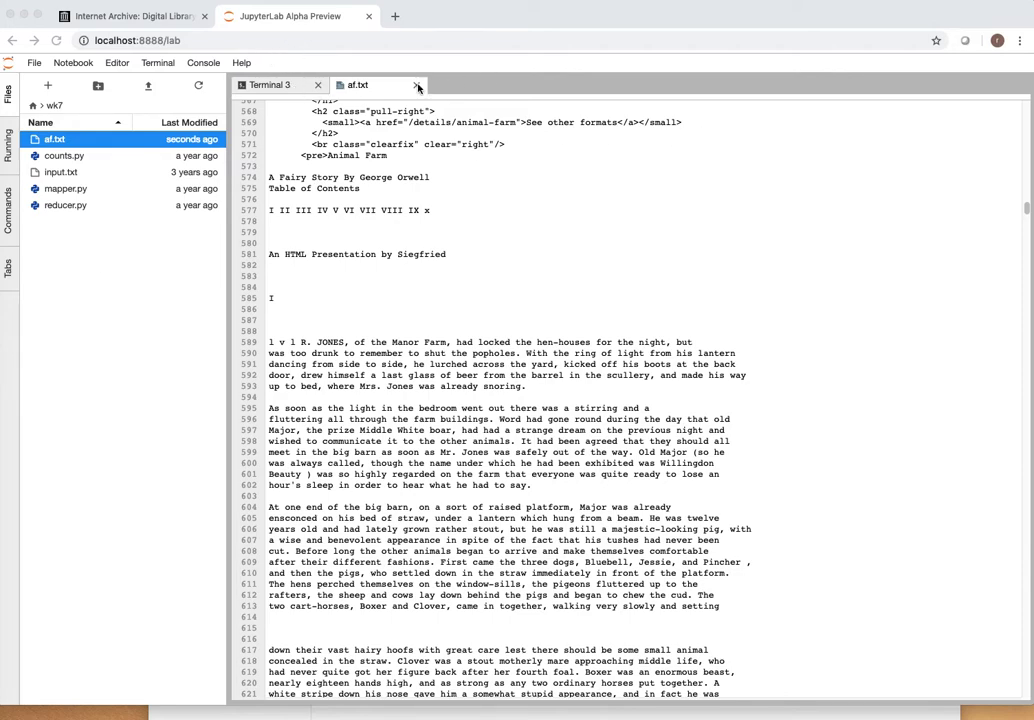
Step: Close af.txt and create af_1.txt with sed '1,580d' stripping the leading HTML lines
left_click(408, 84)
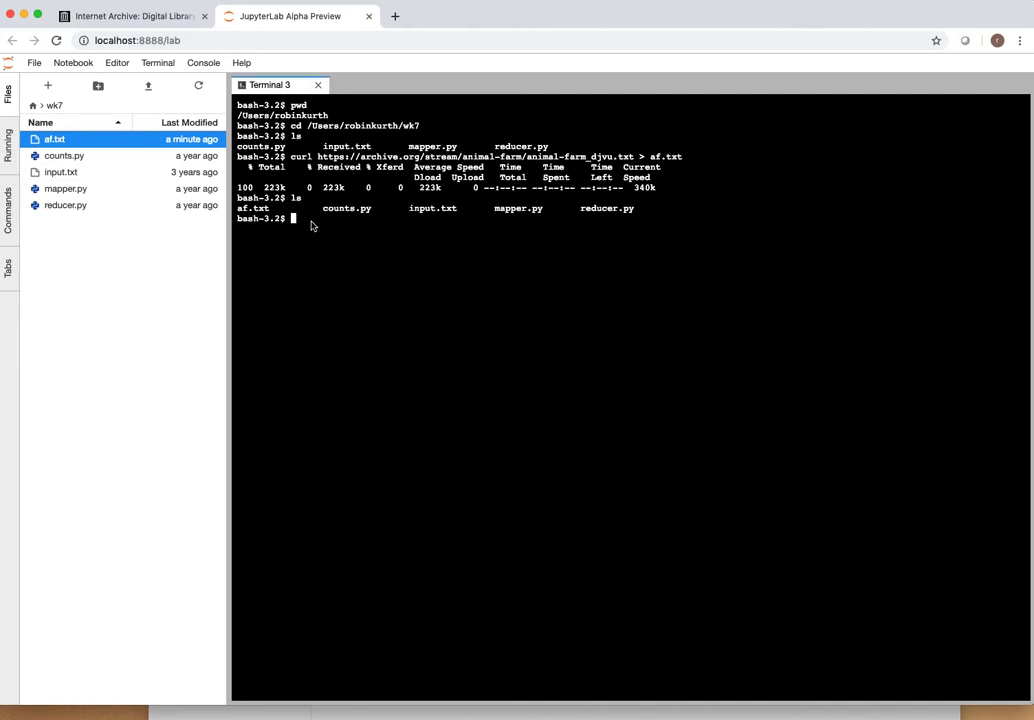
type("sed")
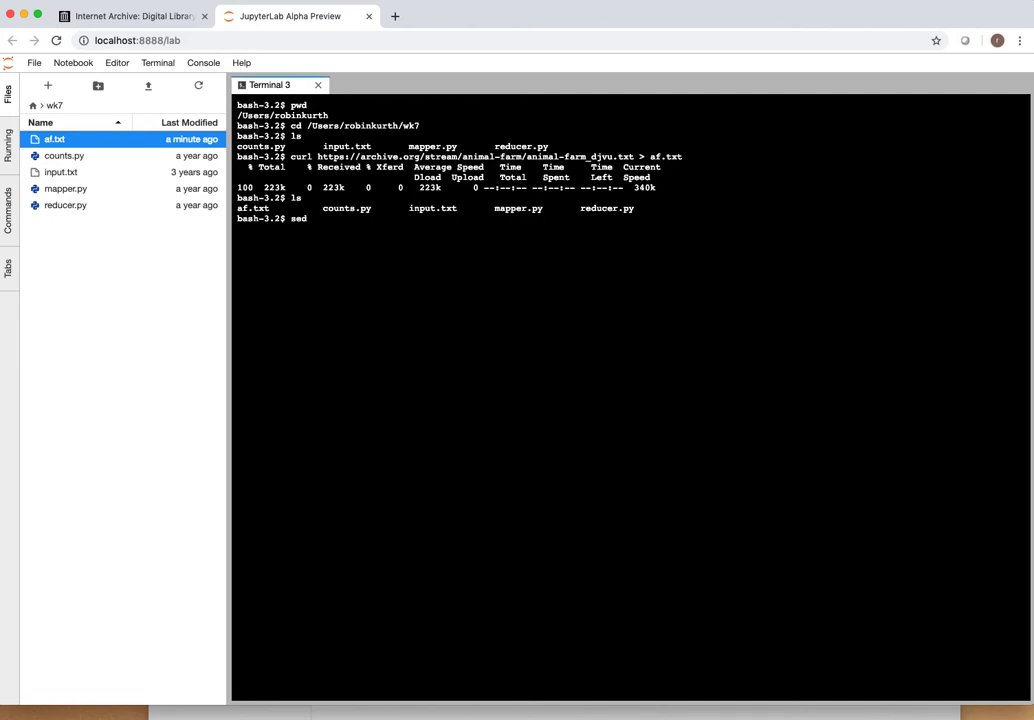
type("'")
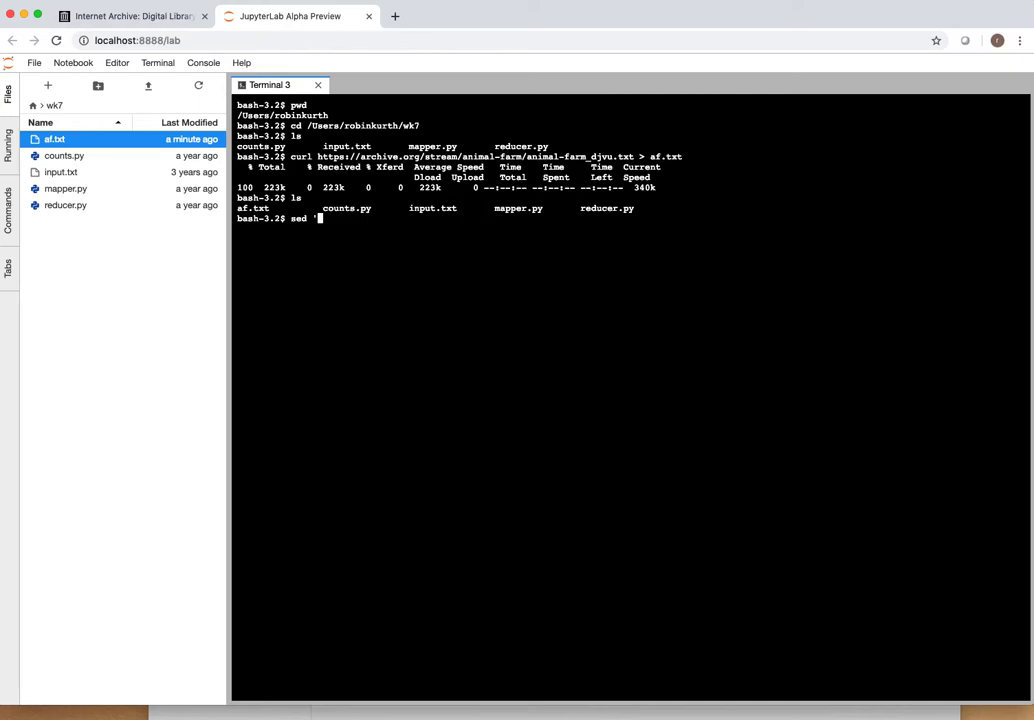
type("1, 588d")
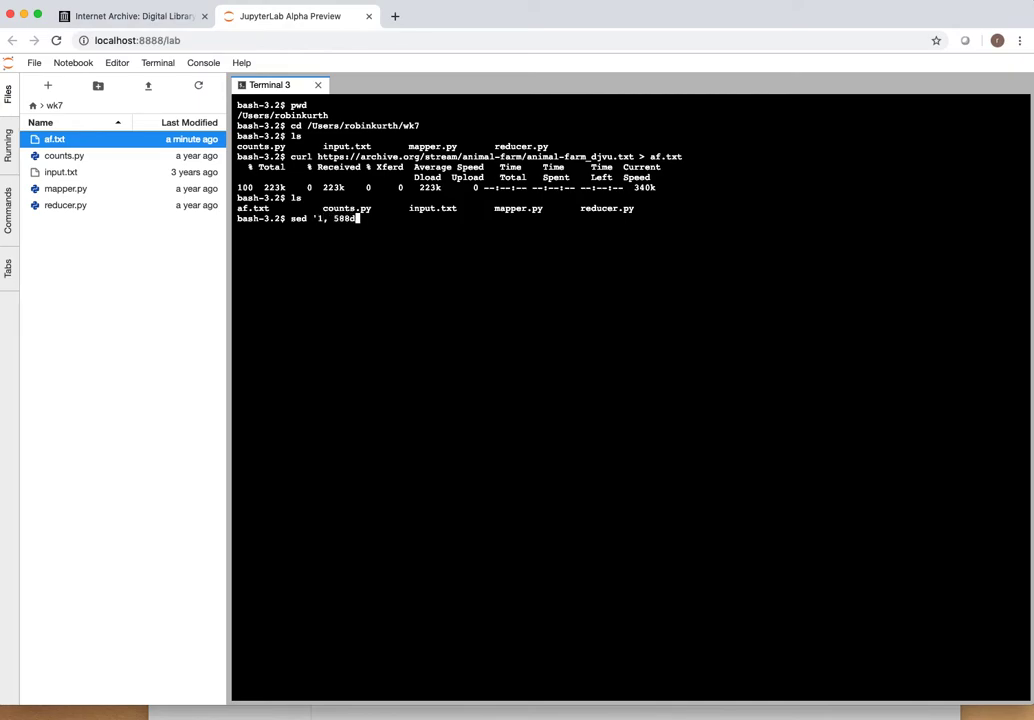
type("'")
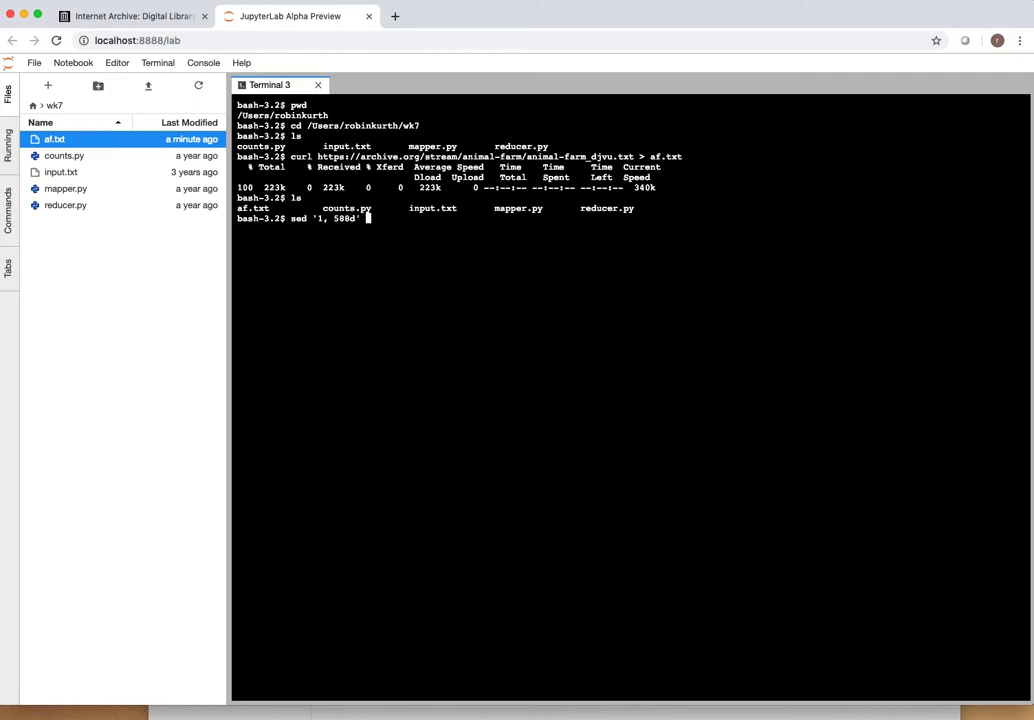
type("af.txt")
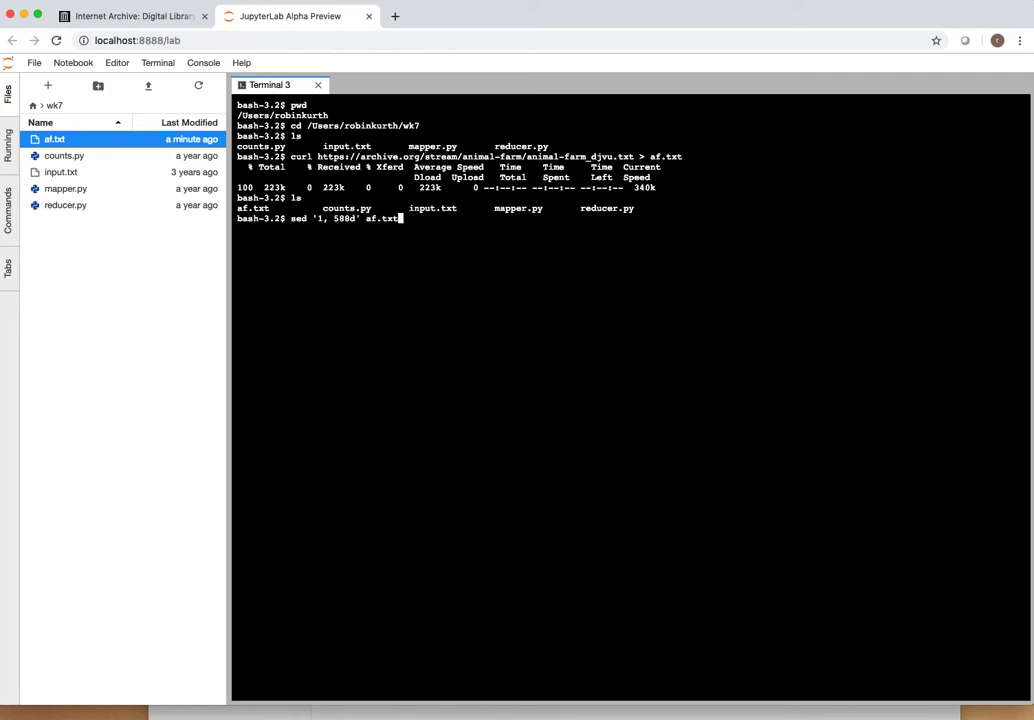
key("Return")
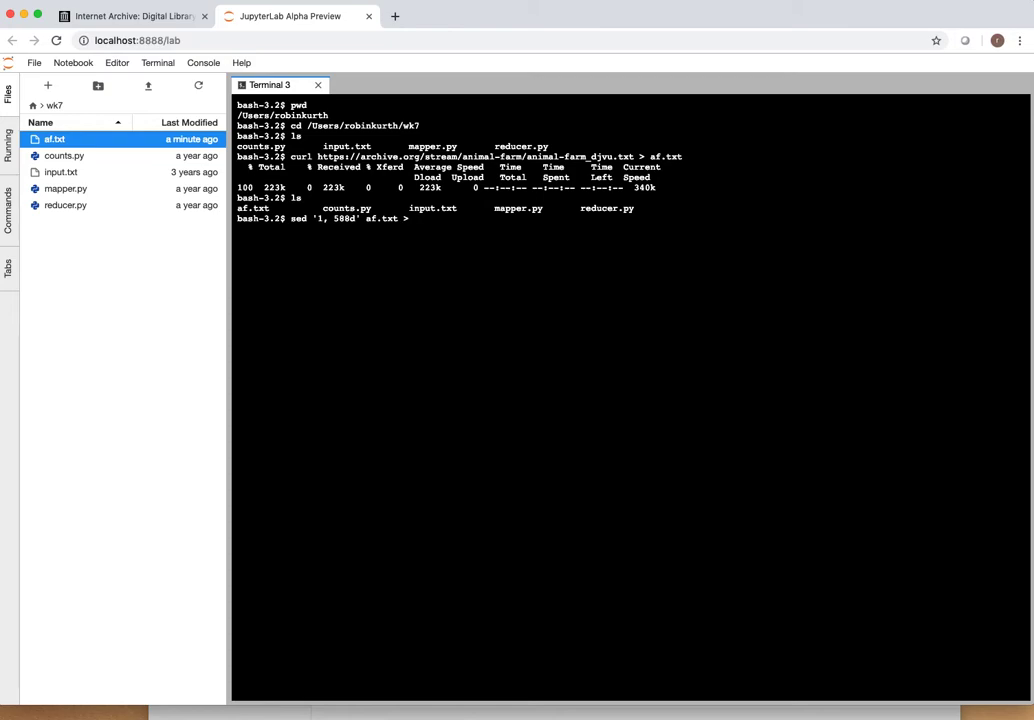
type("af_1.txt")
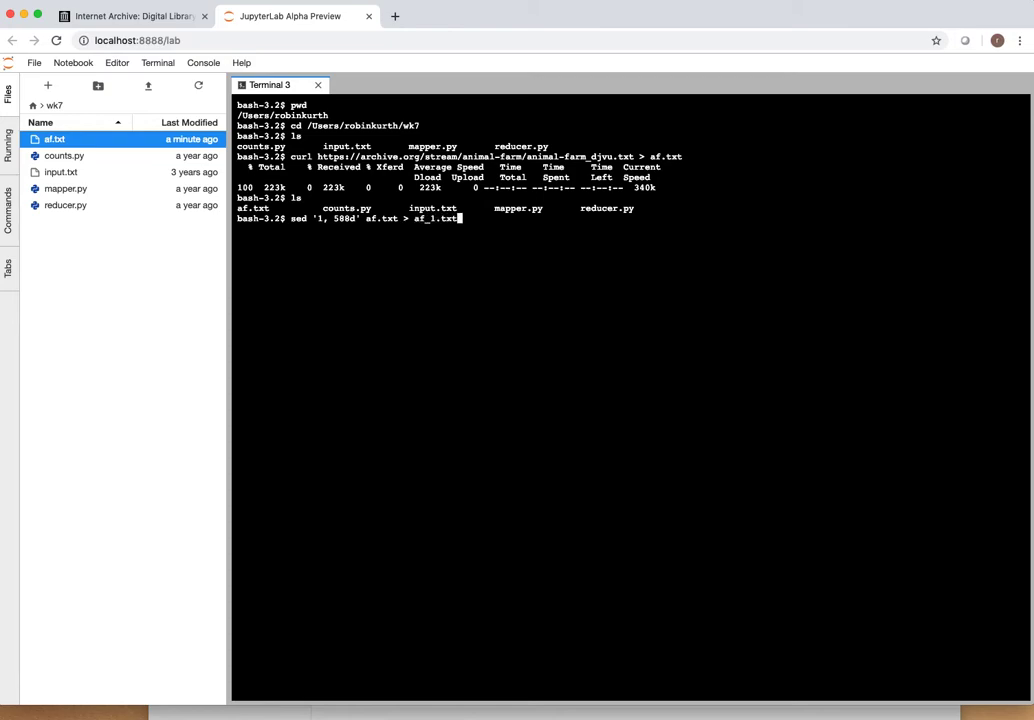
key("Return")
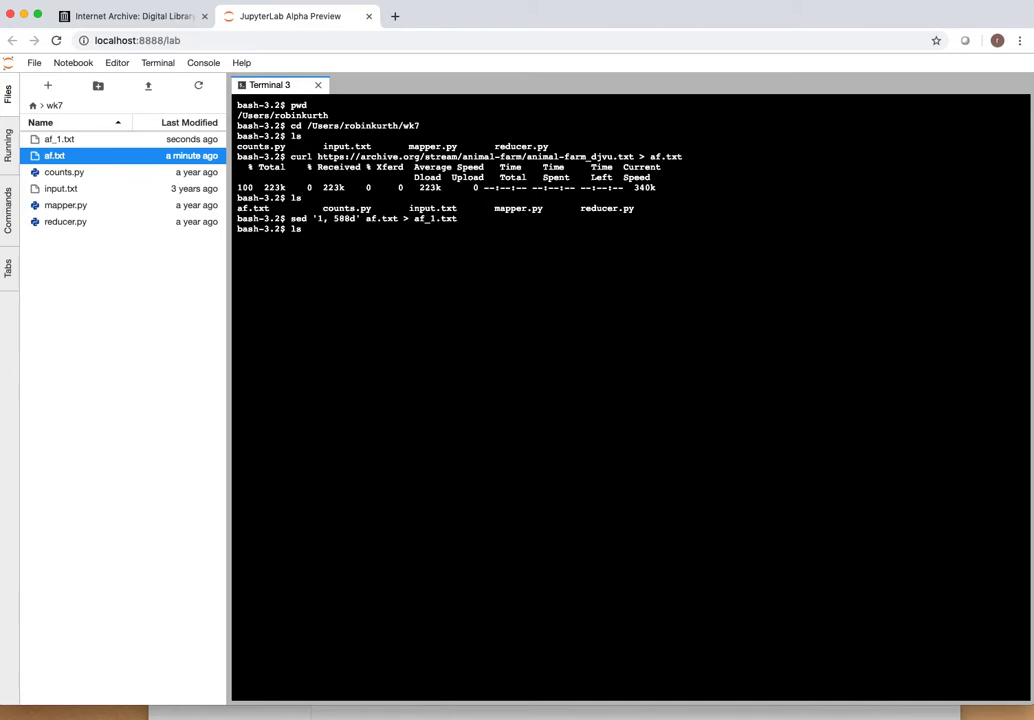
Step: List the folder and preview the head of af_1.txt showing the story's opening lines
key("Return")
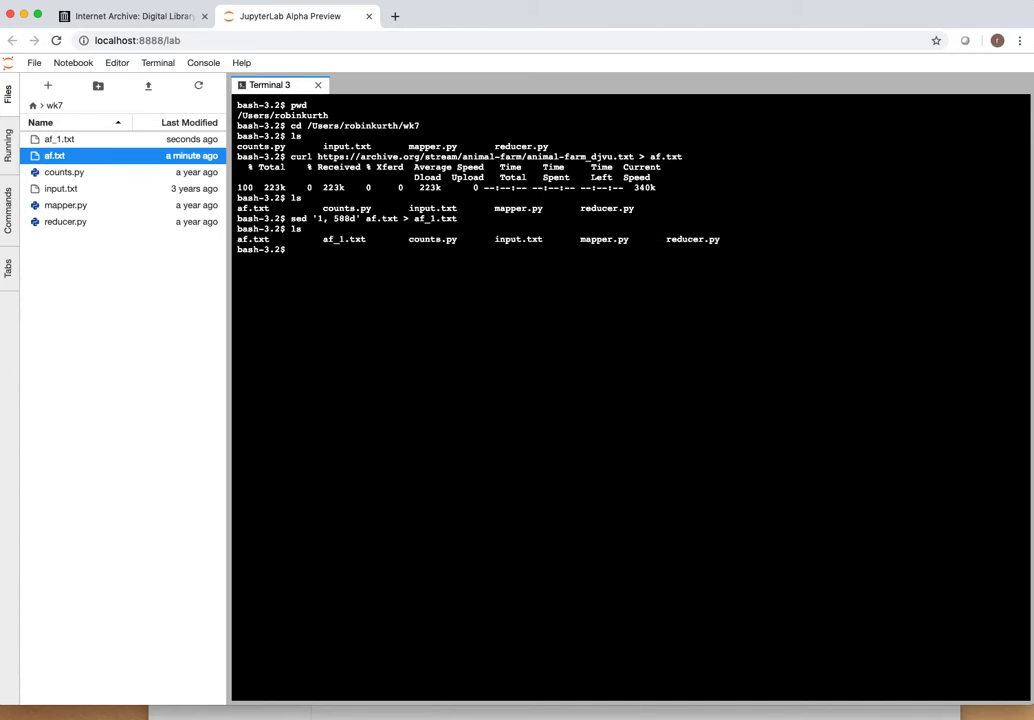
type("head af_1.")
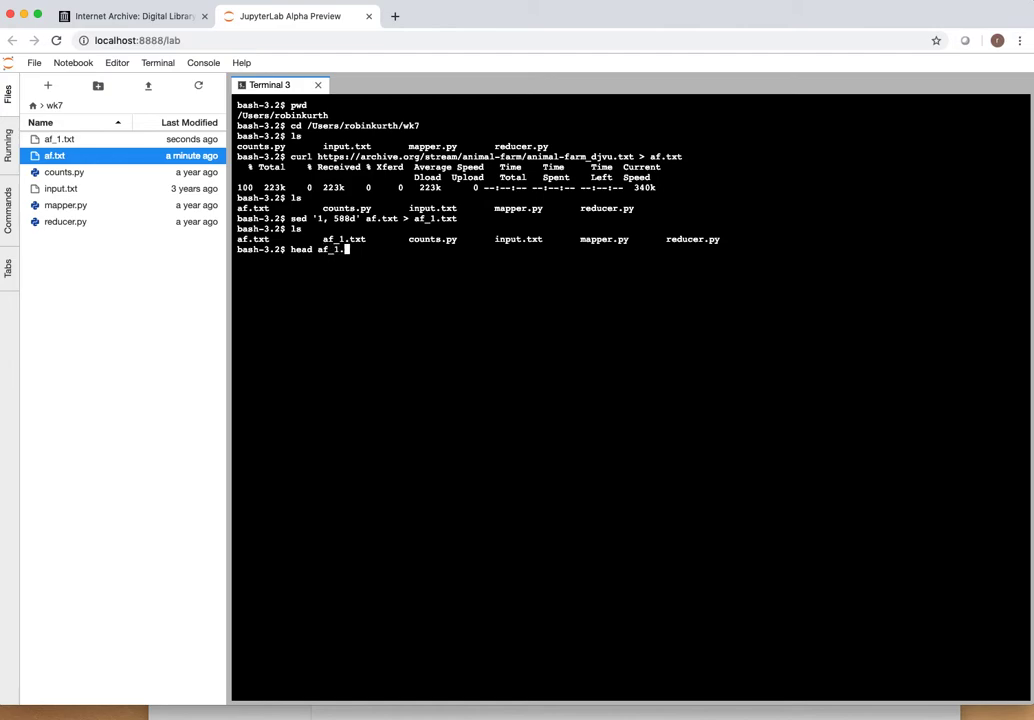
key("Return")
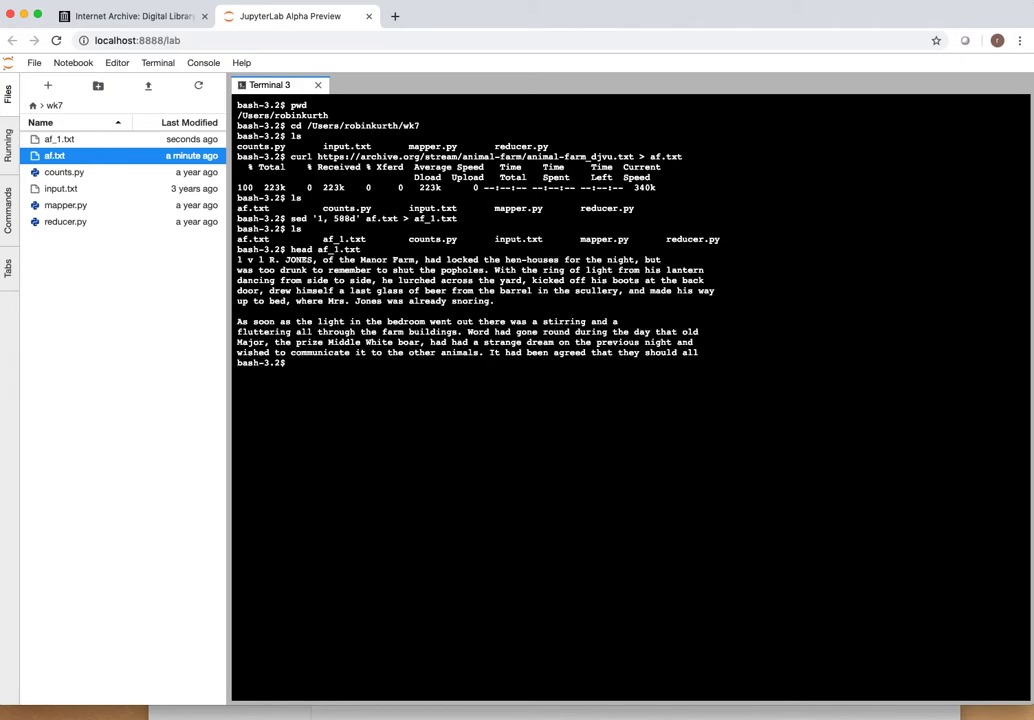
key("Return")
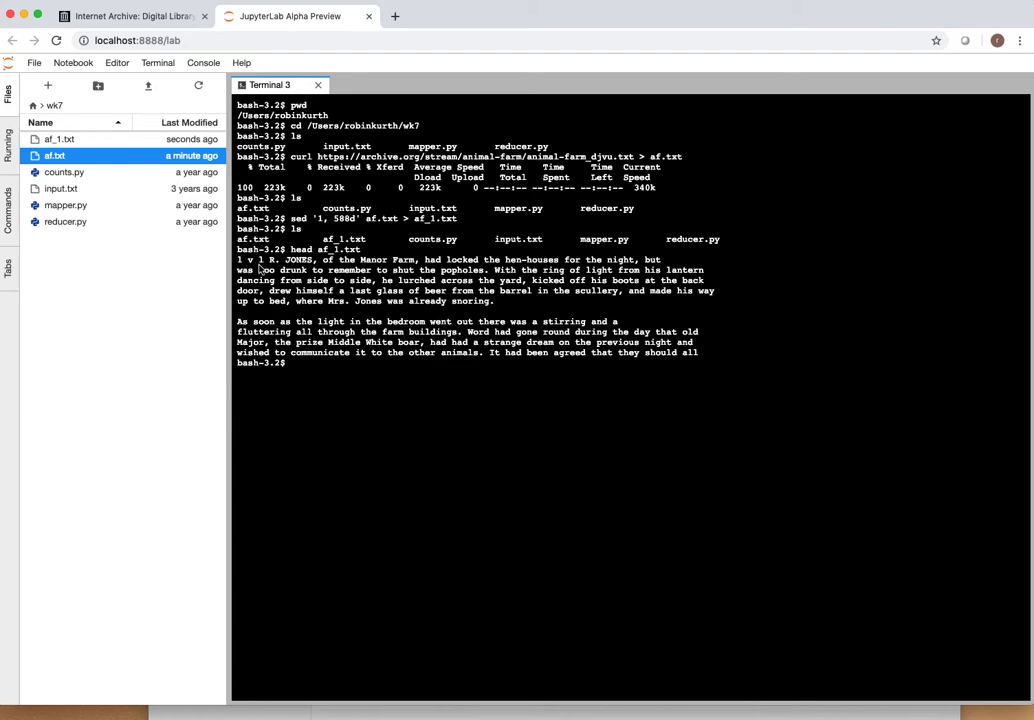
mouse_move(318, 368)
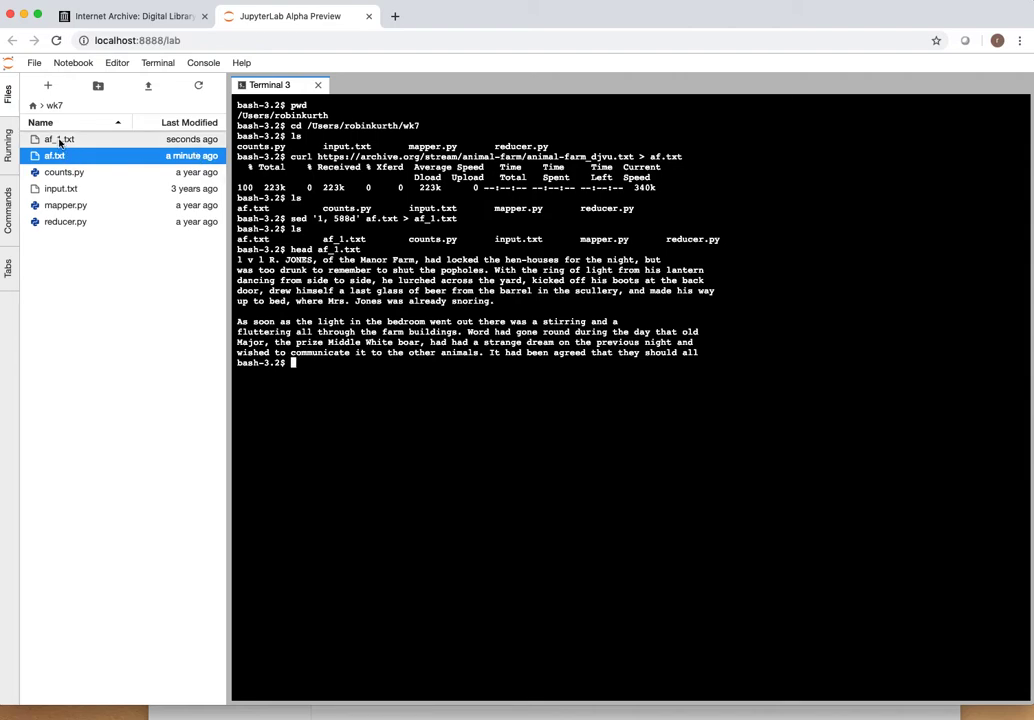
Step: Open af_1.txt and scroll to its end, where HTML footer lines still trail the story
double_click(58, 140)
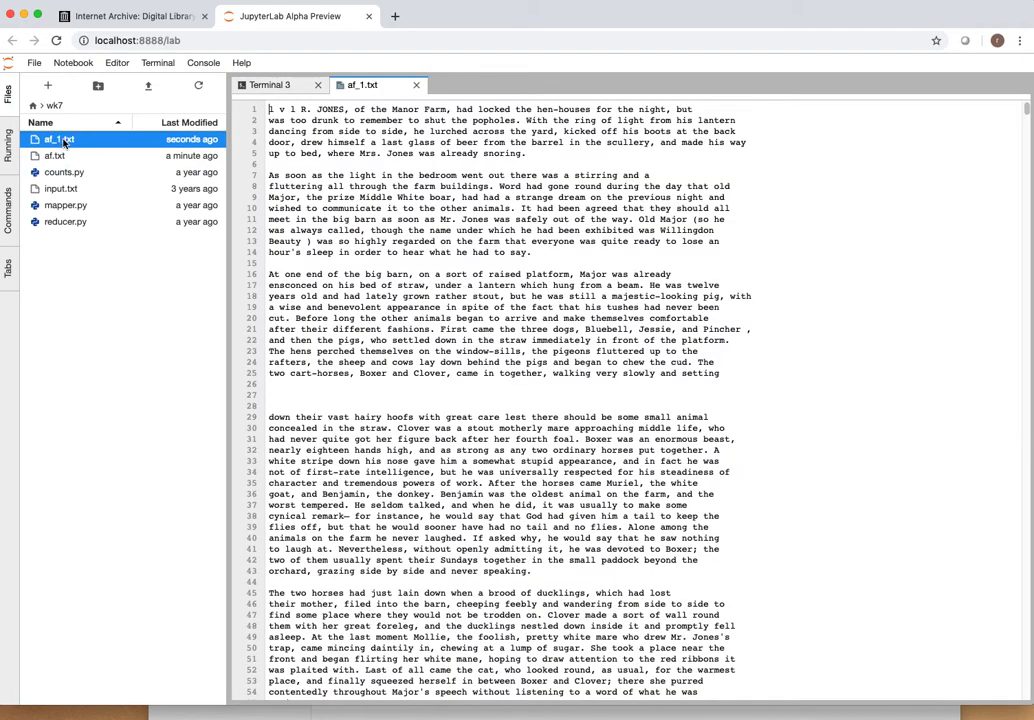
scroll("down", 3)
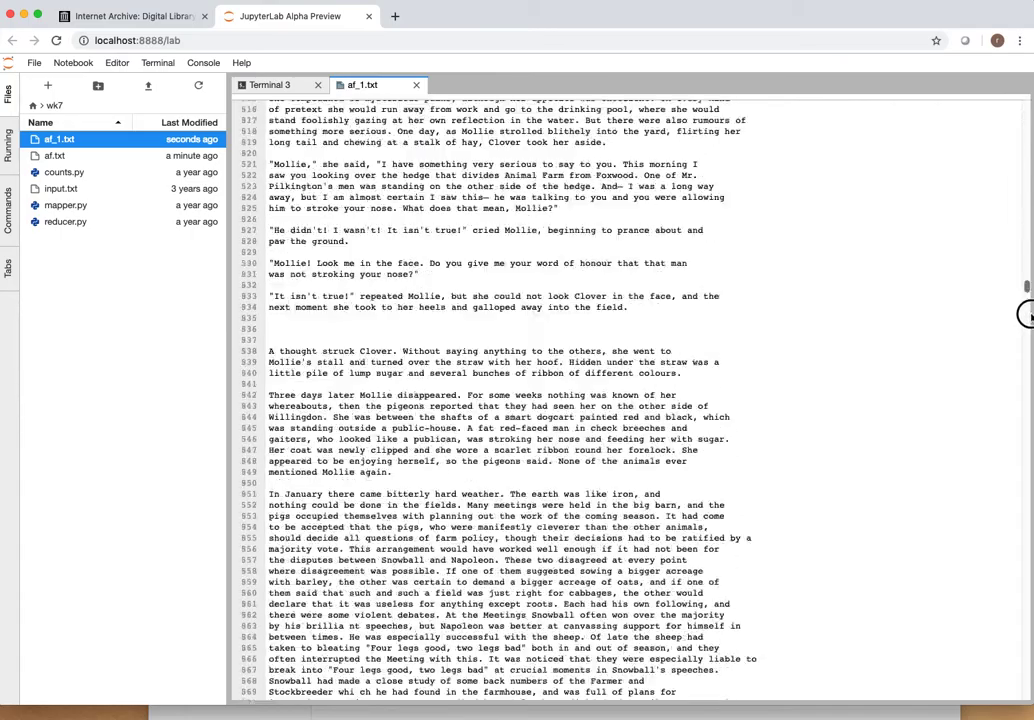
scroll("down", 3)
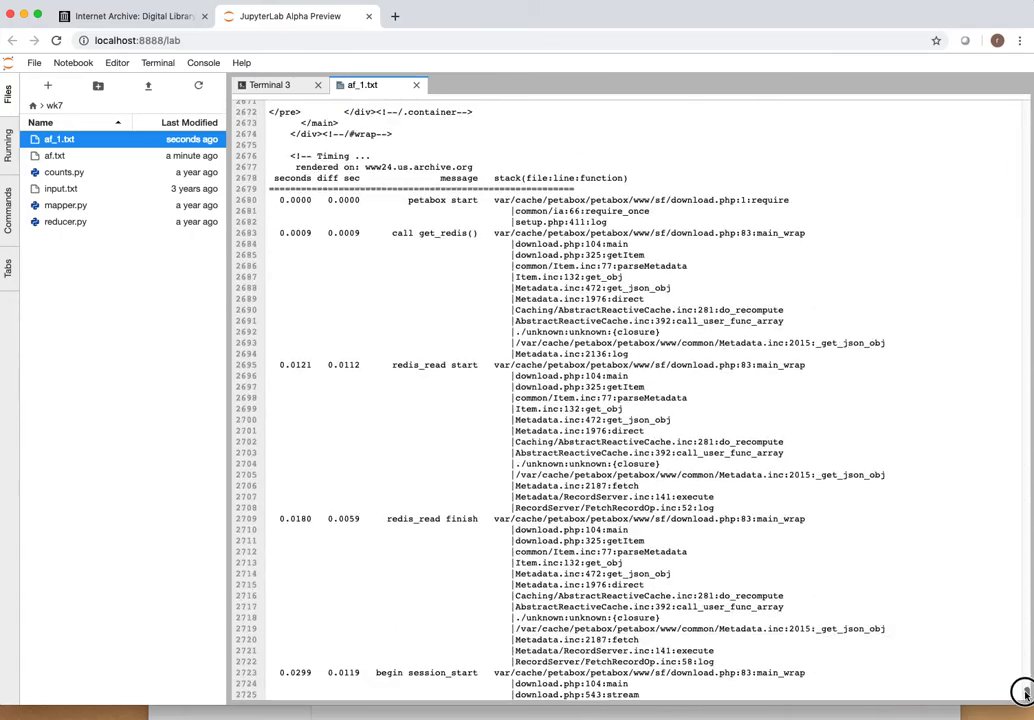
scroll("up", 3)
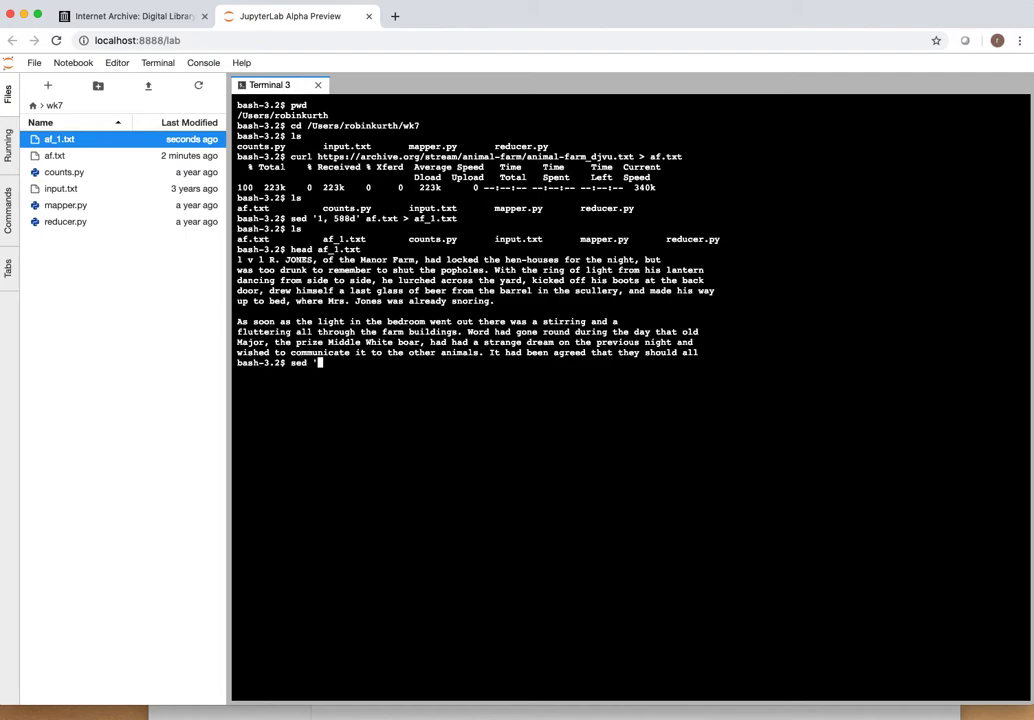
Step: Create af_2.txt with sed '2640,2762d' on af_1.txt and tail it to confirm it ends at 1946
type("26")
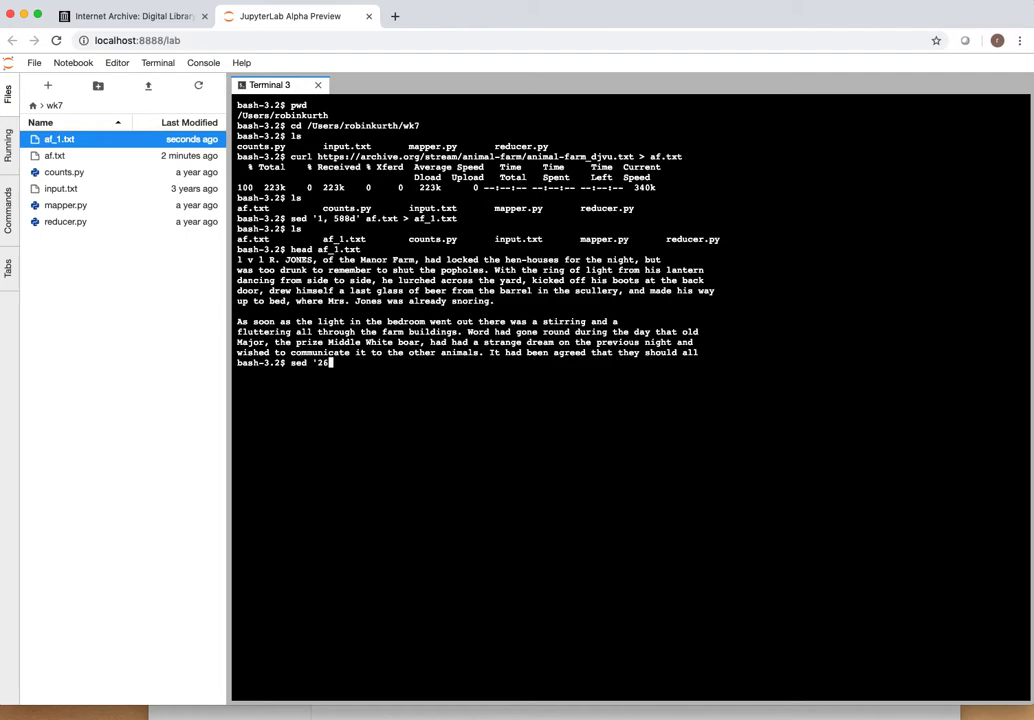
type("640,")
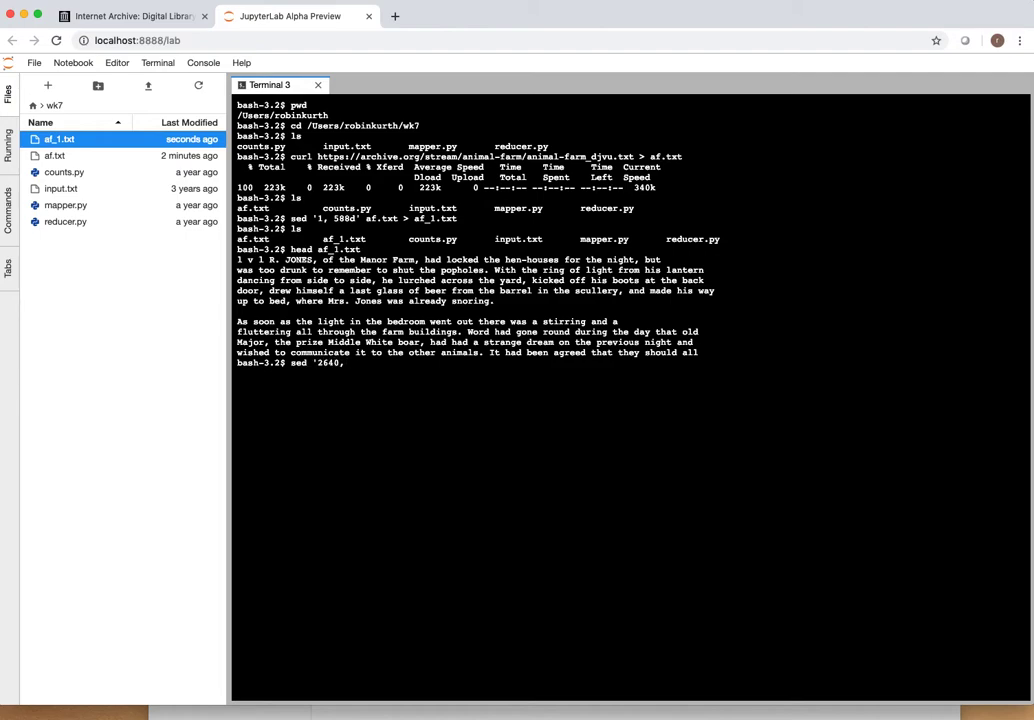
type(",")
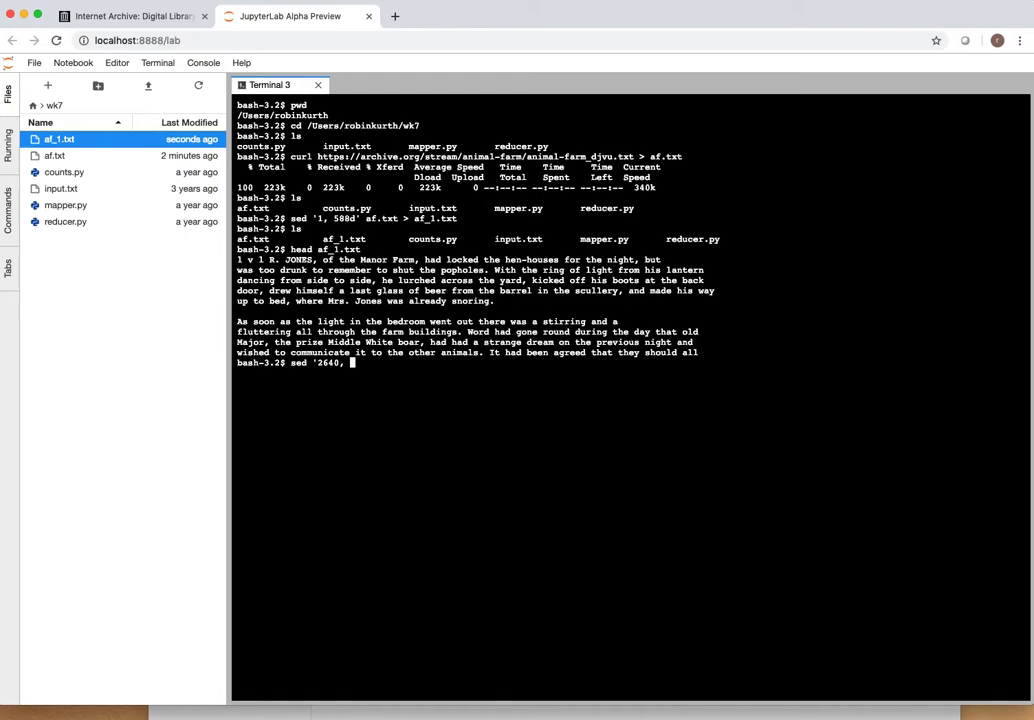
type("276")
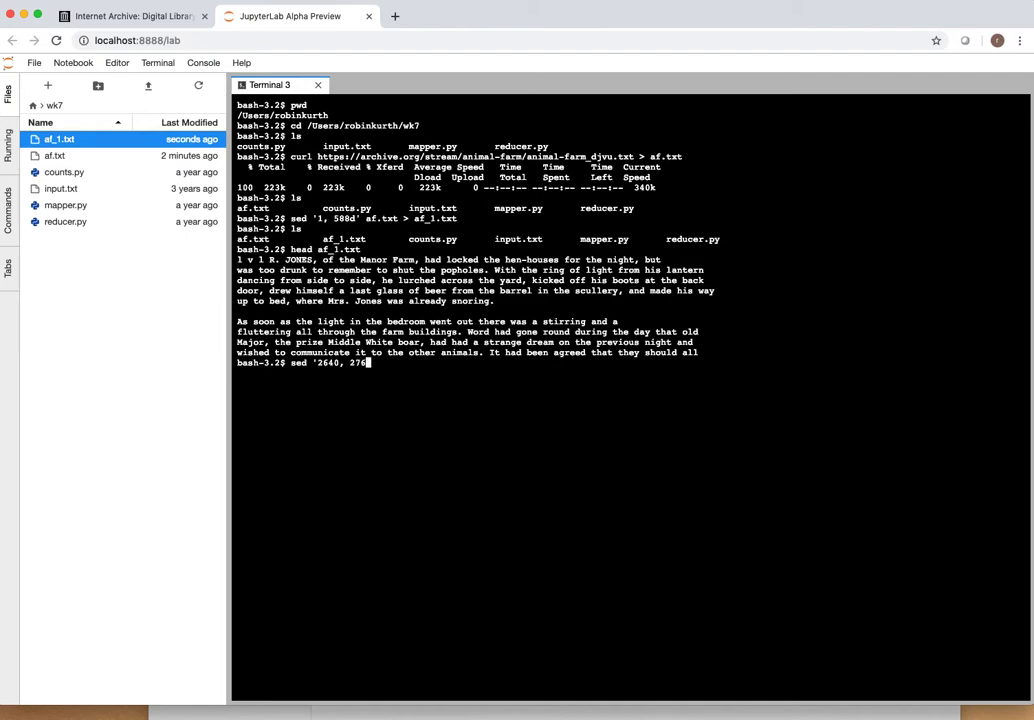
type("2d'")
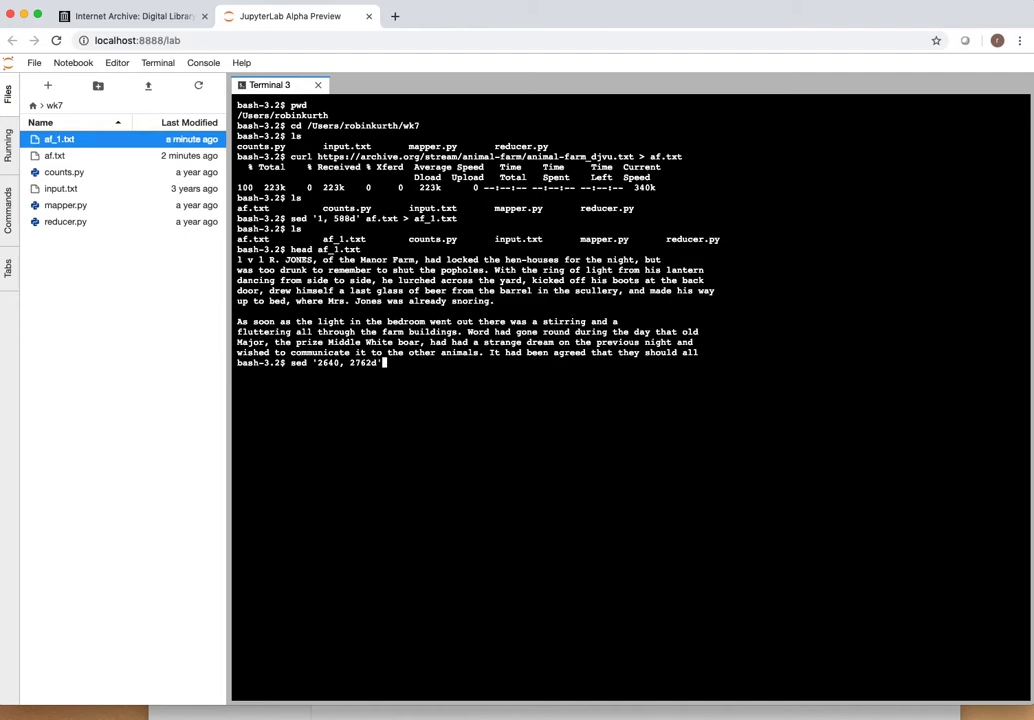
type("af_1.txt >")
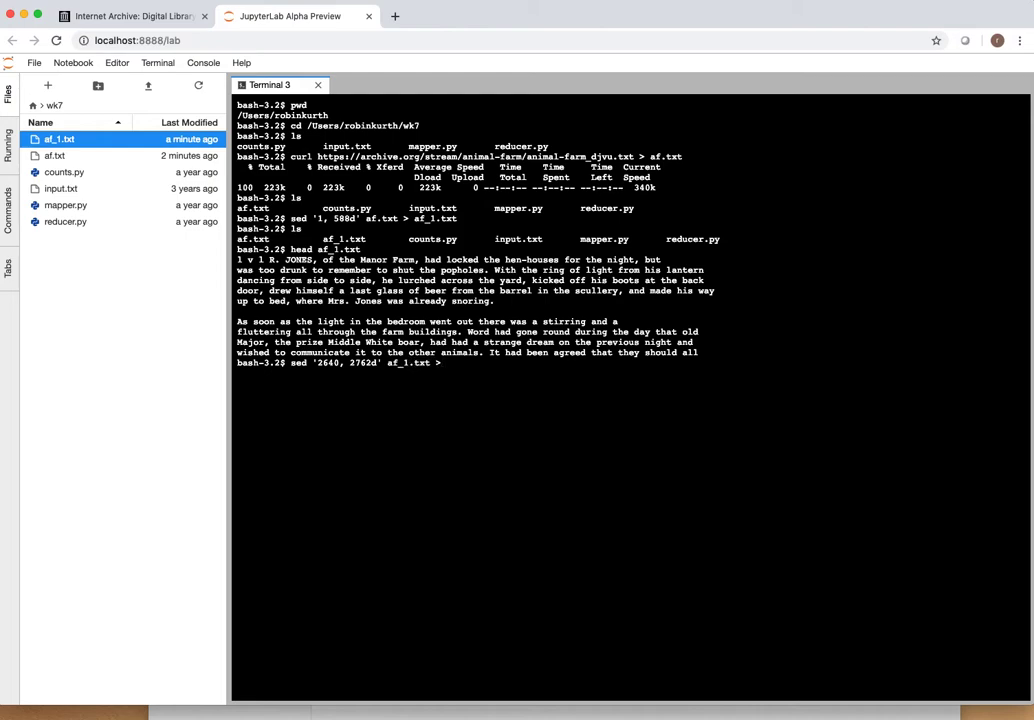
type("af_2.txt")
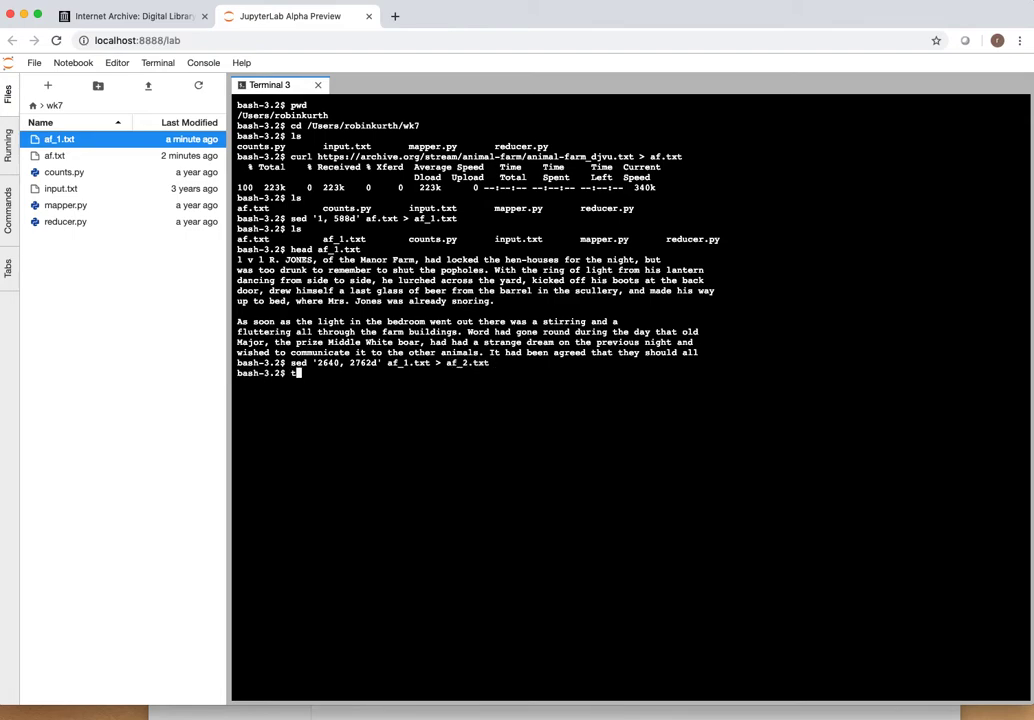
type("ail af_2.t")
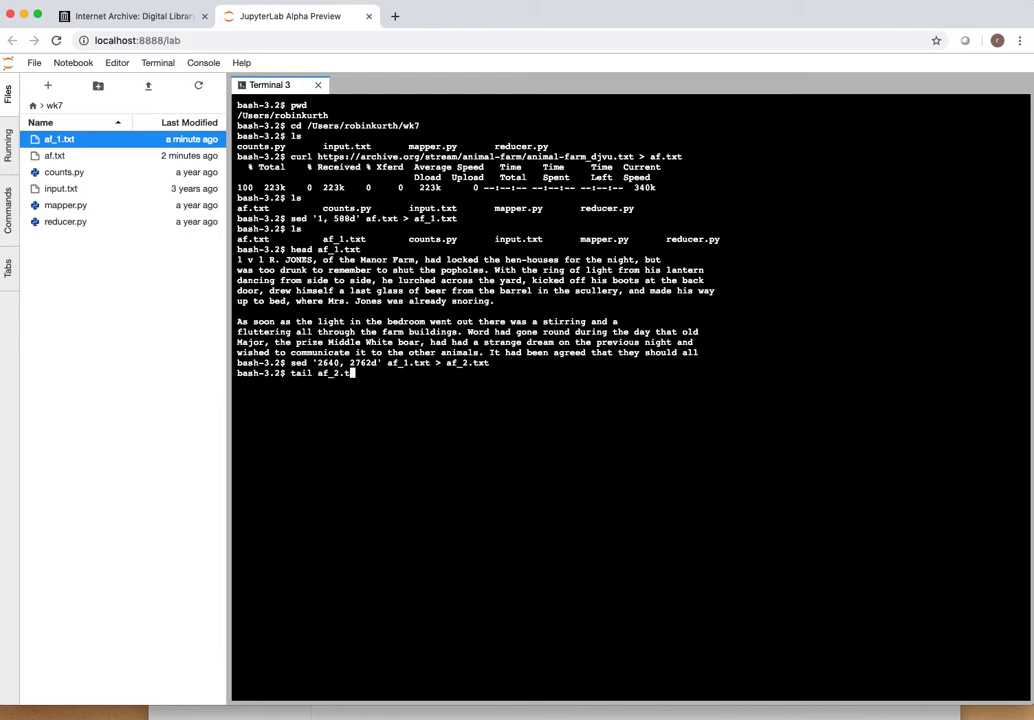
key("Return")
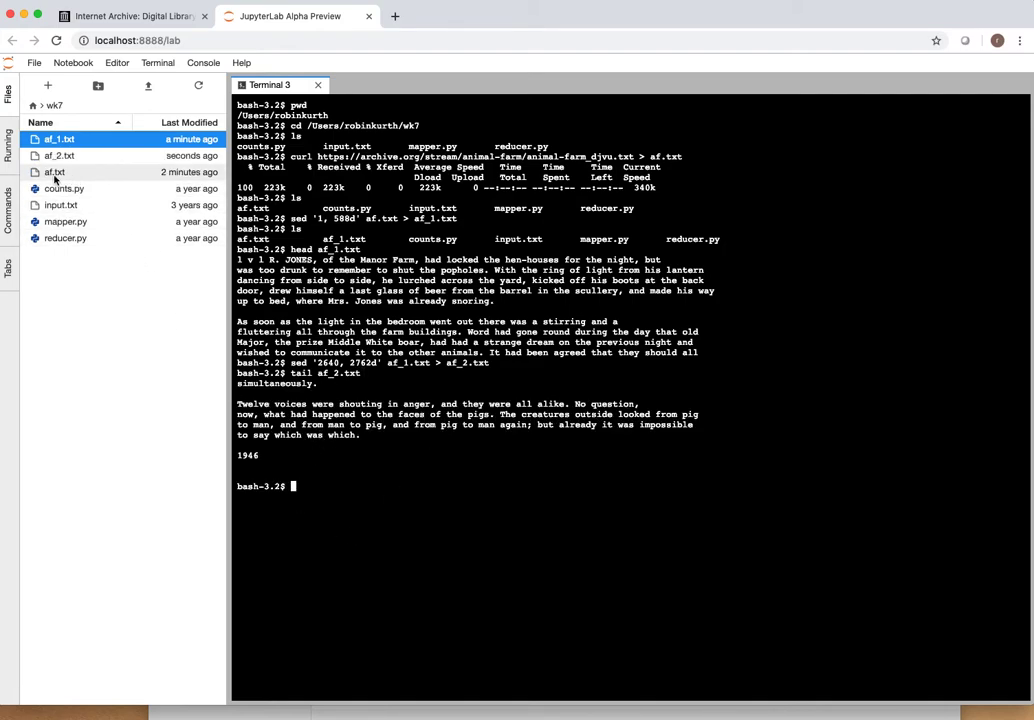
double_click(58, 156)
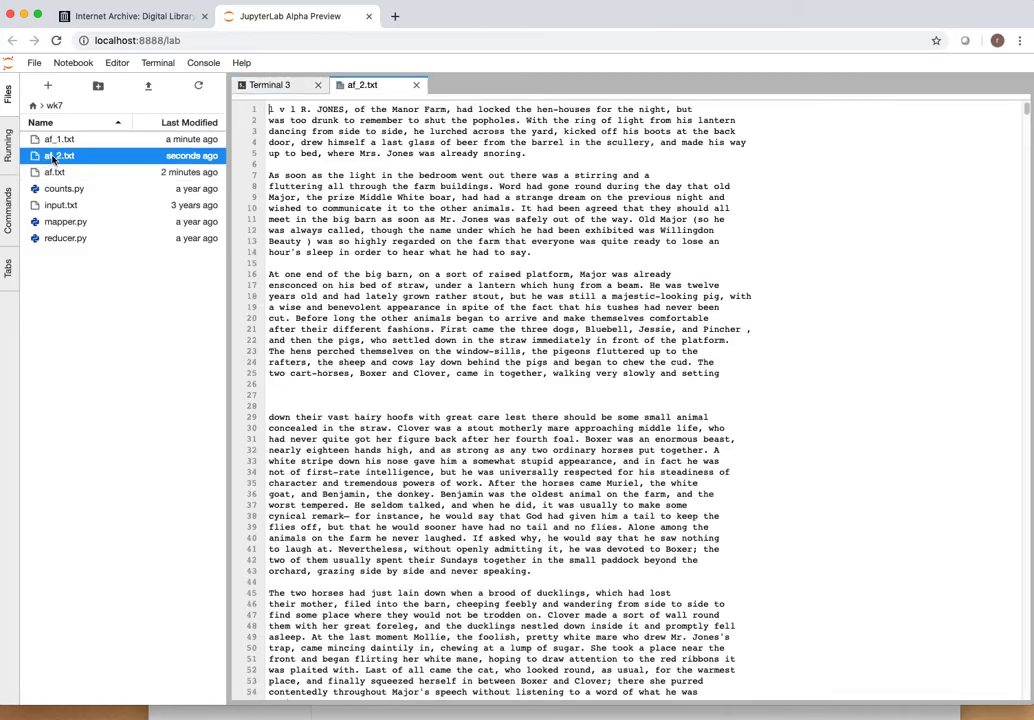
scroll("down", 3)
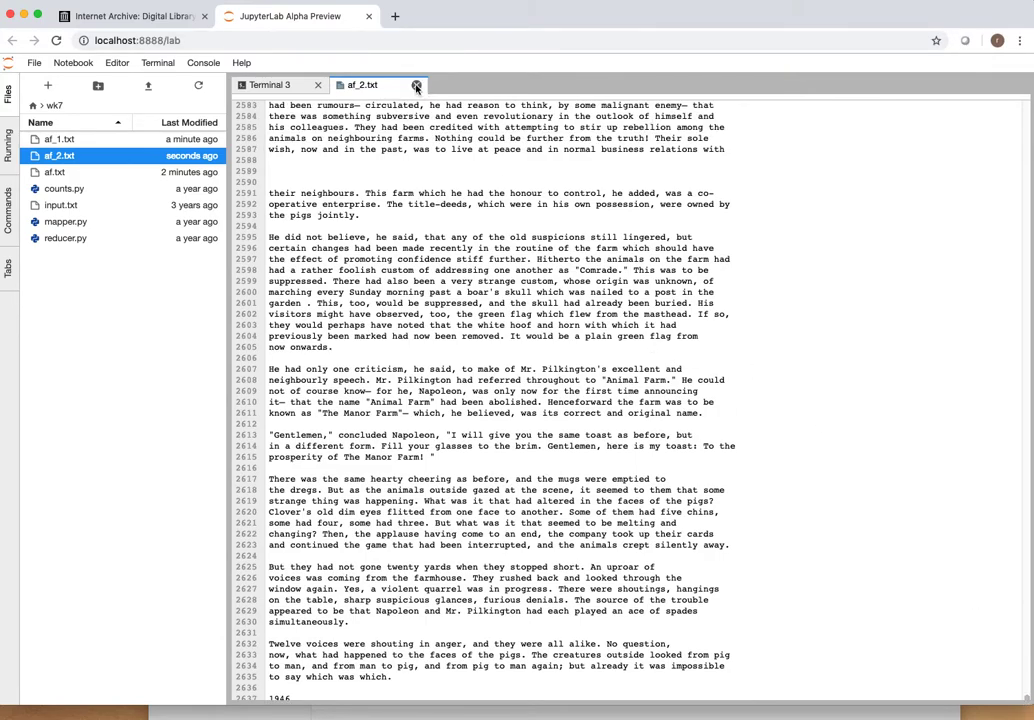
left_click(388, 84)
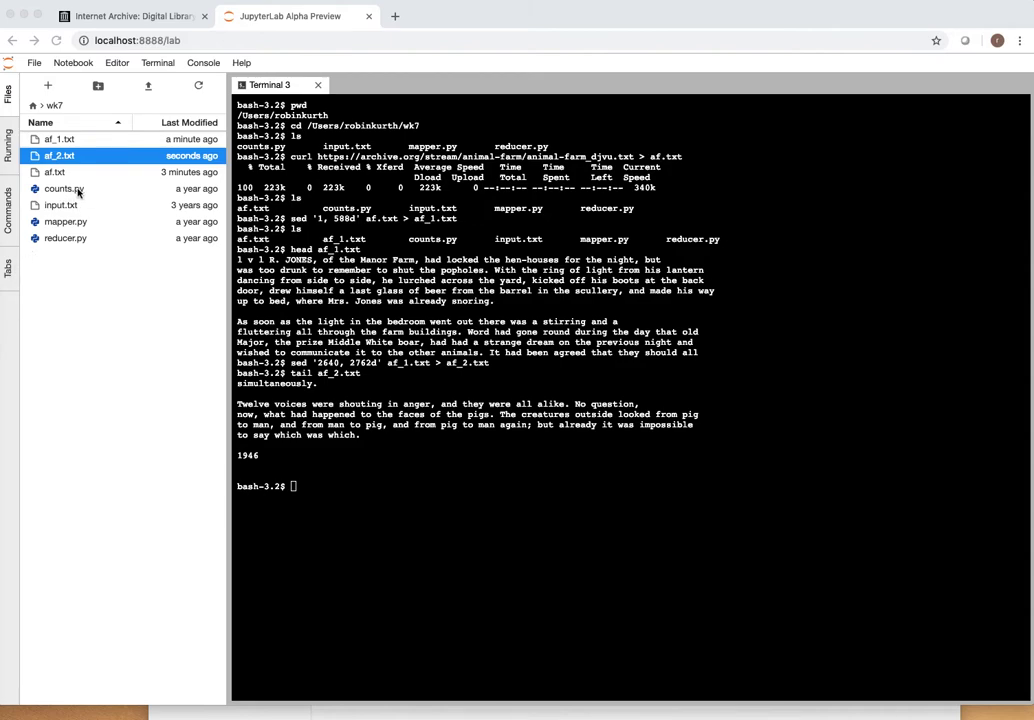
mouse_move(344, 540)
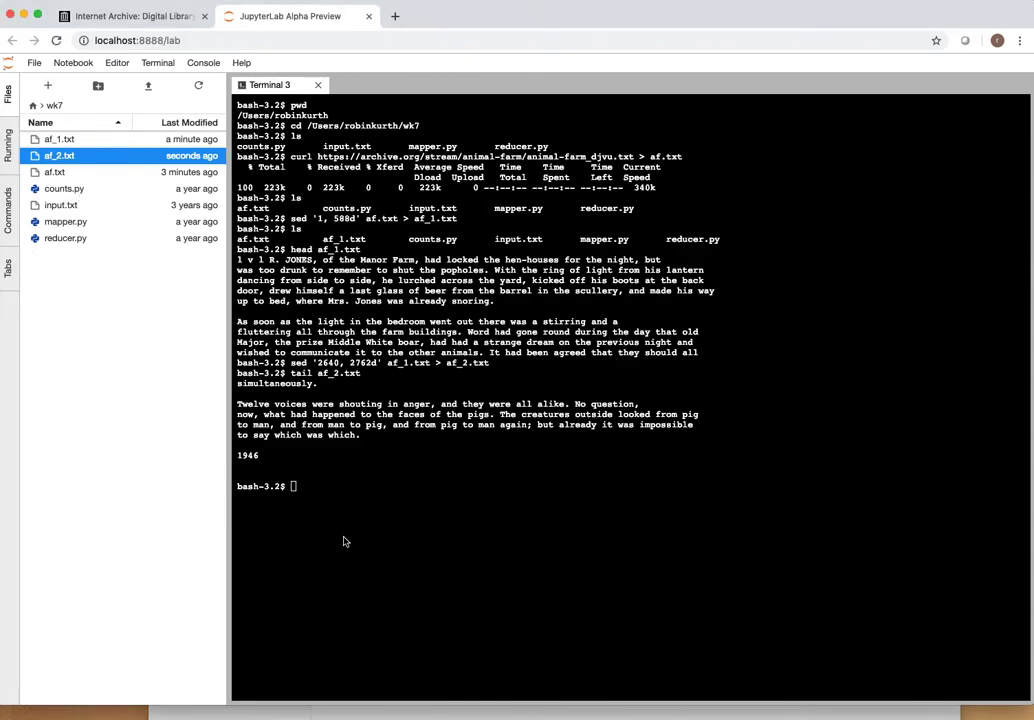
mouse_move(352, 520)
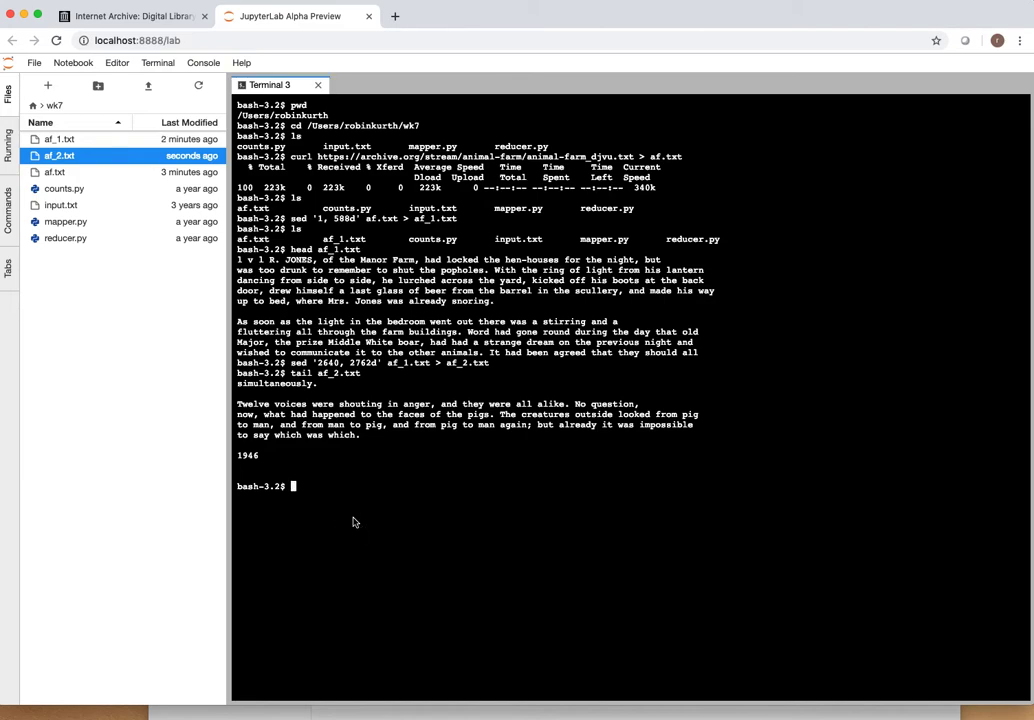
Step: Run python counts.py < af_2.txt to print a dictionary of word counts
type("python cou")
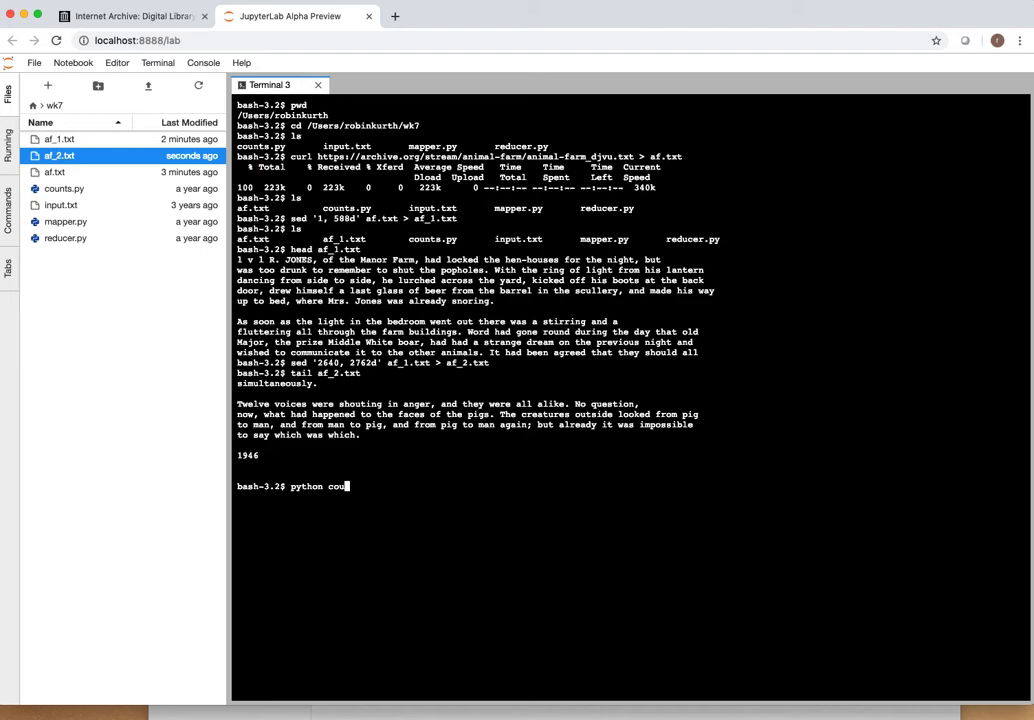
type("nts.py")
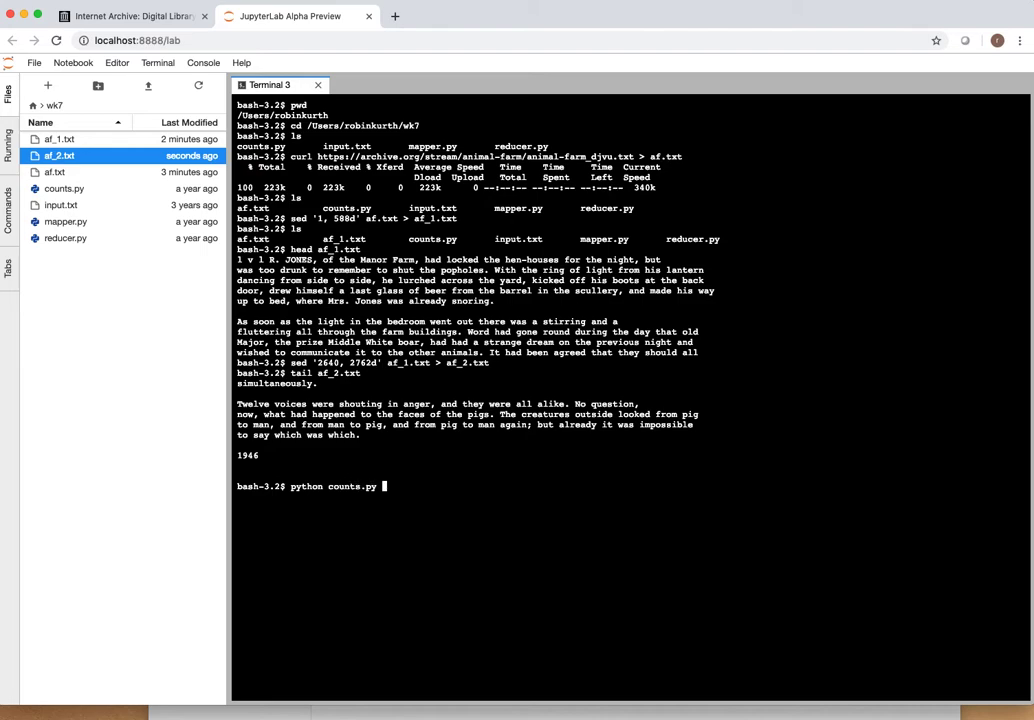
type("< af")
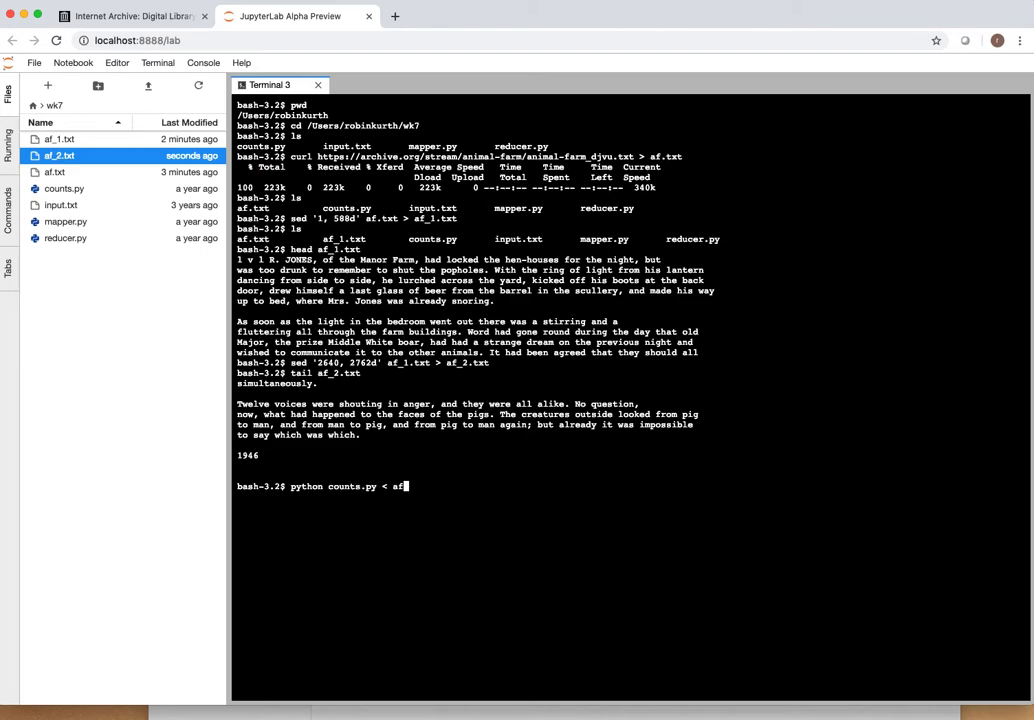
type("_2")
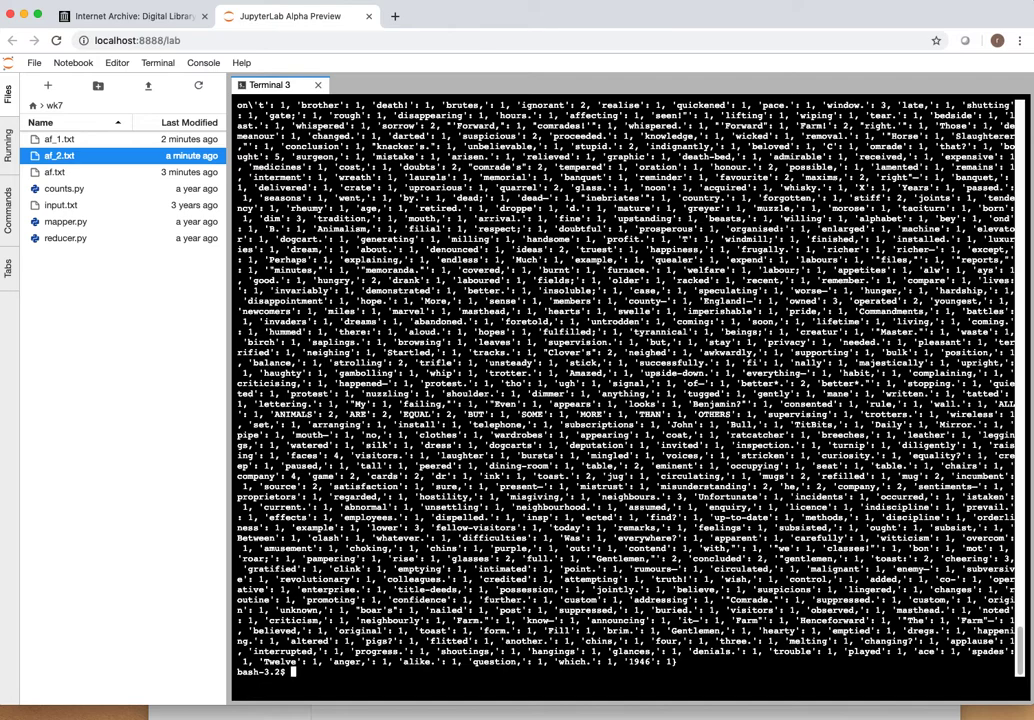
Step: Run python mapper.py < af_2.txt so each word prints on its own line with count 1
type("python")
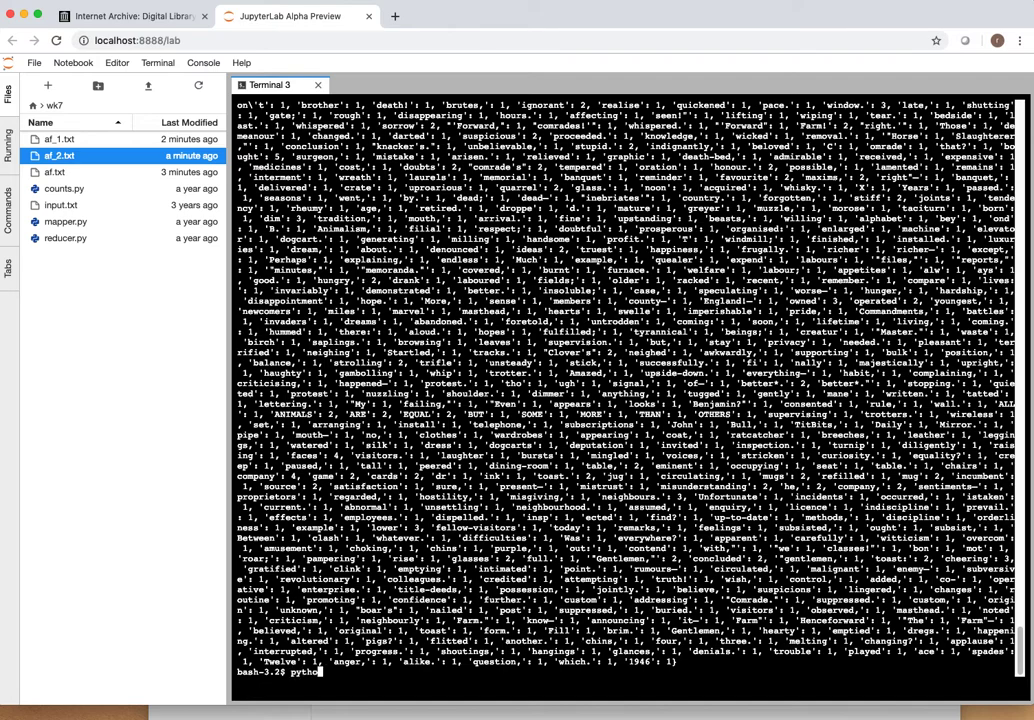
type("mapper")
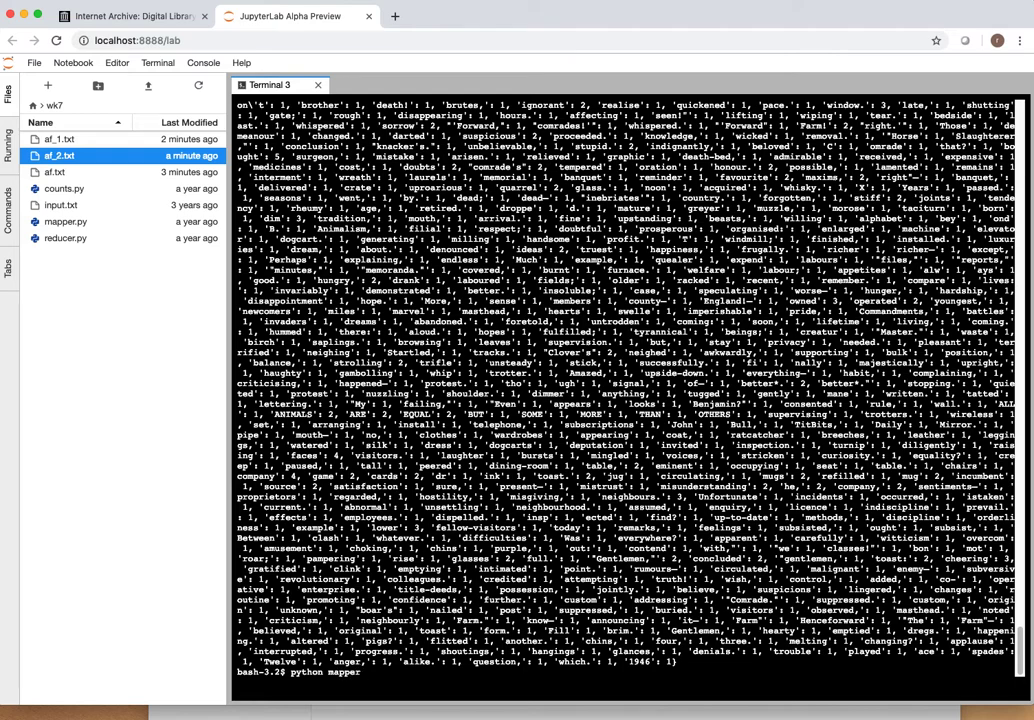
type(".py")
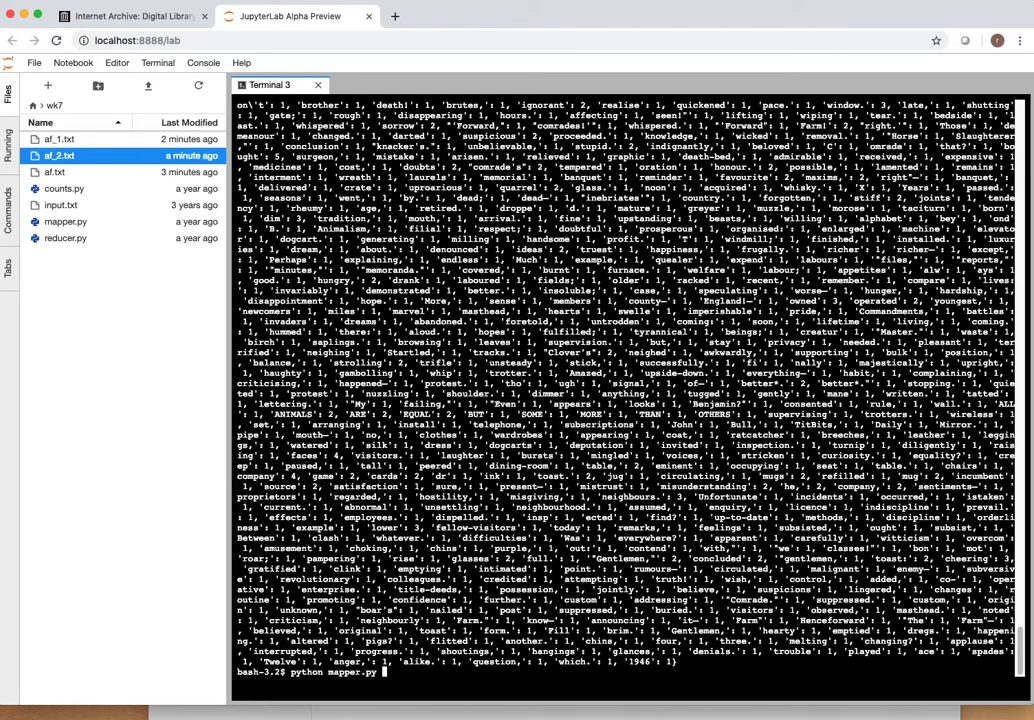
type("<")
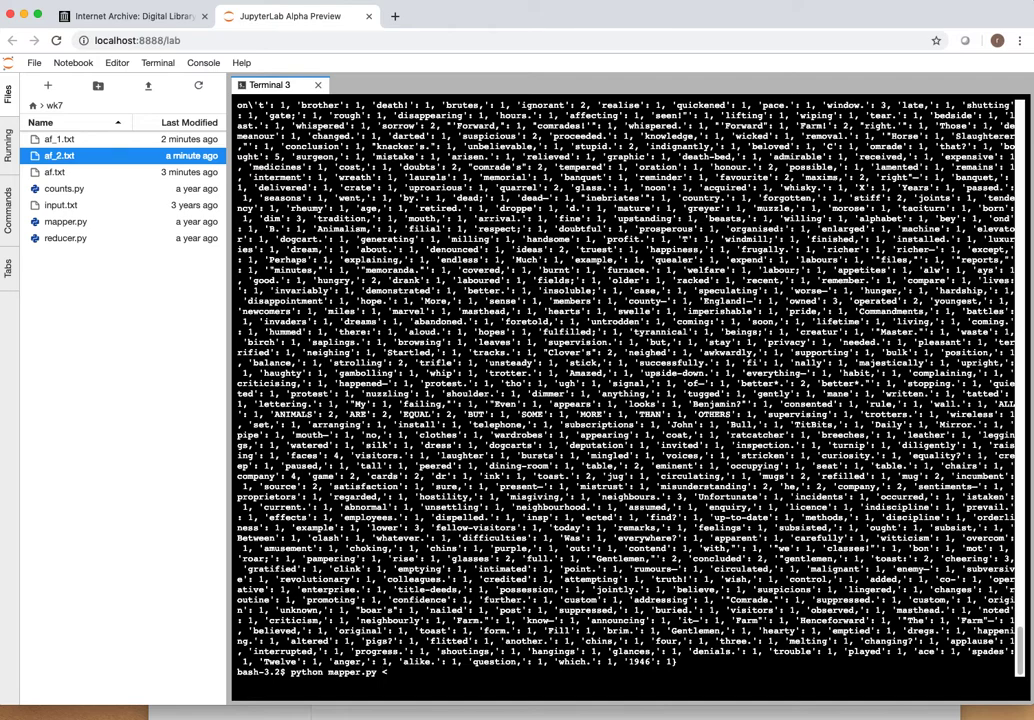
type("af_2.txt")
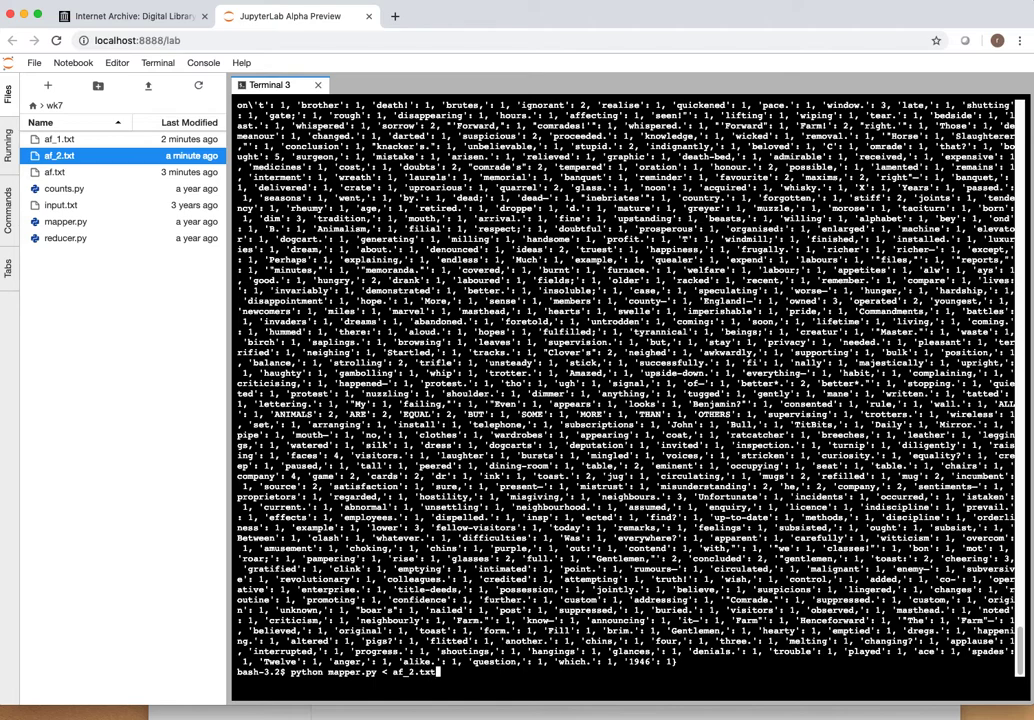
key("Return")
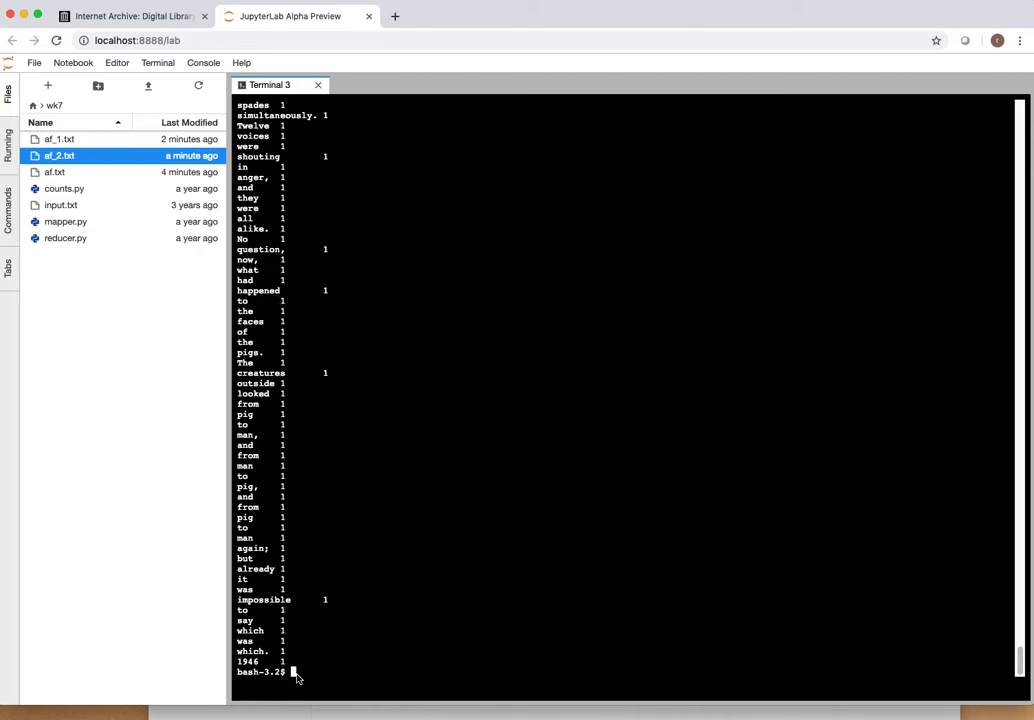
mouse_move(460, 664)
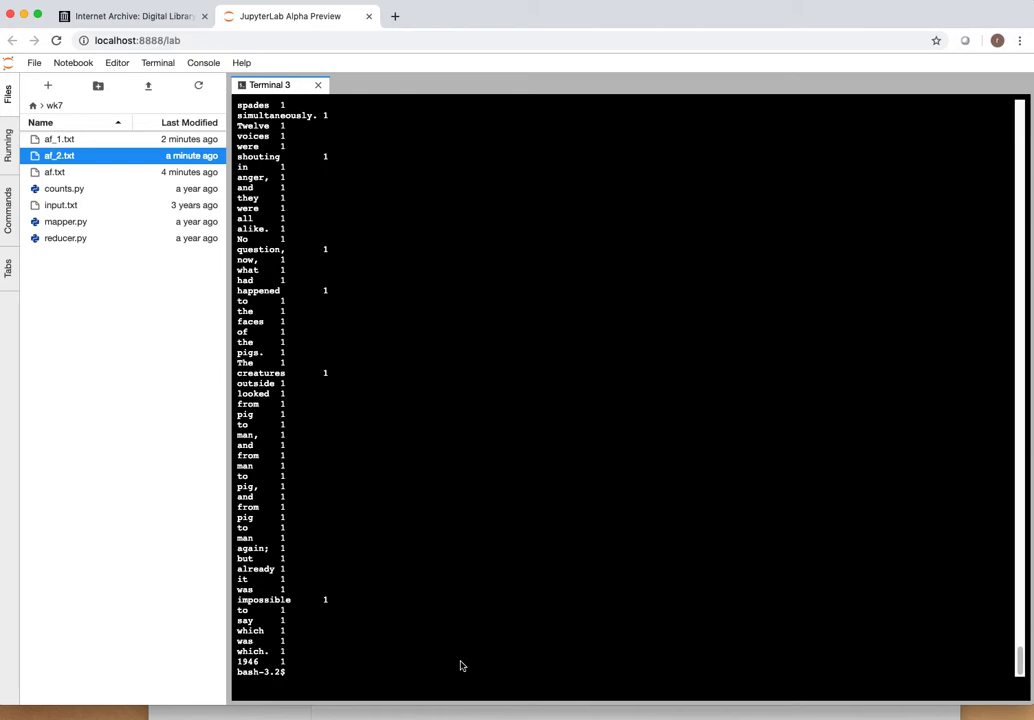
Step: Run mapper.py on af_2.txt piped through sort so identical words group together
type("python mapper.py <")
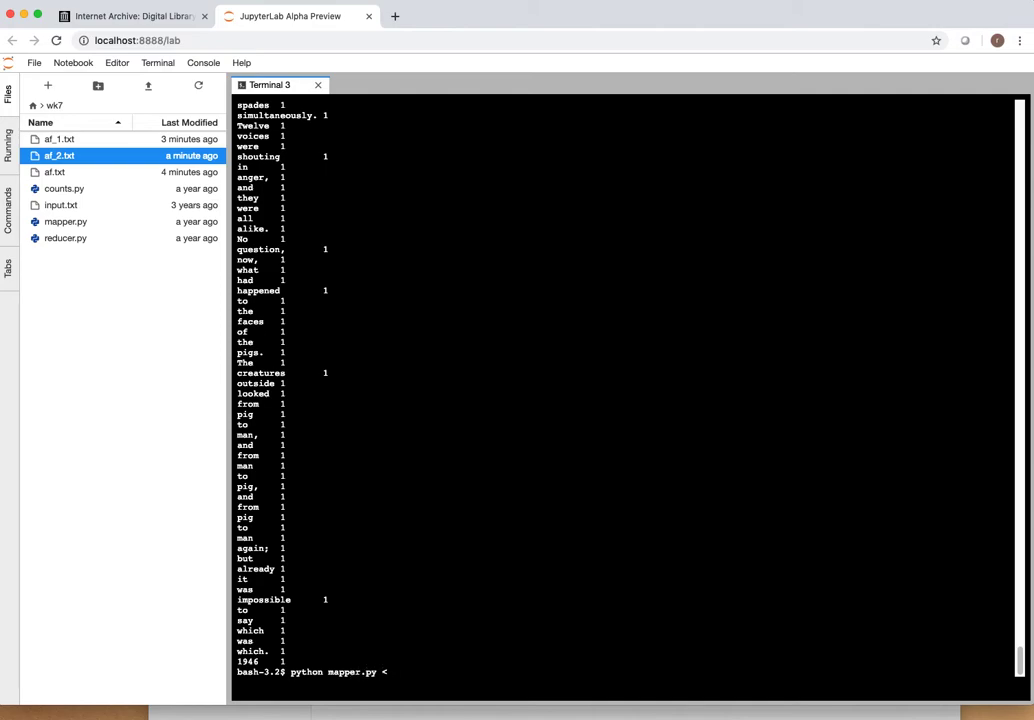
type("af_2.txt")
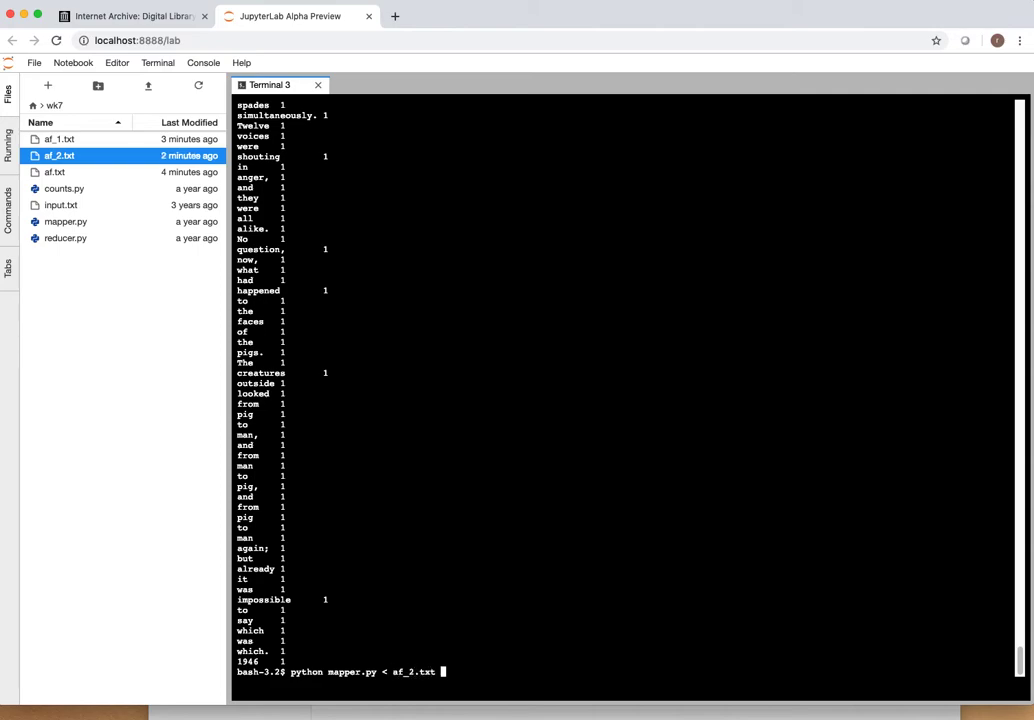
key("Return")
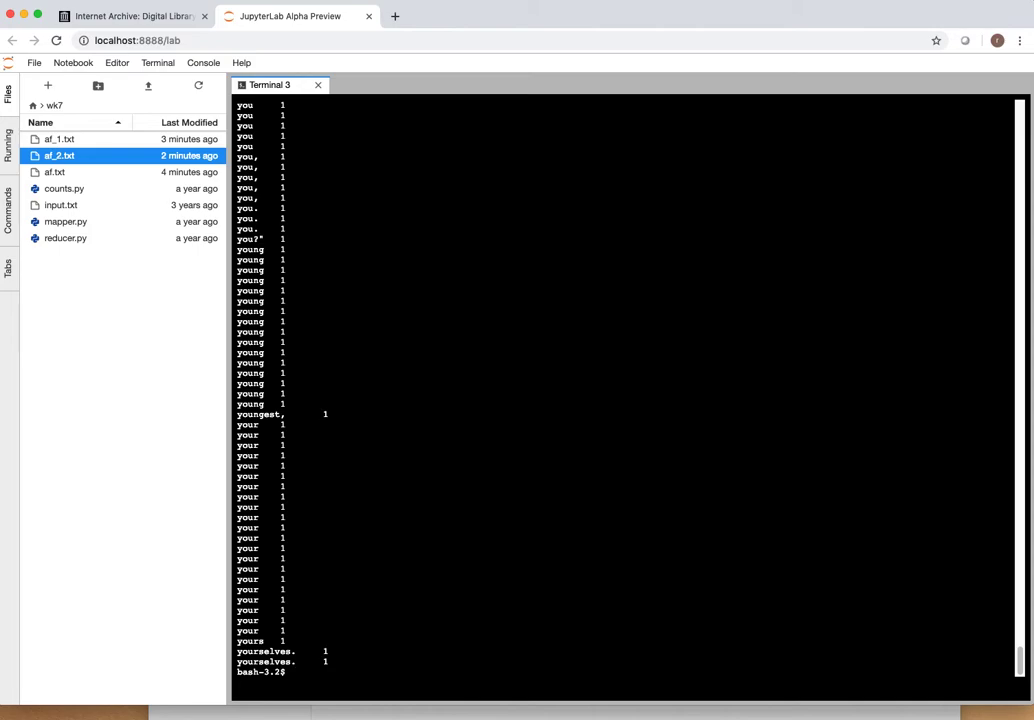
Step: Run python mapper.py < af_2.txt | sort | python reducer.py to total each word's occurrences
type("py")
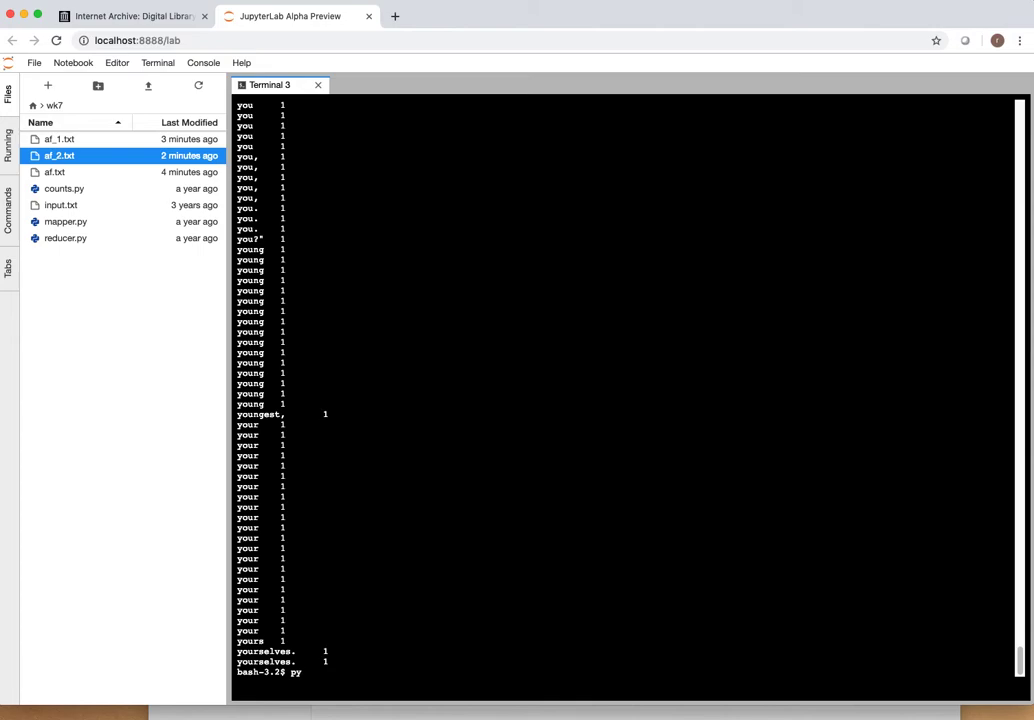
type("py")
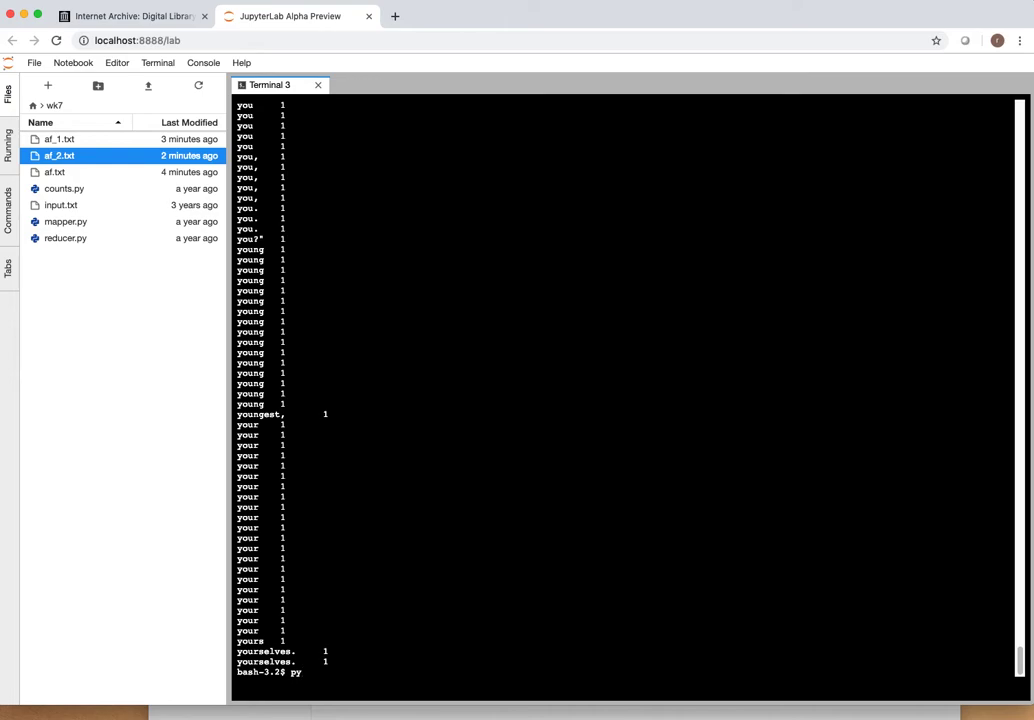
type("python ma")
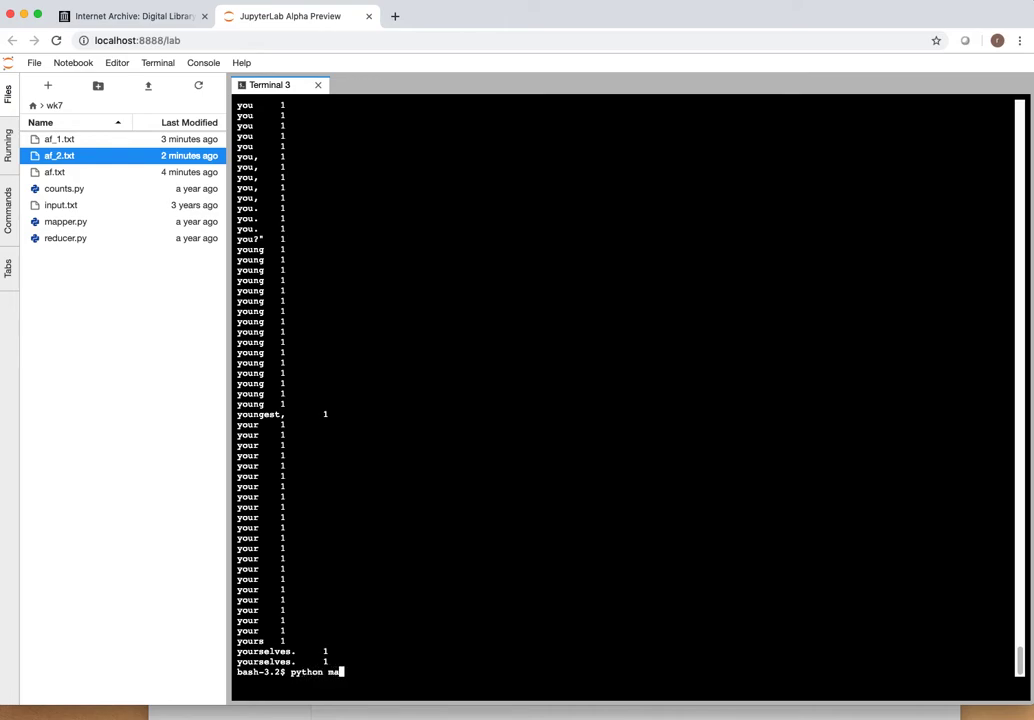
type("pper.py")
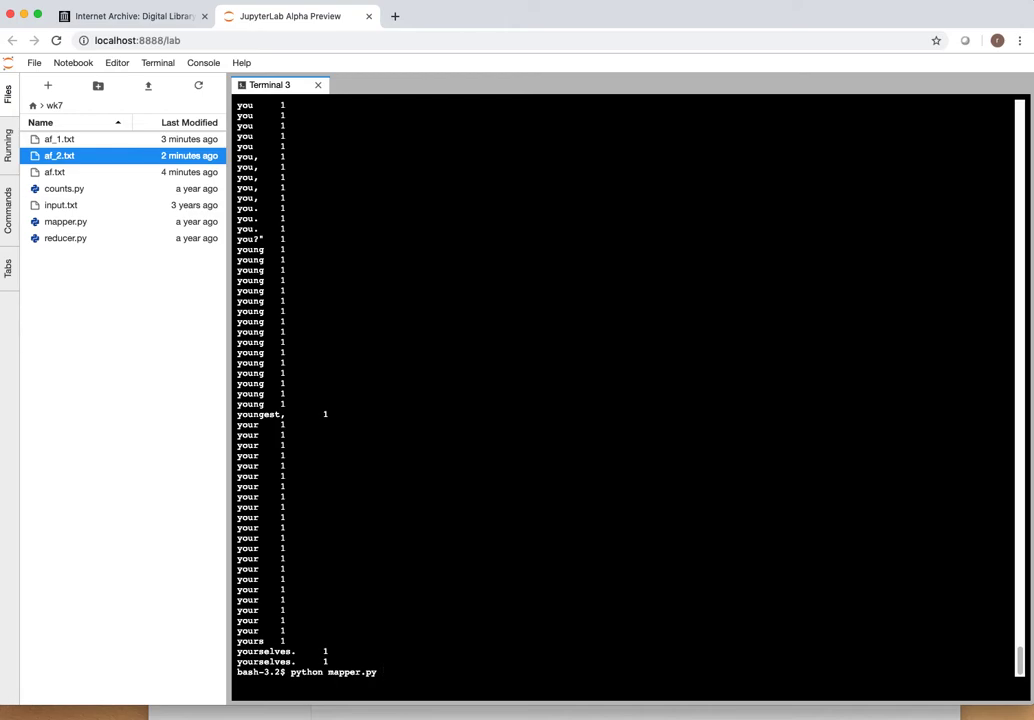
type("< af_2.t")
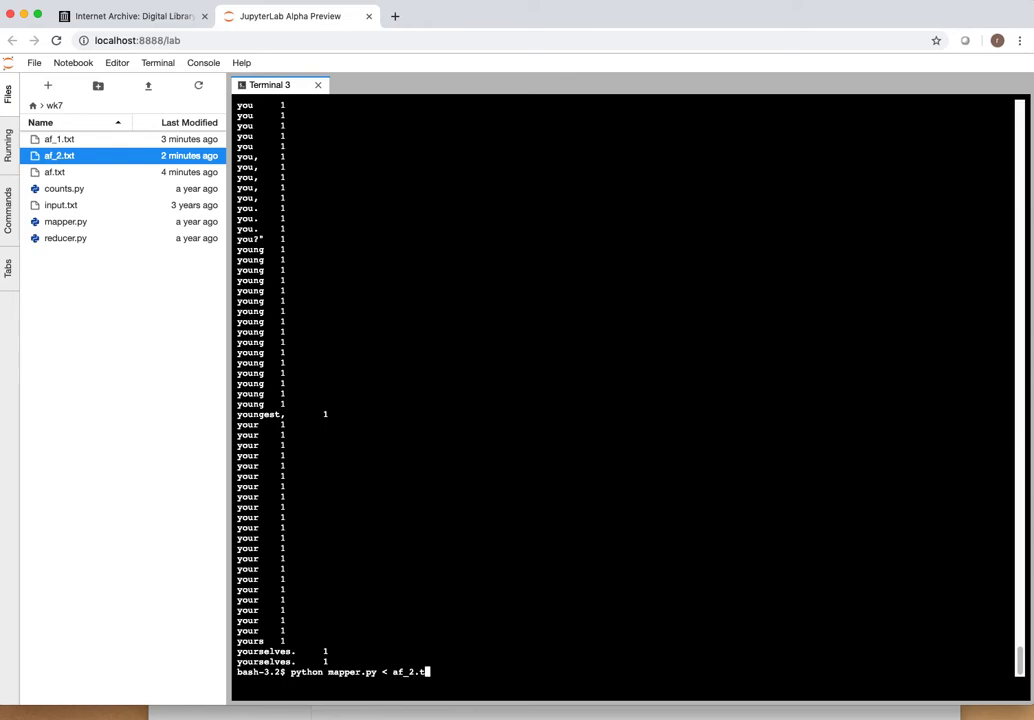
type("|sort")
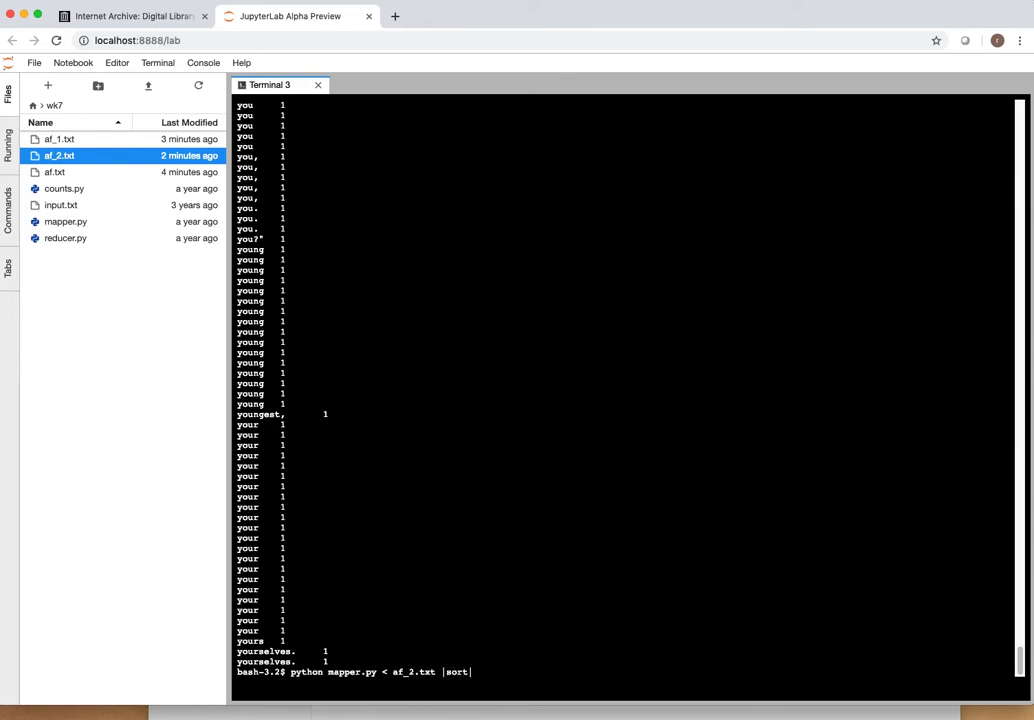
type("|python re")
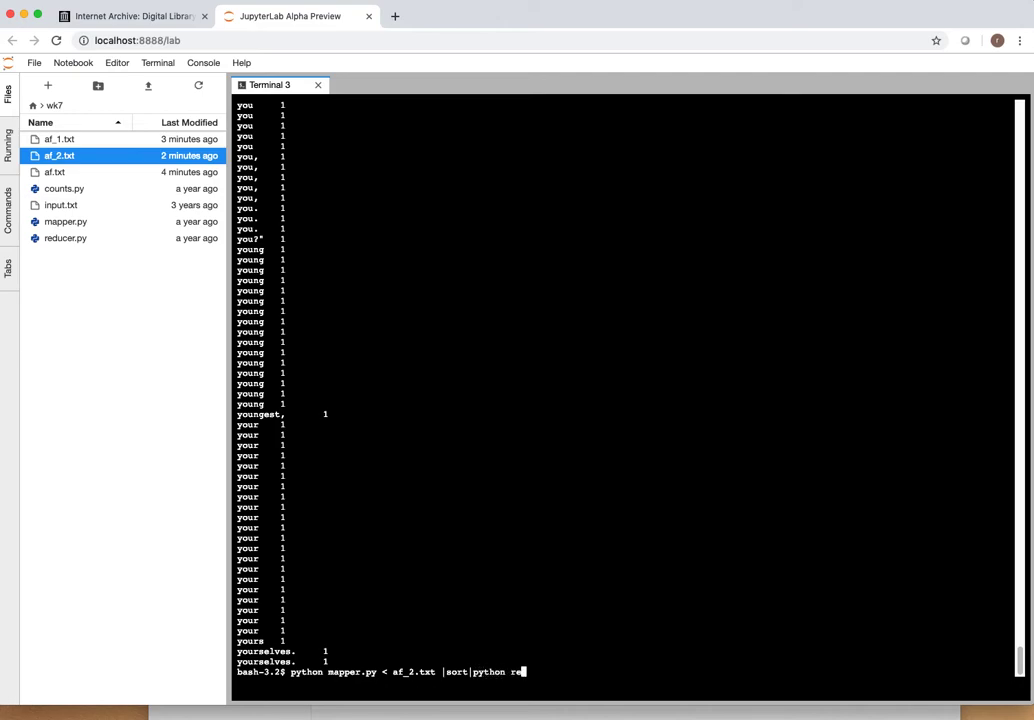
type("ducer.")
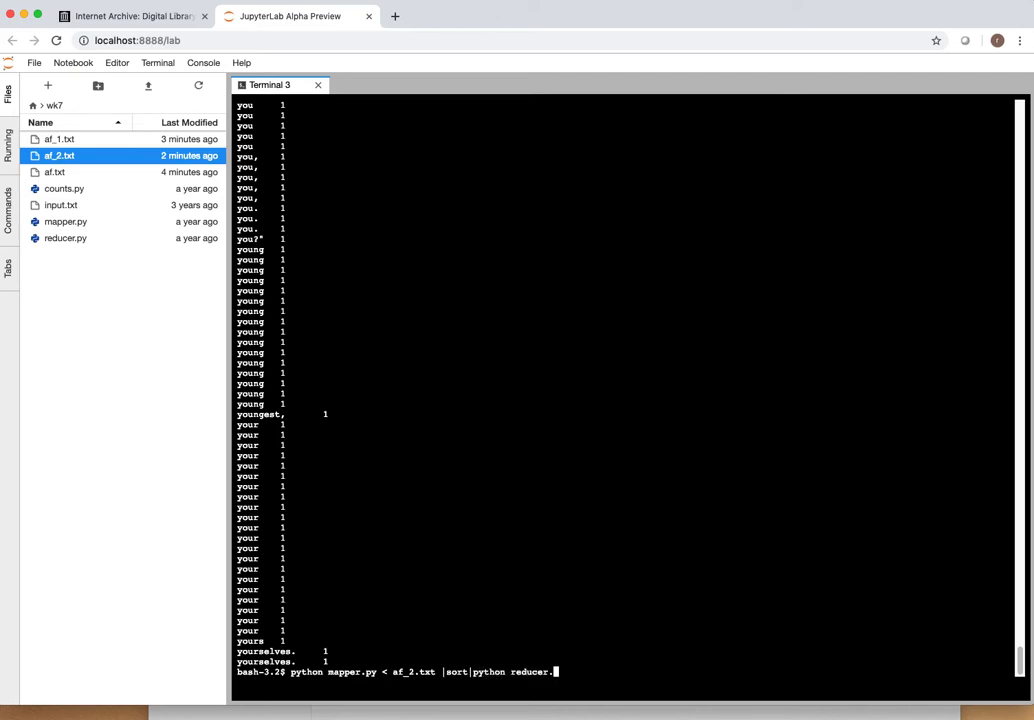
key("Return")
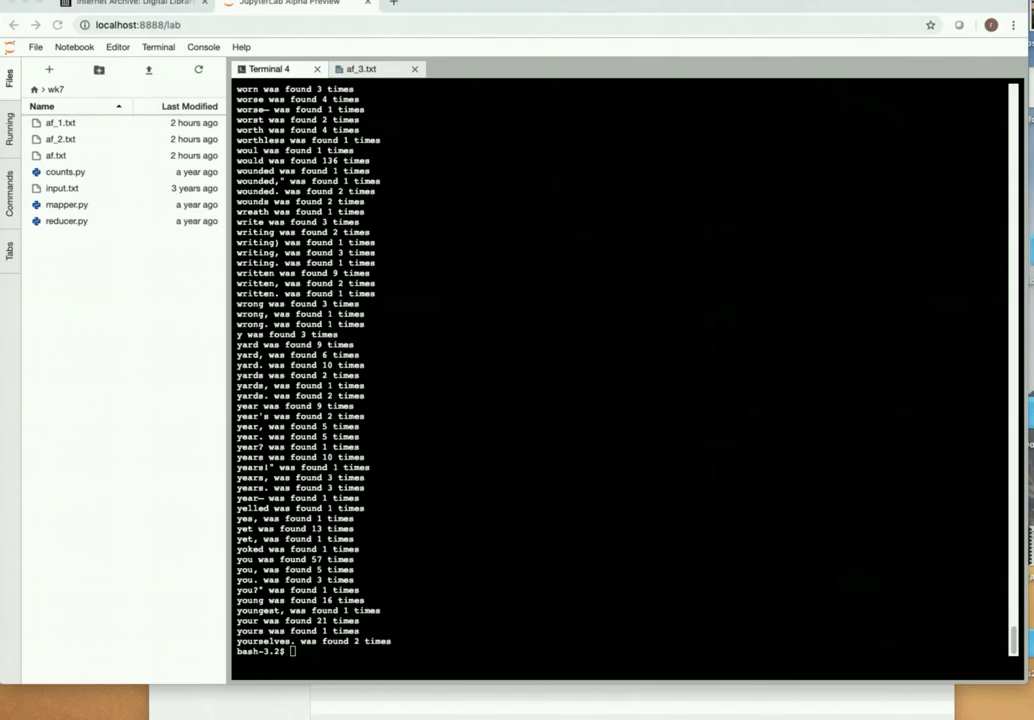
mouse_move(300, 652)
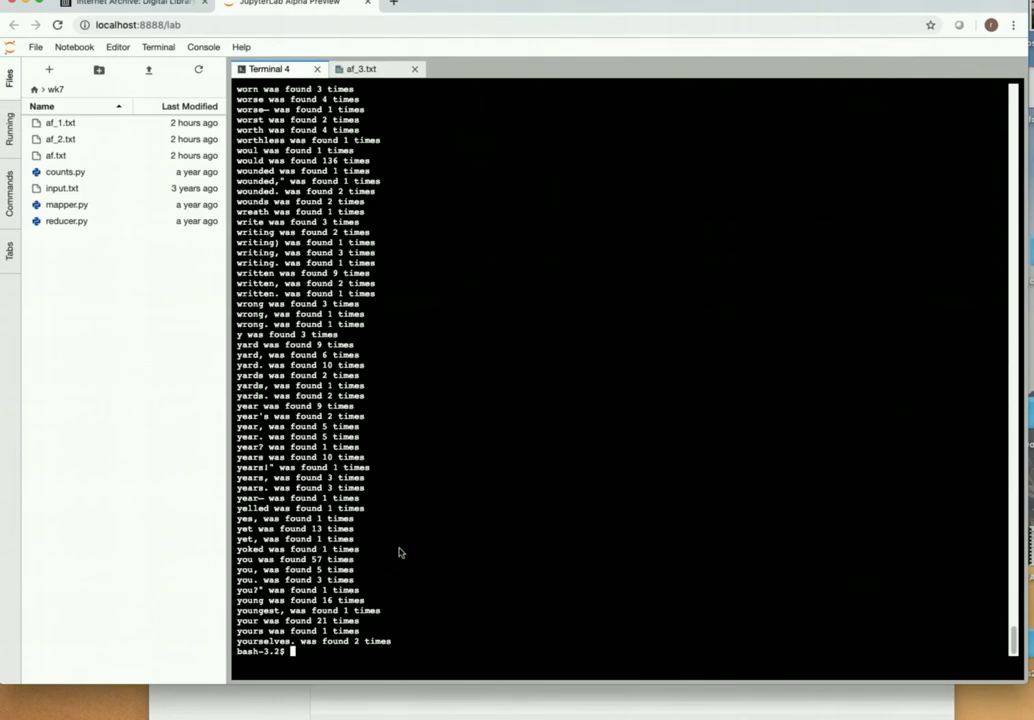
Step: Strip punctuation from af_2.txt into af_3.txt with tr -d '[:punct:]' and review the text
type("tr -d '[:punct:]' <af_2.txt > af_3.txt")
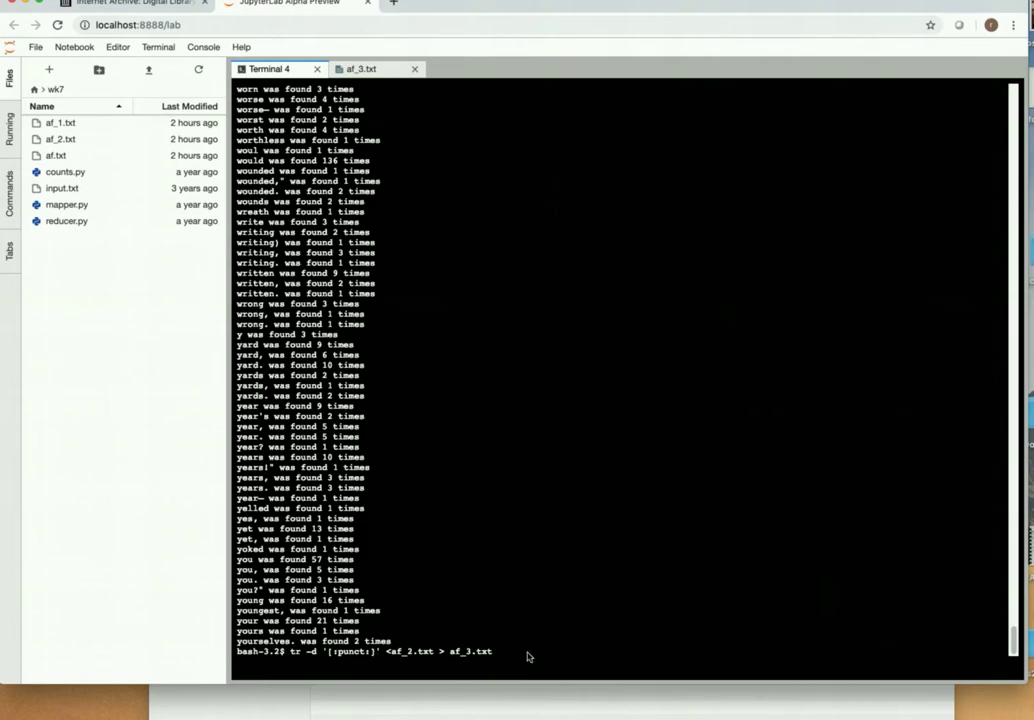
key("Return")
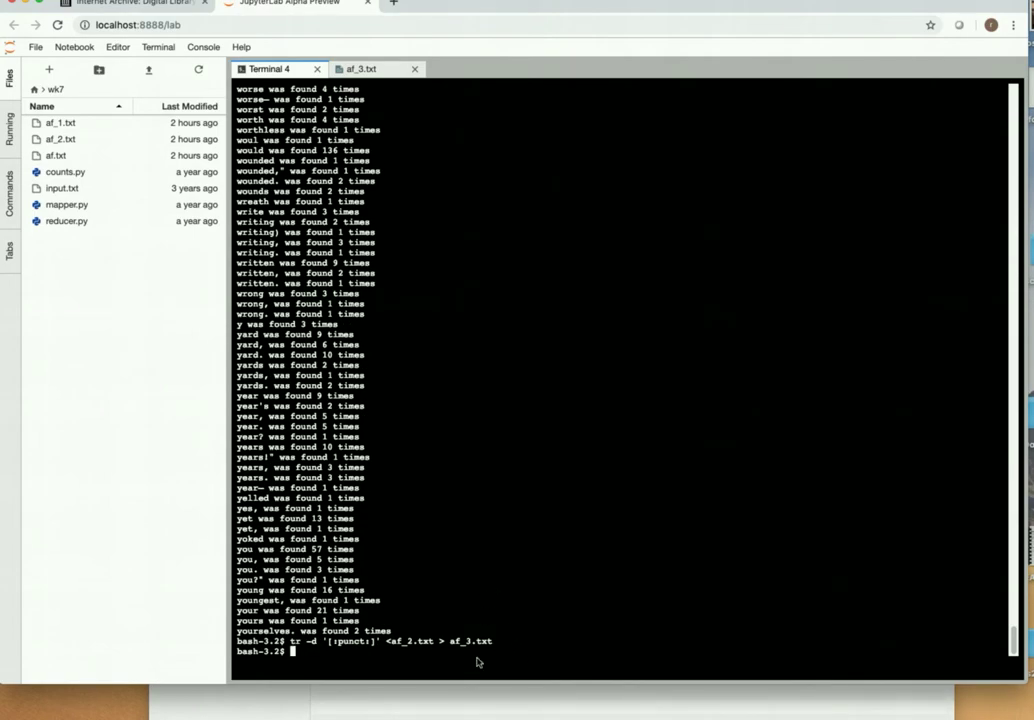
mouse_move(212, 384)
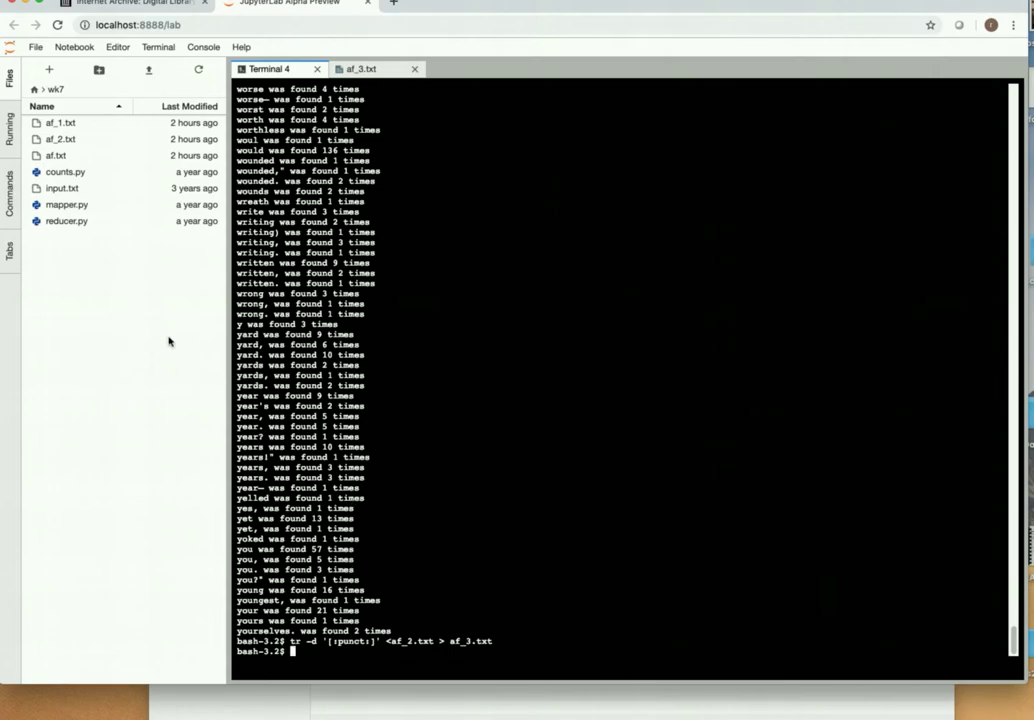
mouse_move(158, 296)
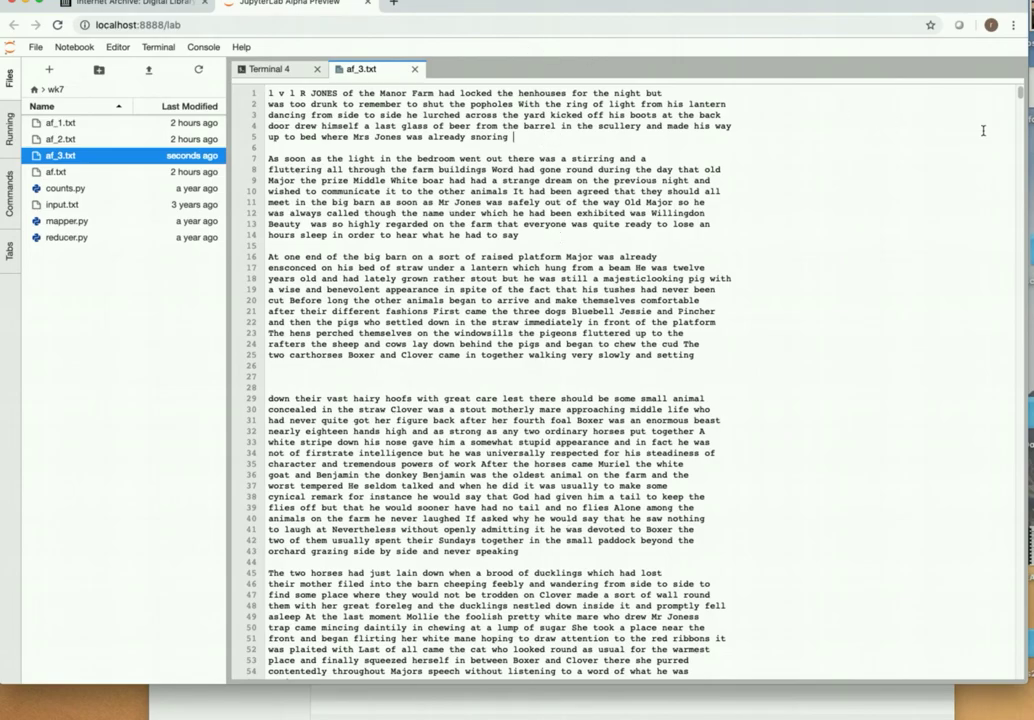
scroll("down", 3)
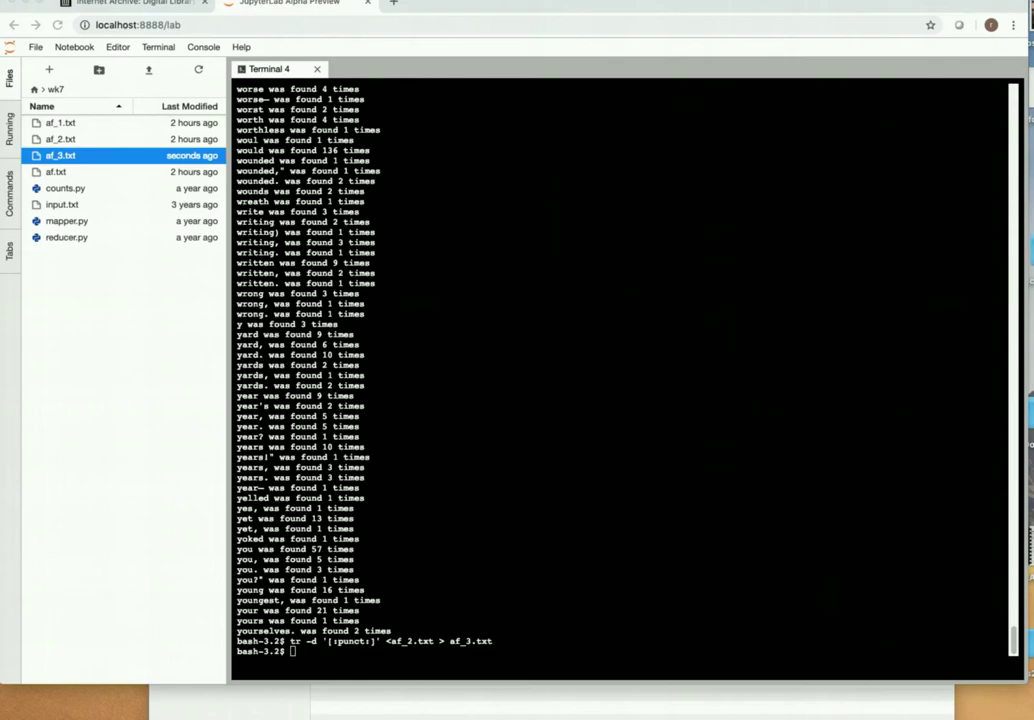
mouse_move(316, 660)
type("tr [:upper:] [:lower:] < af_3.txt > af_4.txt")
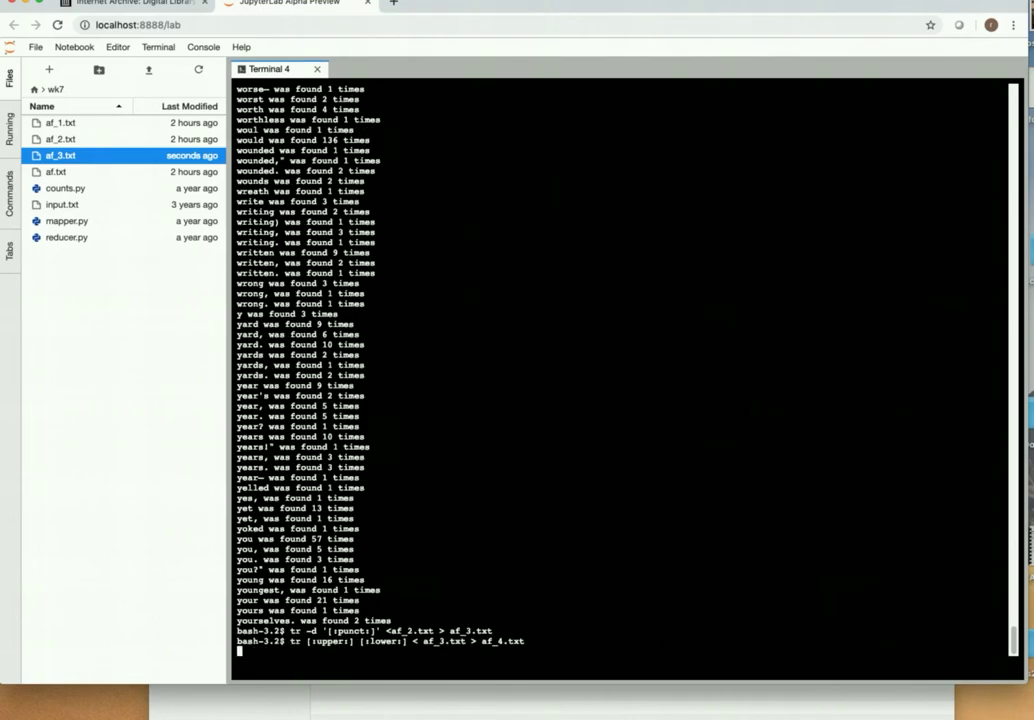
Step: Convert af_3.txt to lowercase as af_4.txt with tr, view it, and close its tab
key("Return")
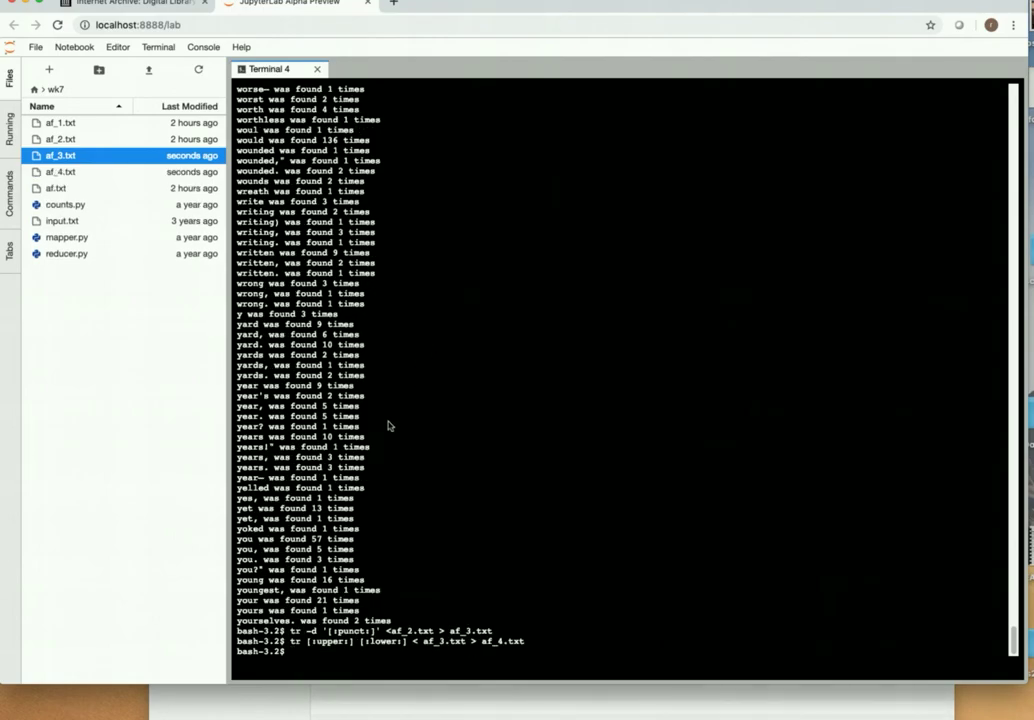
left_click(60, 172)
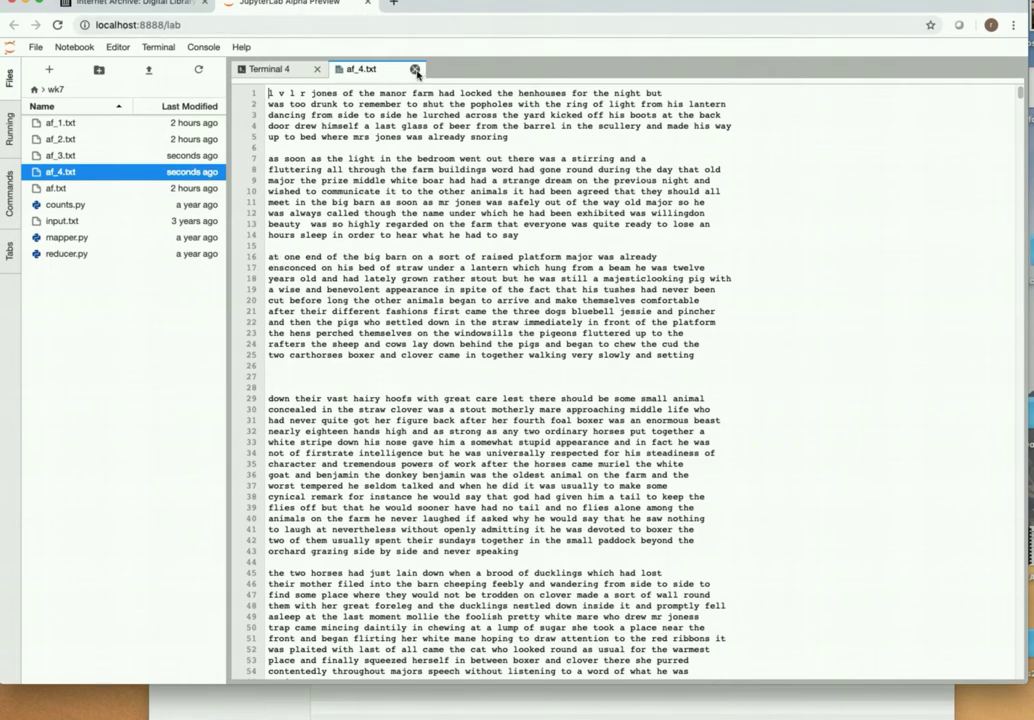
left_click(416, 68)
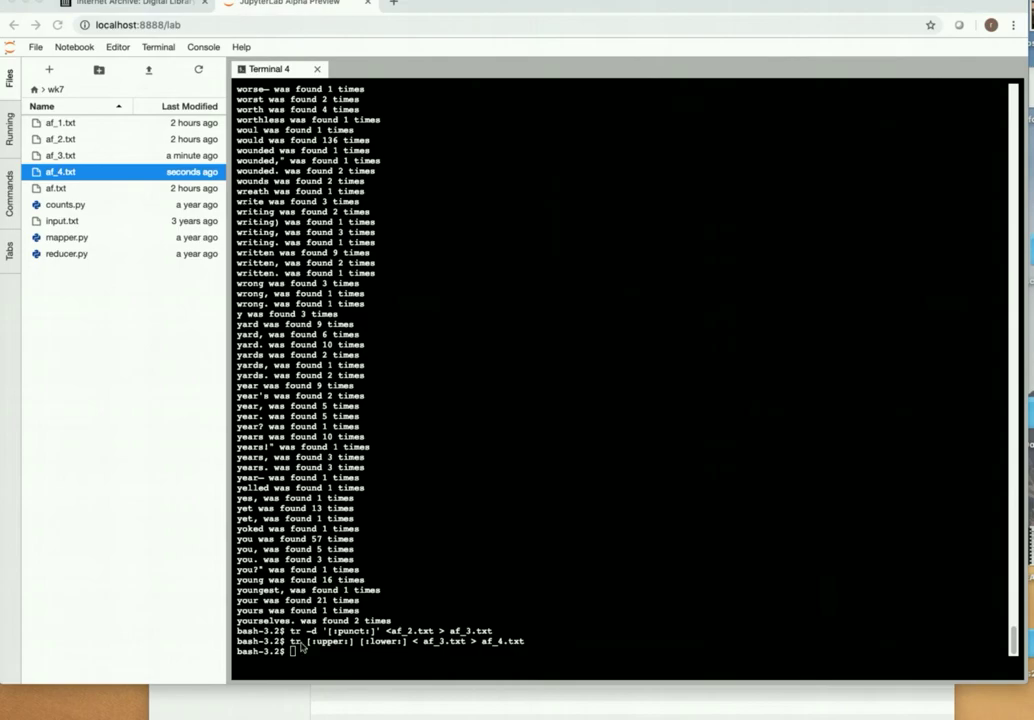
Step: Run python mapper.py < af_4.txt | sort | python reducer.py to count word frequencies
type("python mapper.py < af_4.txt | sort | python reducer.py")
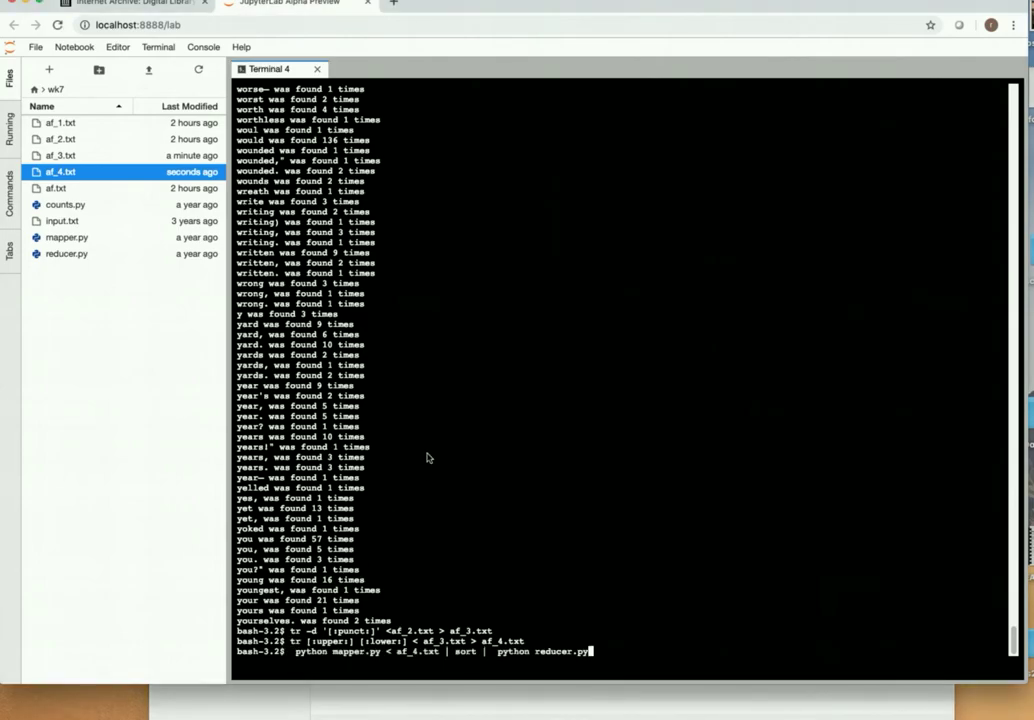
key("Return")
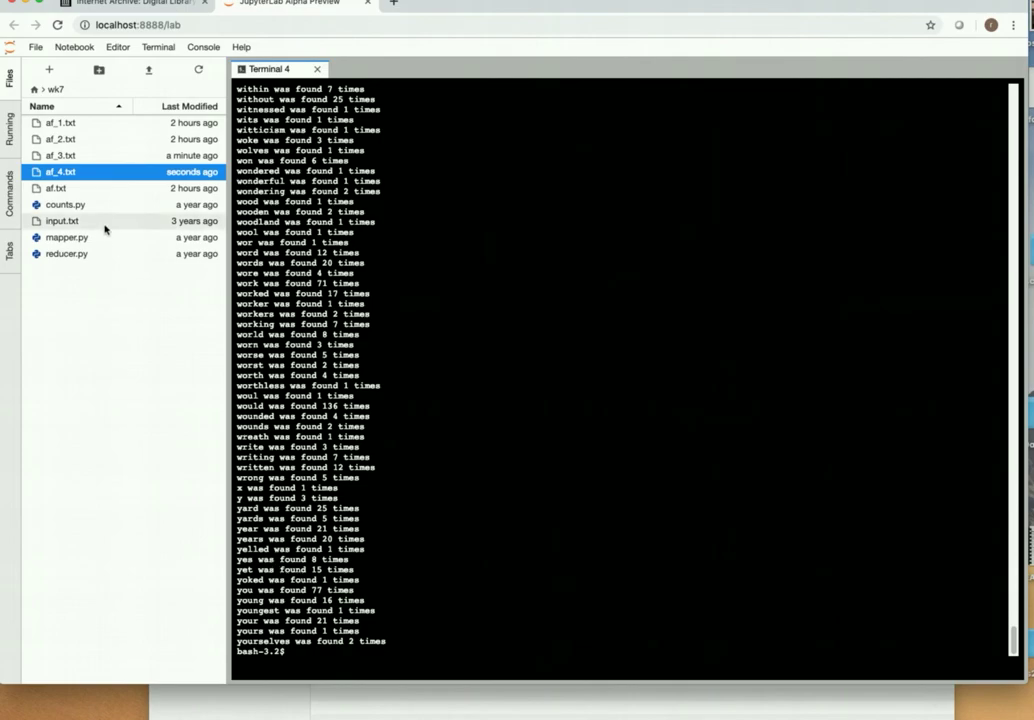
mouse_move(70, 232)
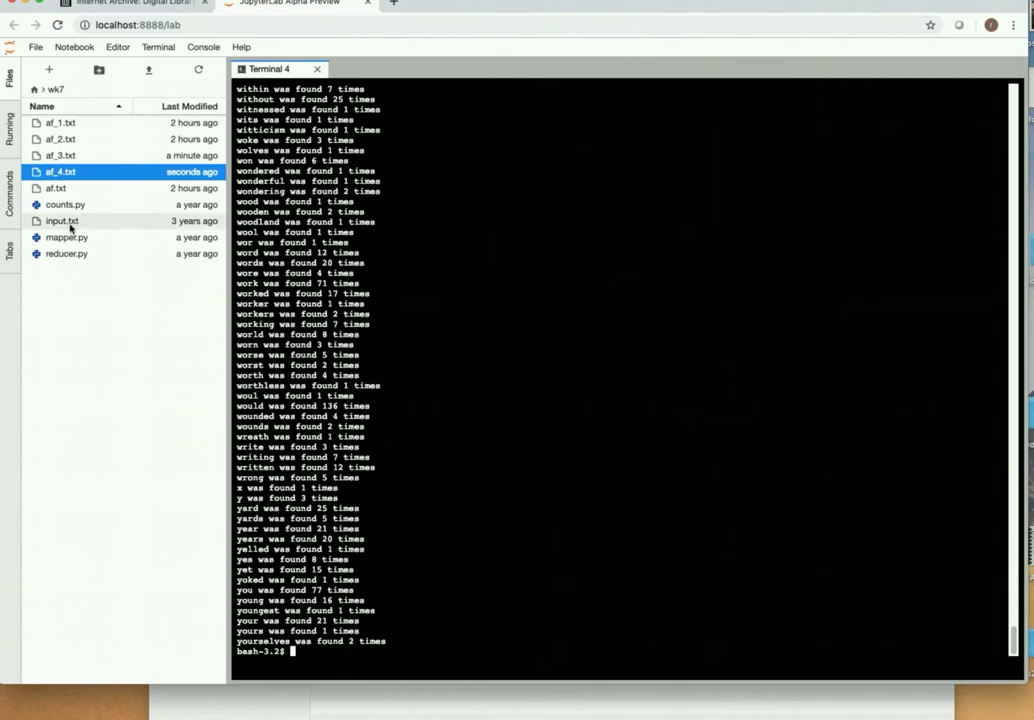
double_click(60, 220)
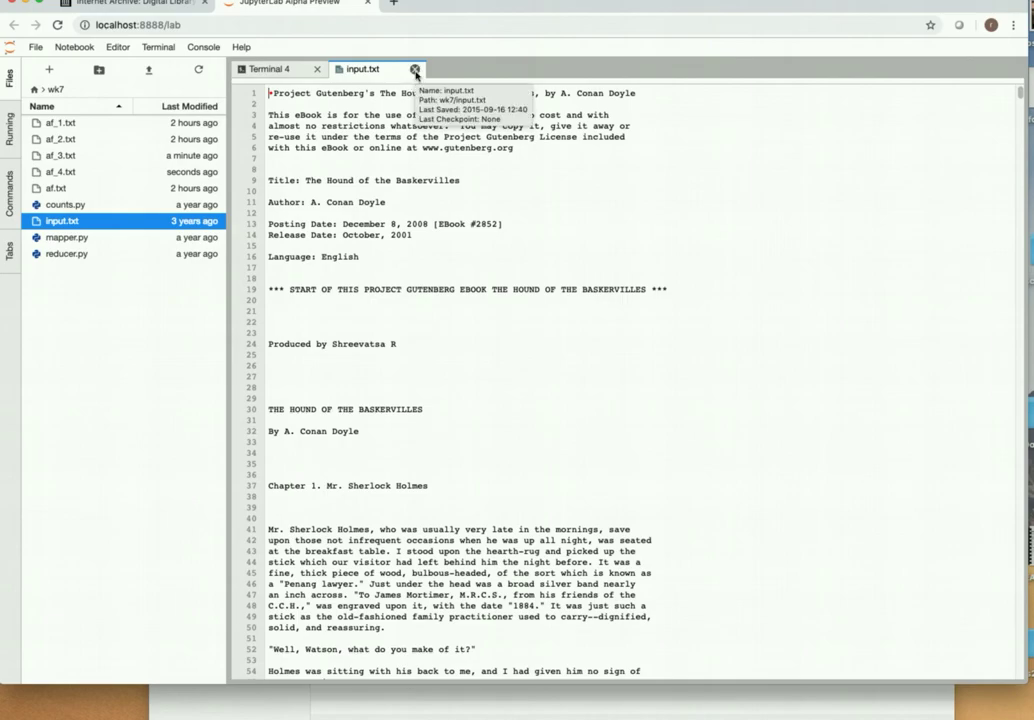
left_click(414, 68)
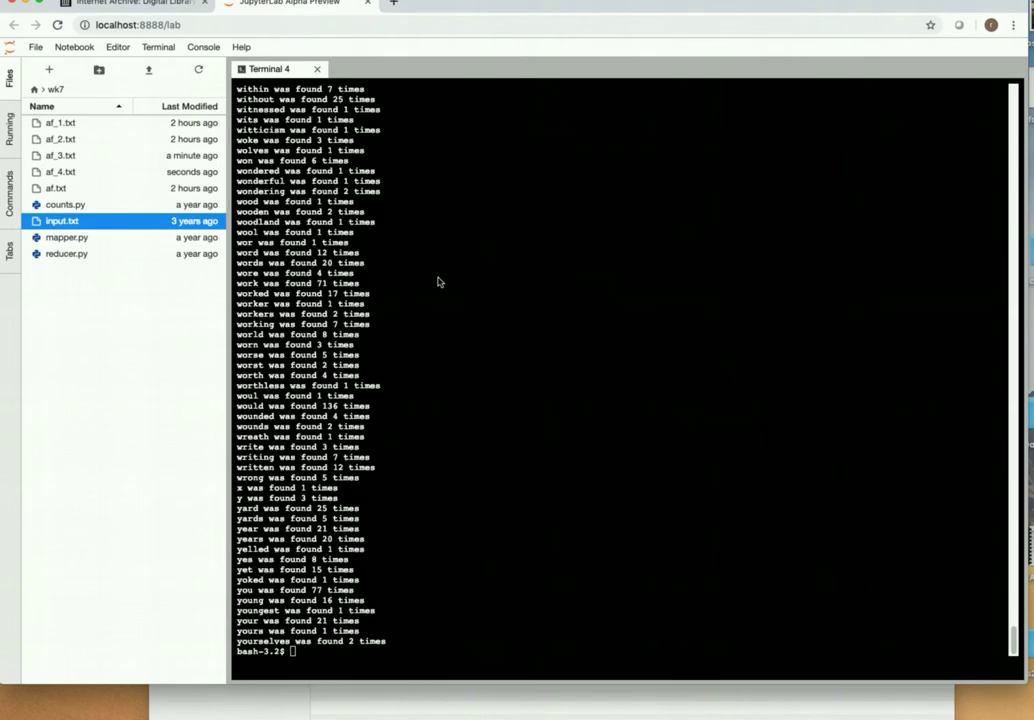
scroll("up", 3)
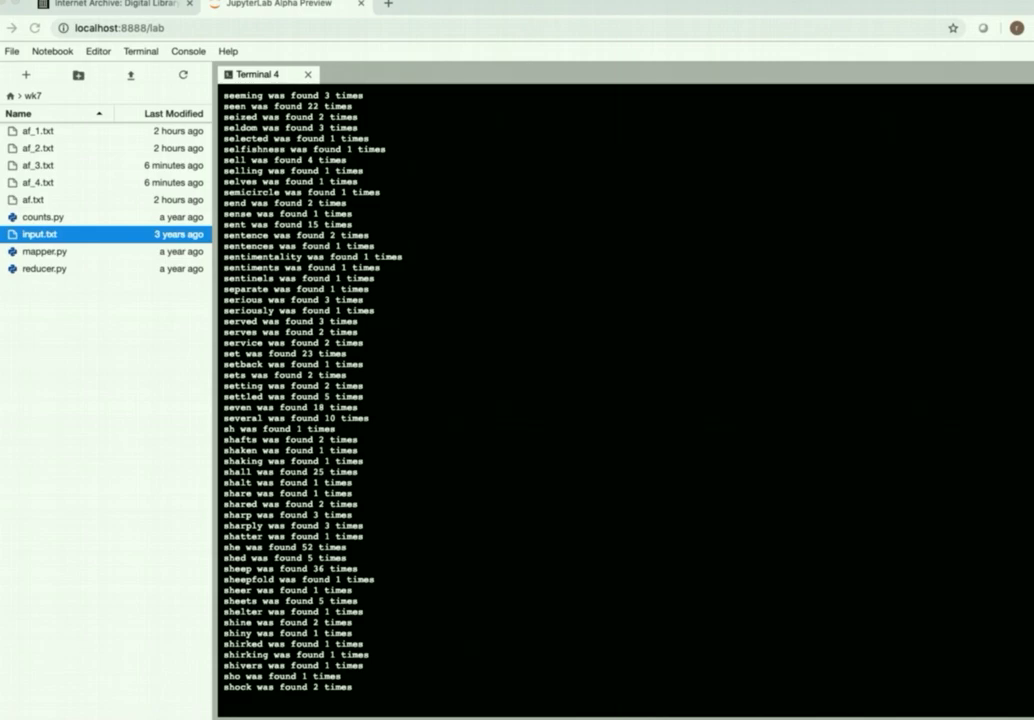
mouse_move(520, 98)
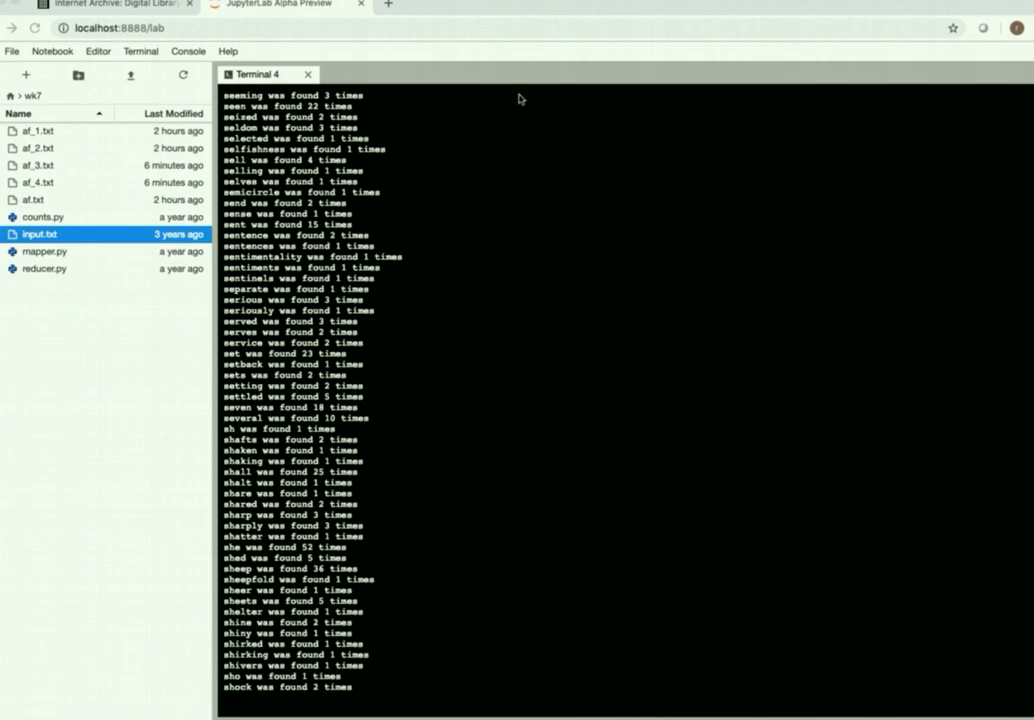